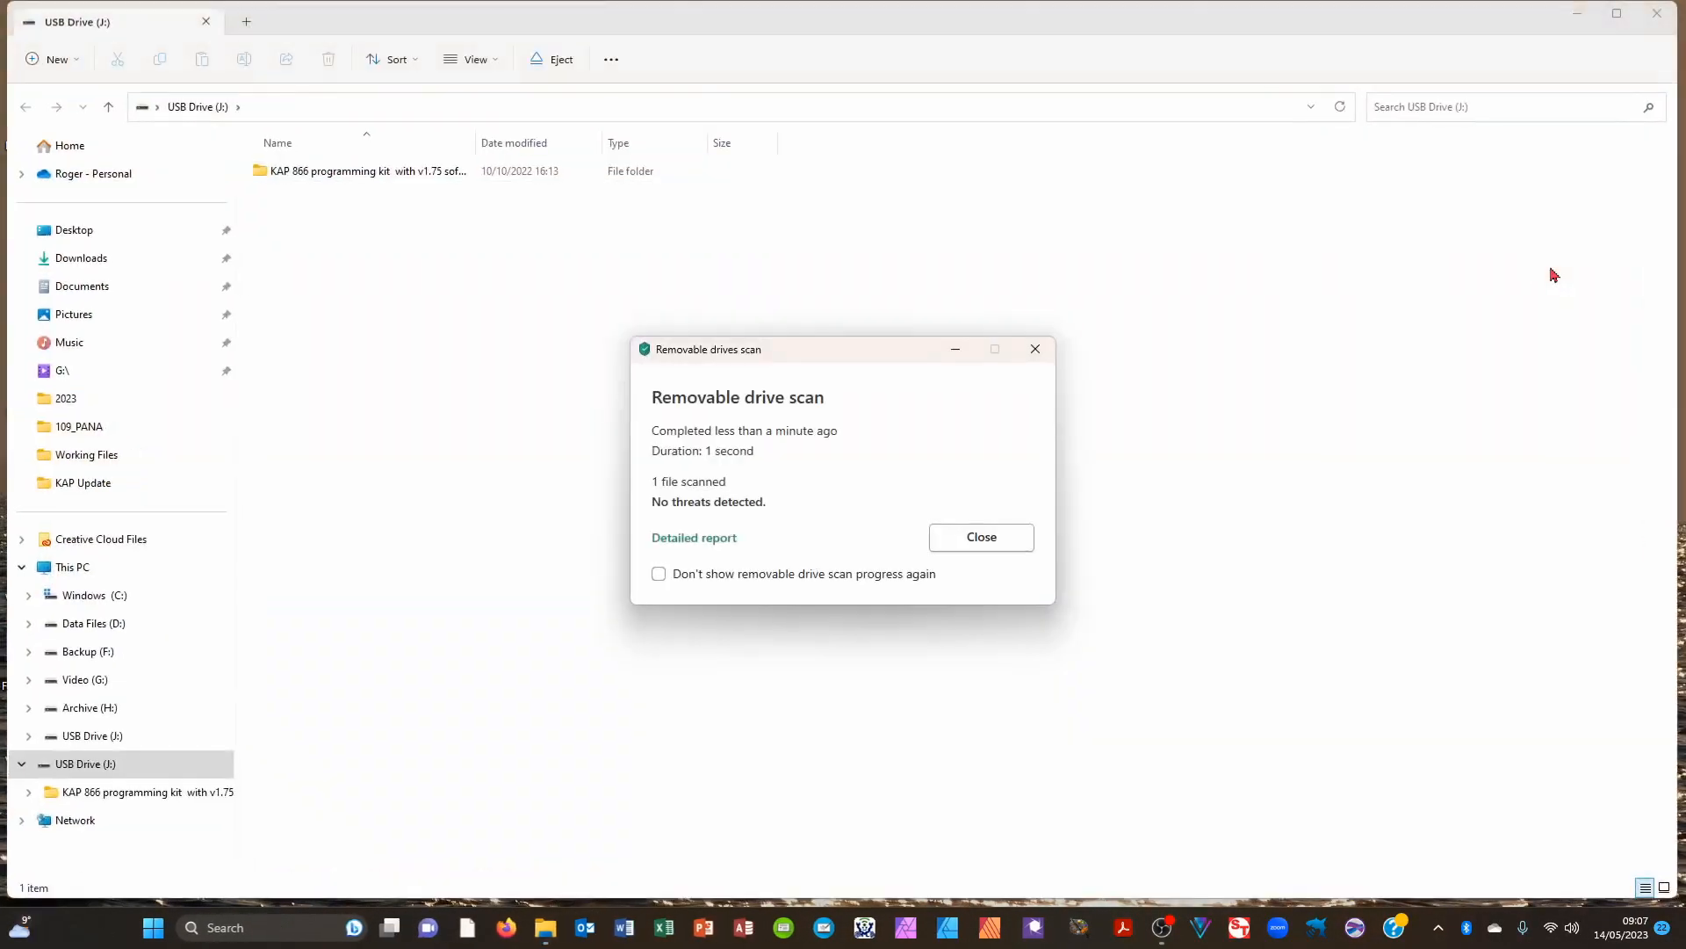
mouse_move(1038, 515)
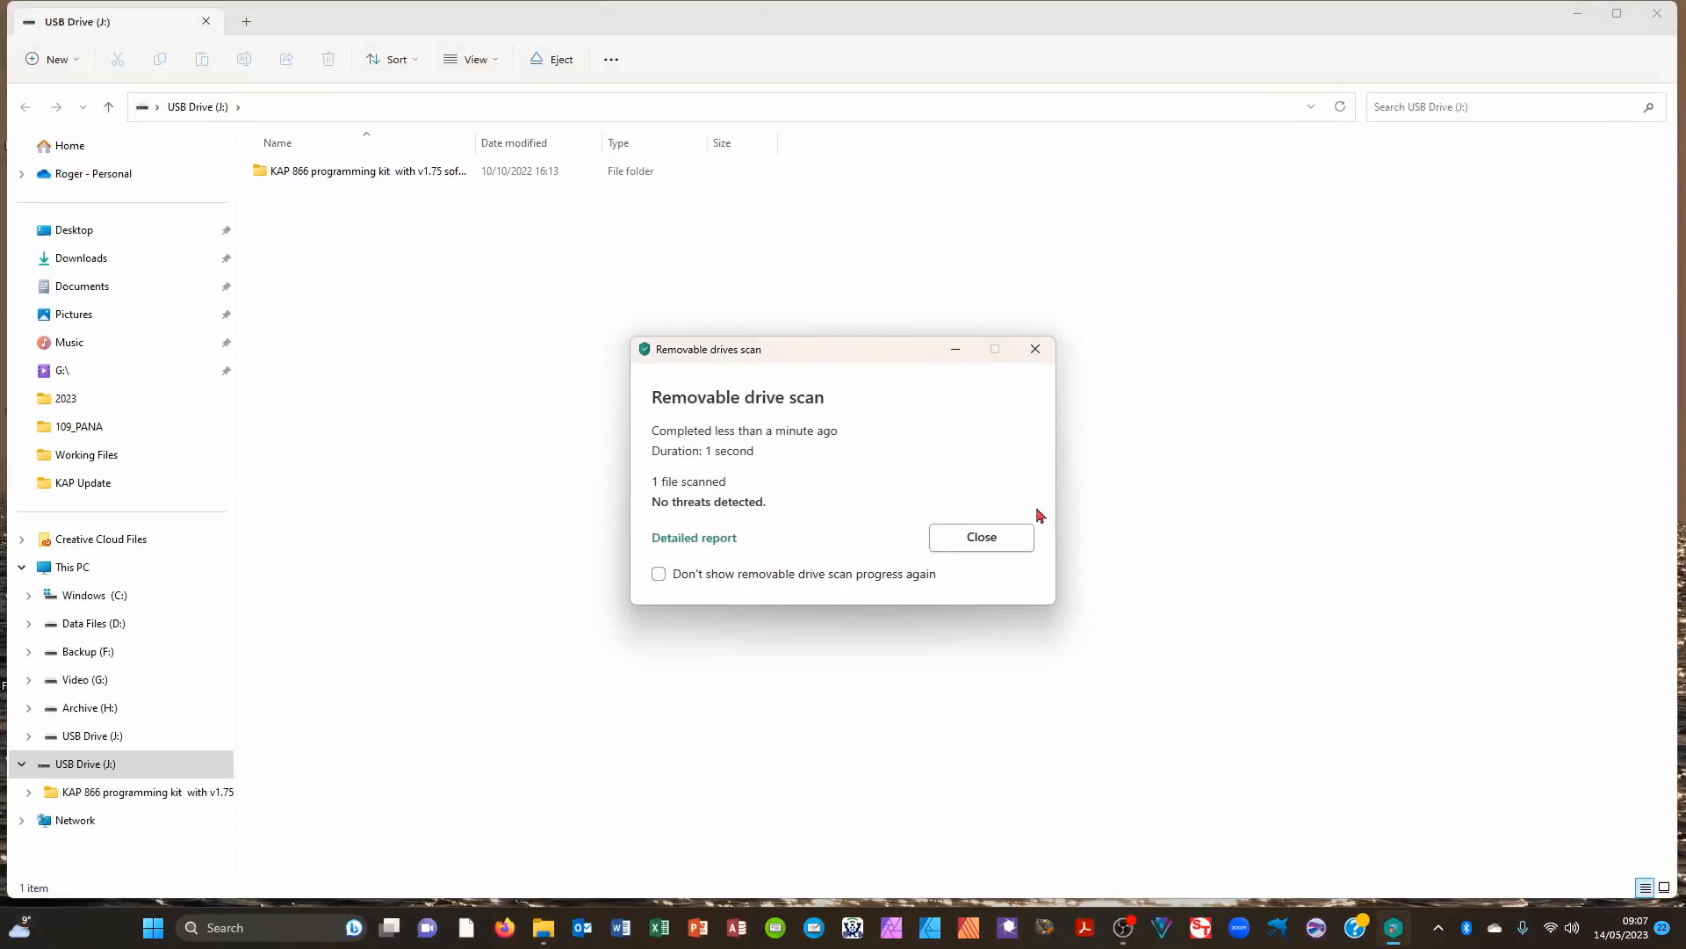
- Close the removable drive scan report to reveal the KAP 866 programming kit folder
left_click(980, 537)
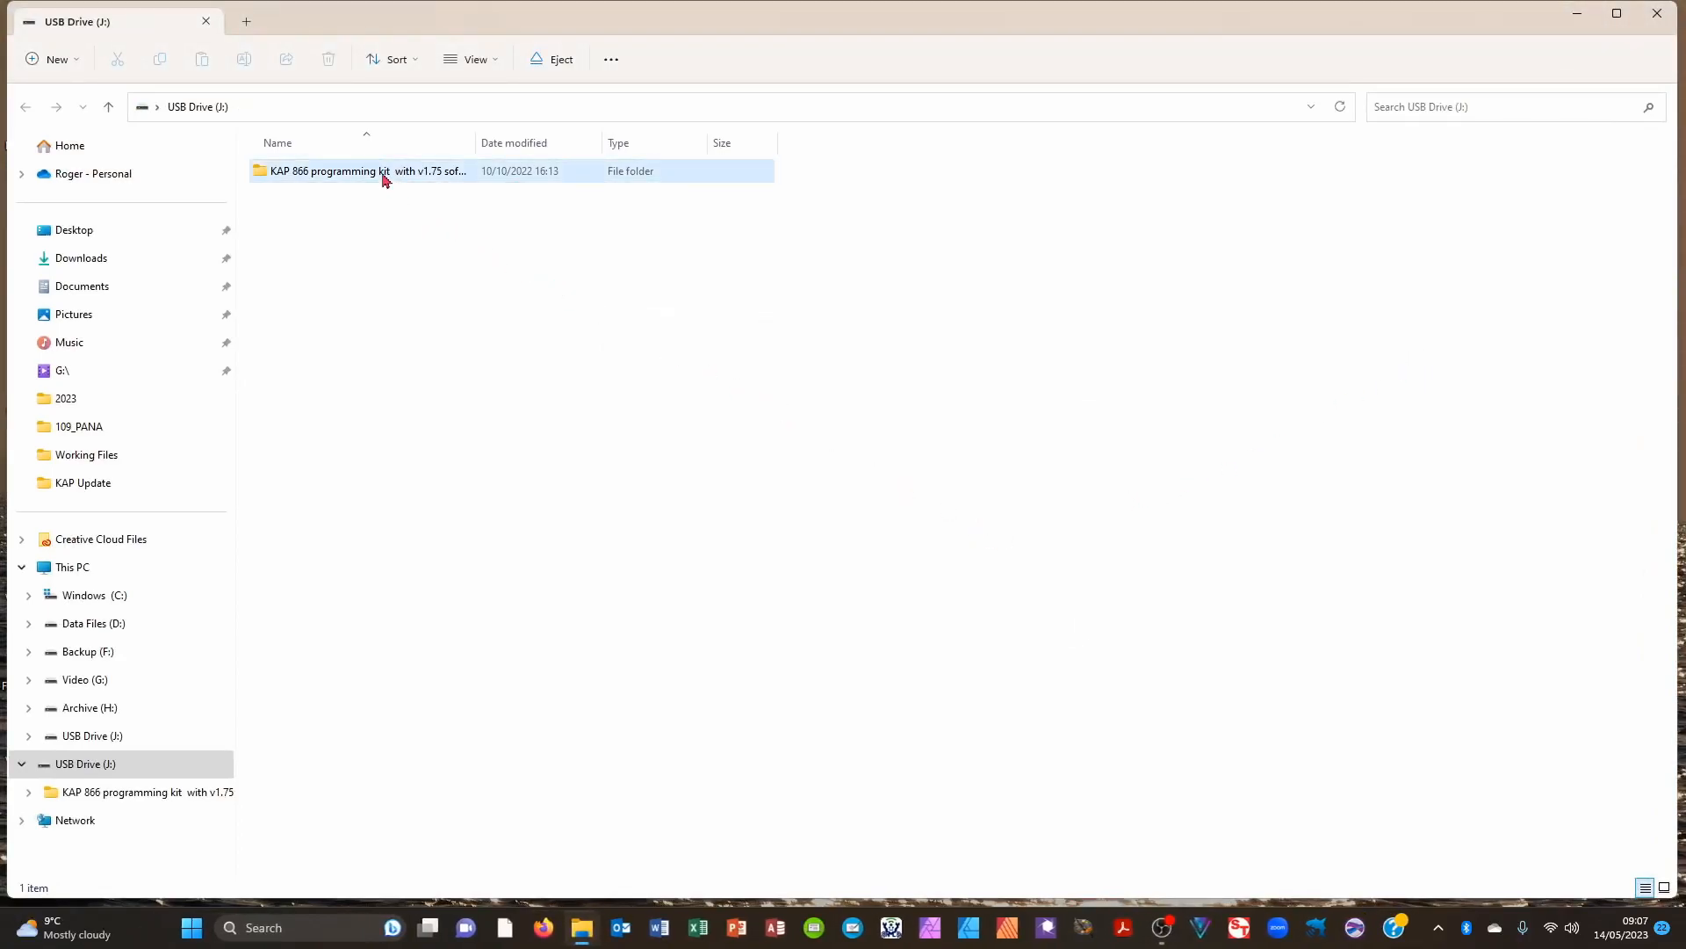
- Open KAP 866 programming kit > kap866 V1.75 > JLINK Programming zip, and select the JLinkARM setup
double_click(328, 171)
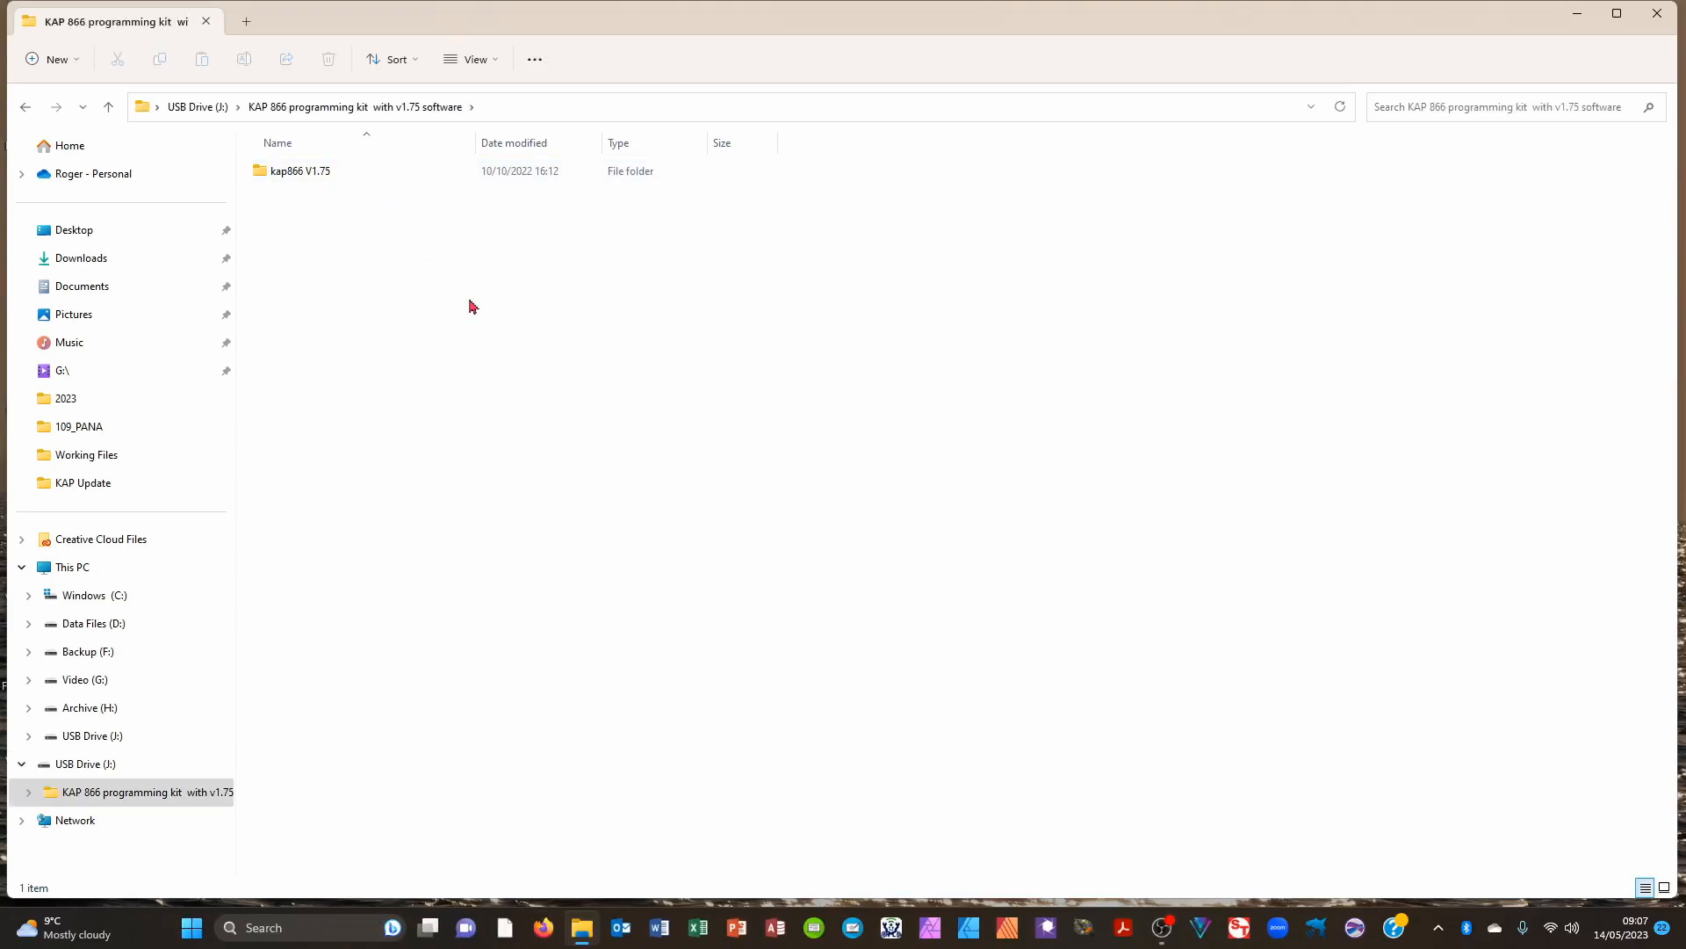
double_click(301, 170)
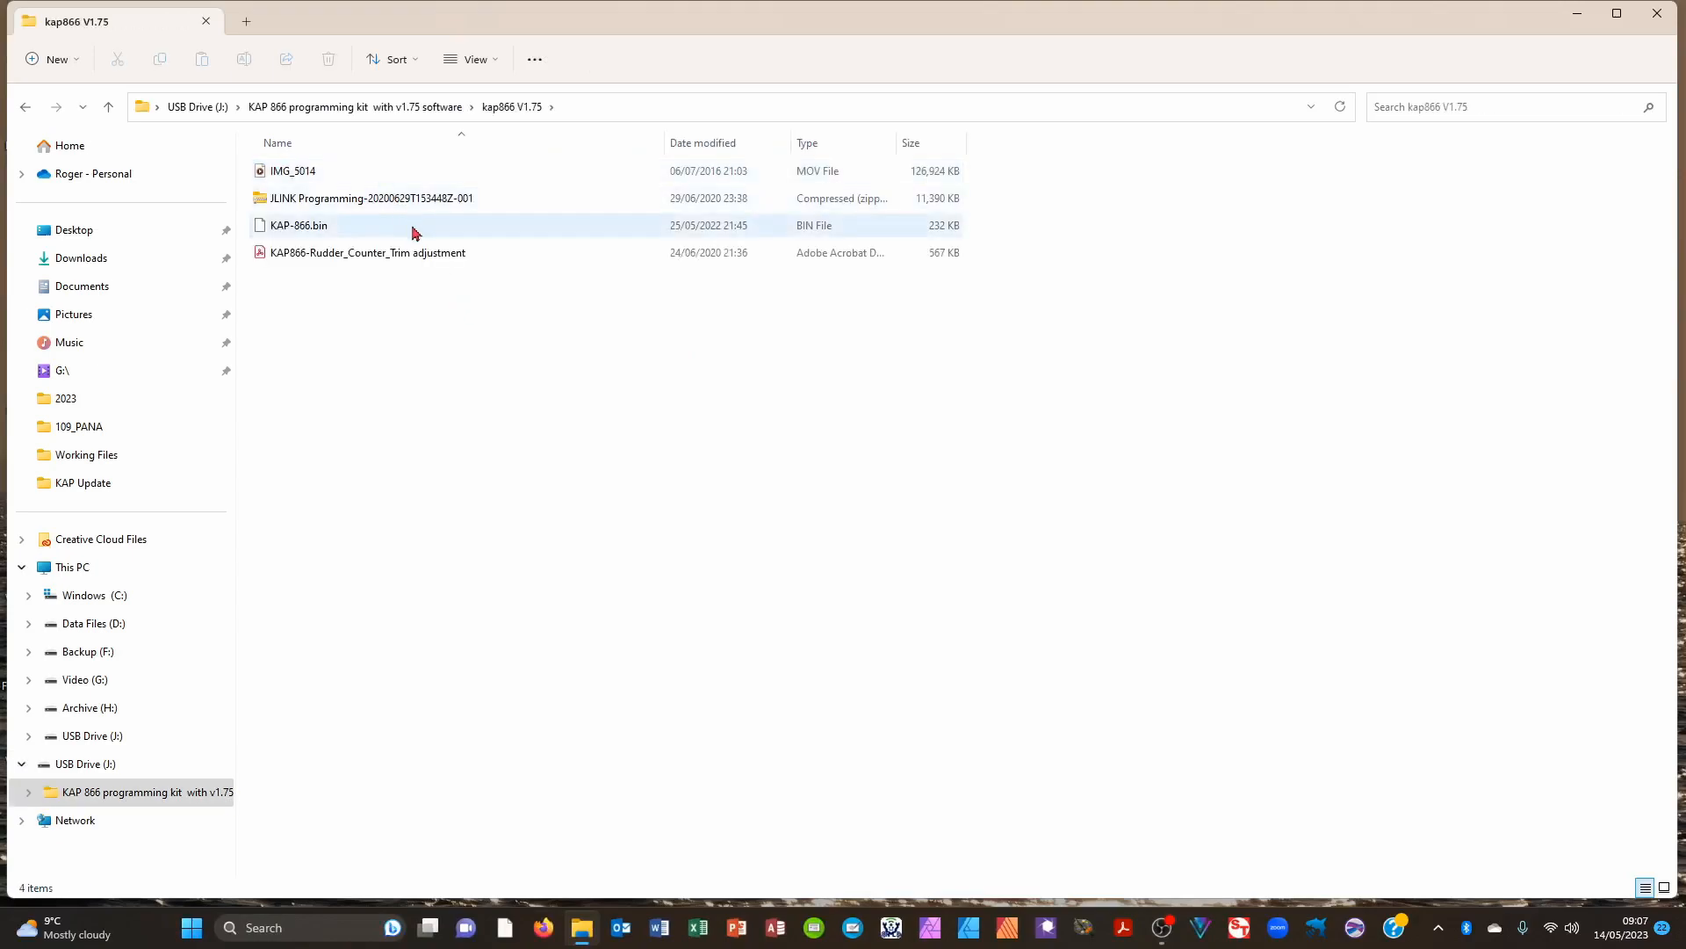
mouse_move(445, 279)
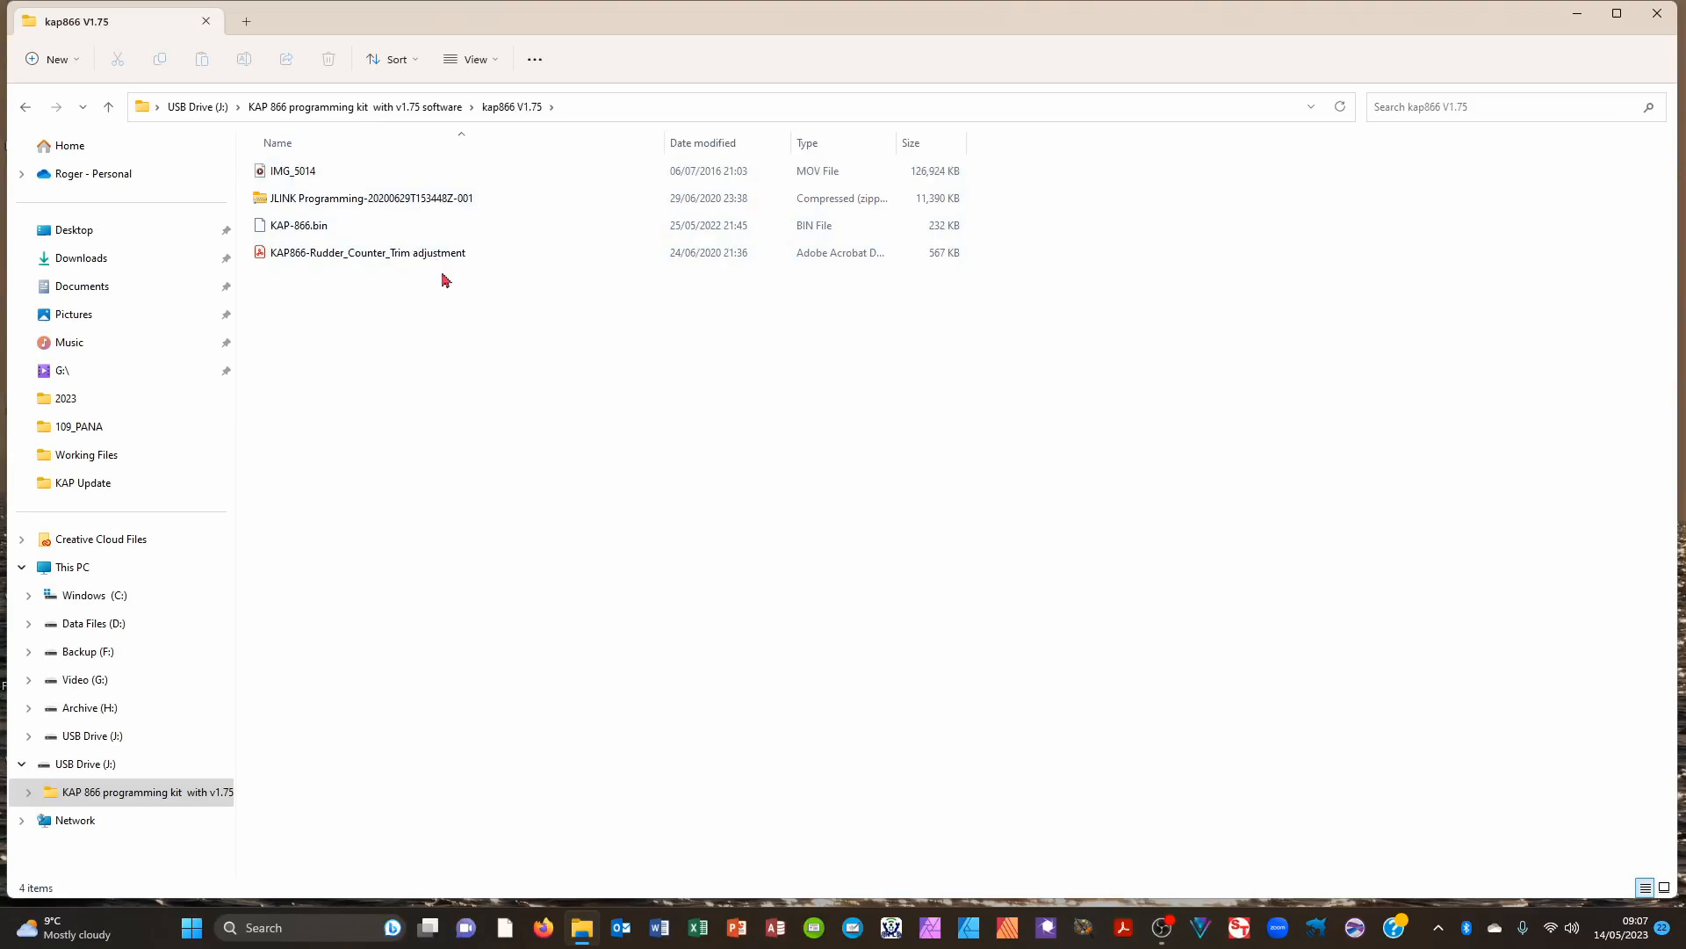
mouse_move(411, 216)
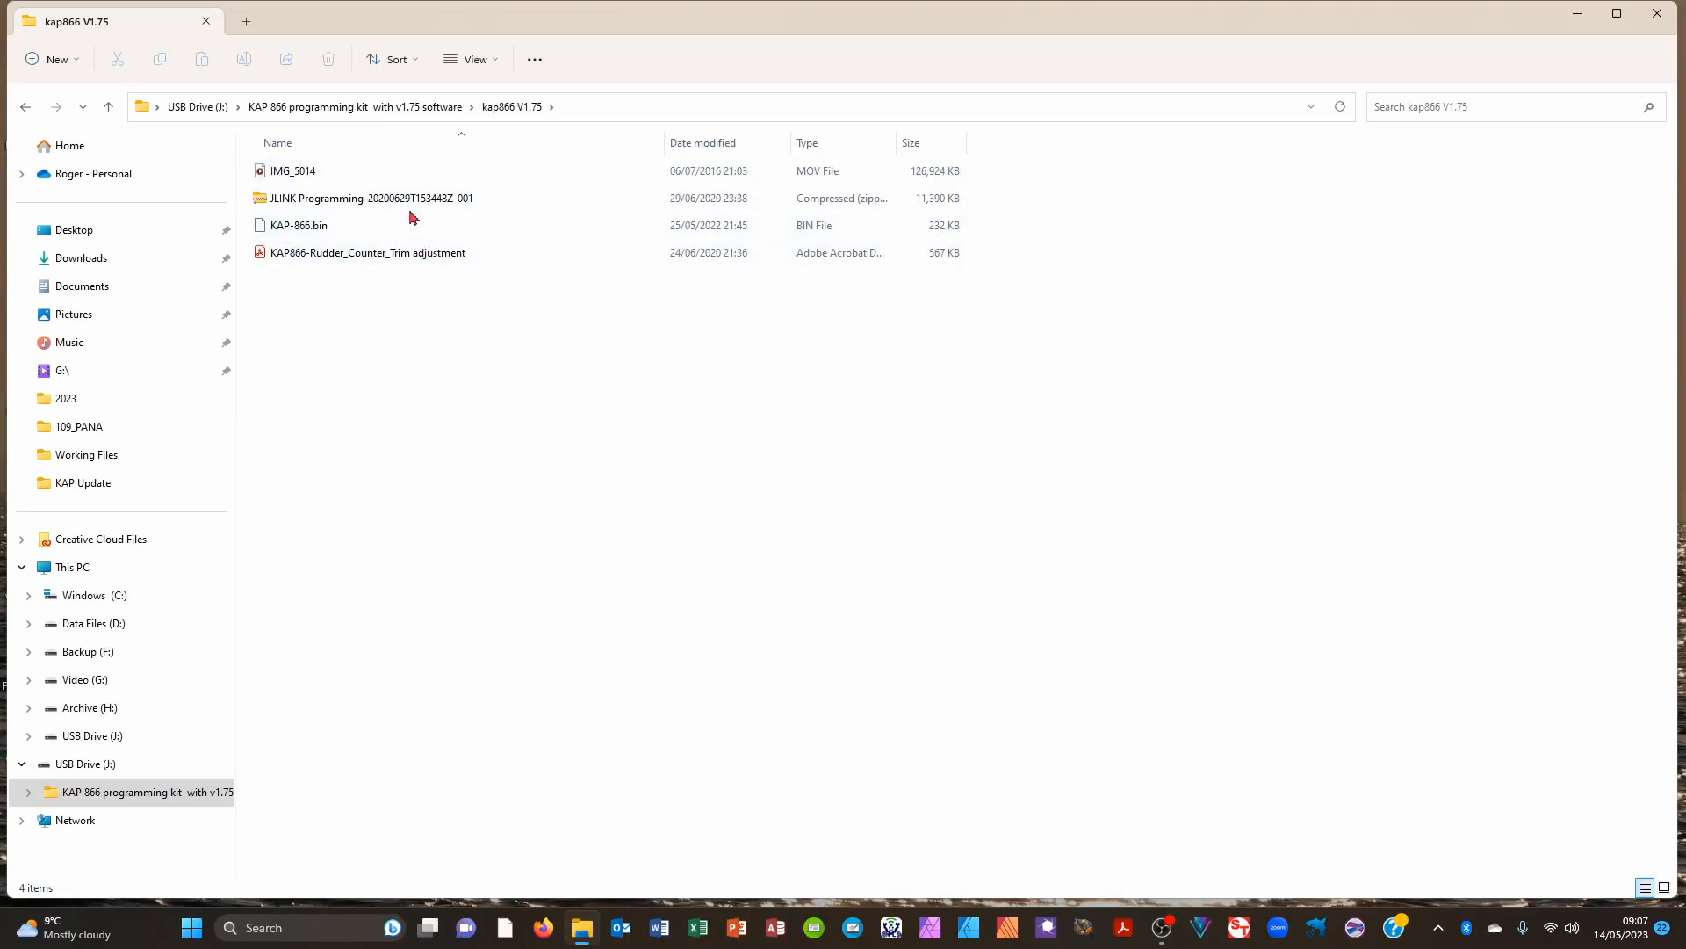
mouse_move(408, 198)
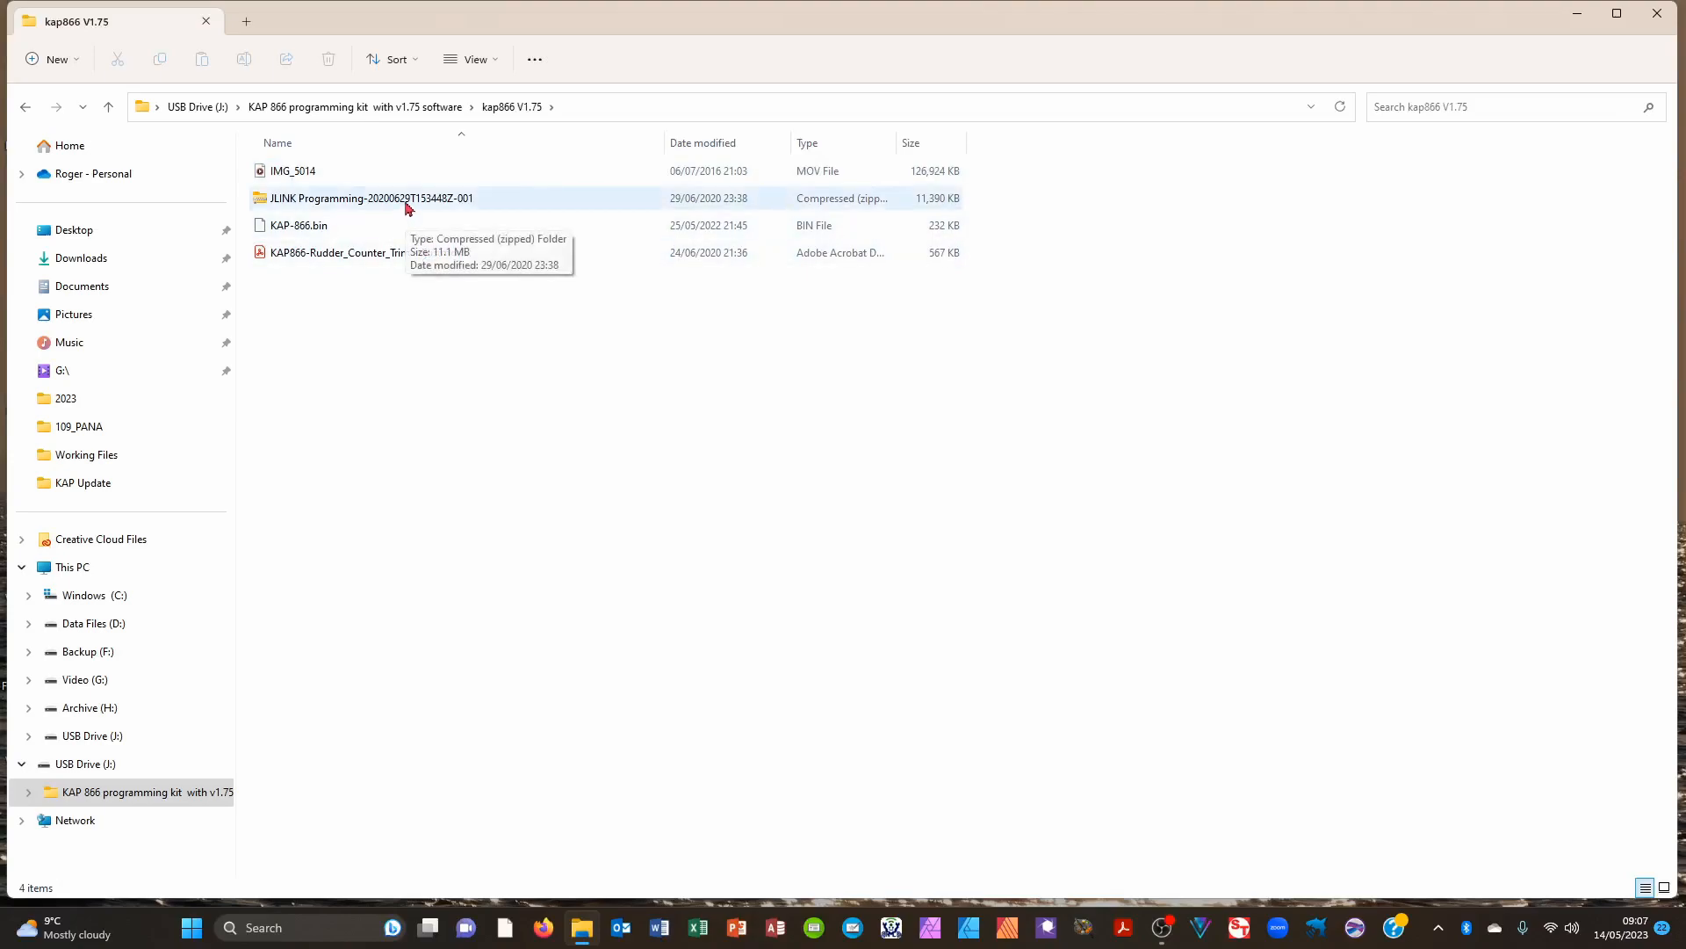
double_click(369, 197)
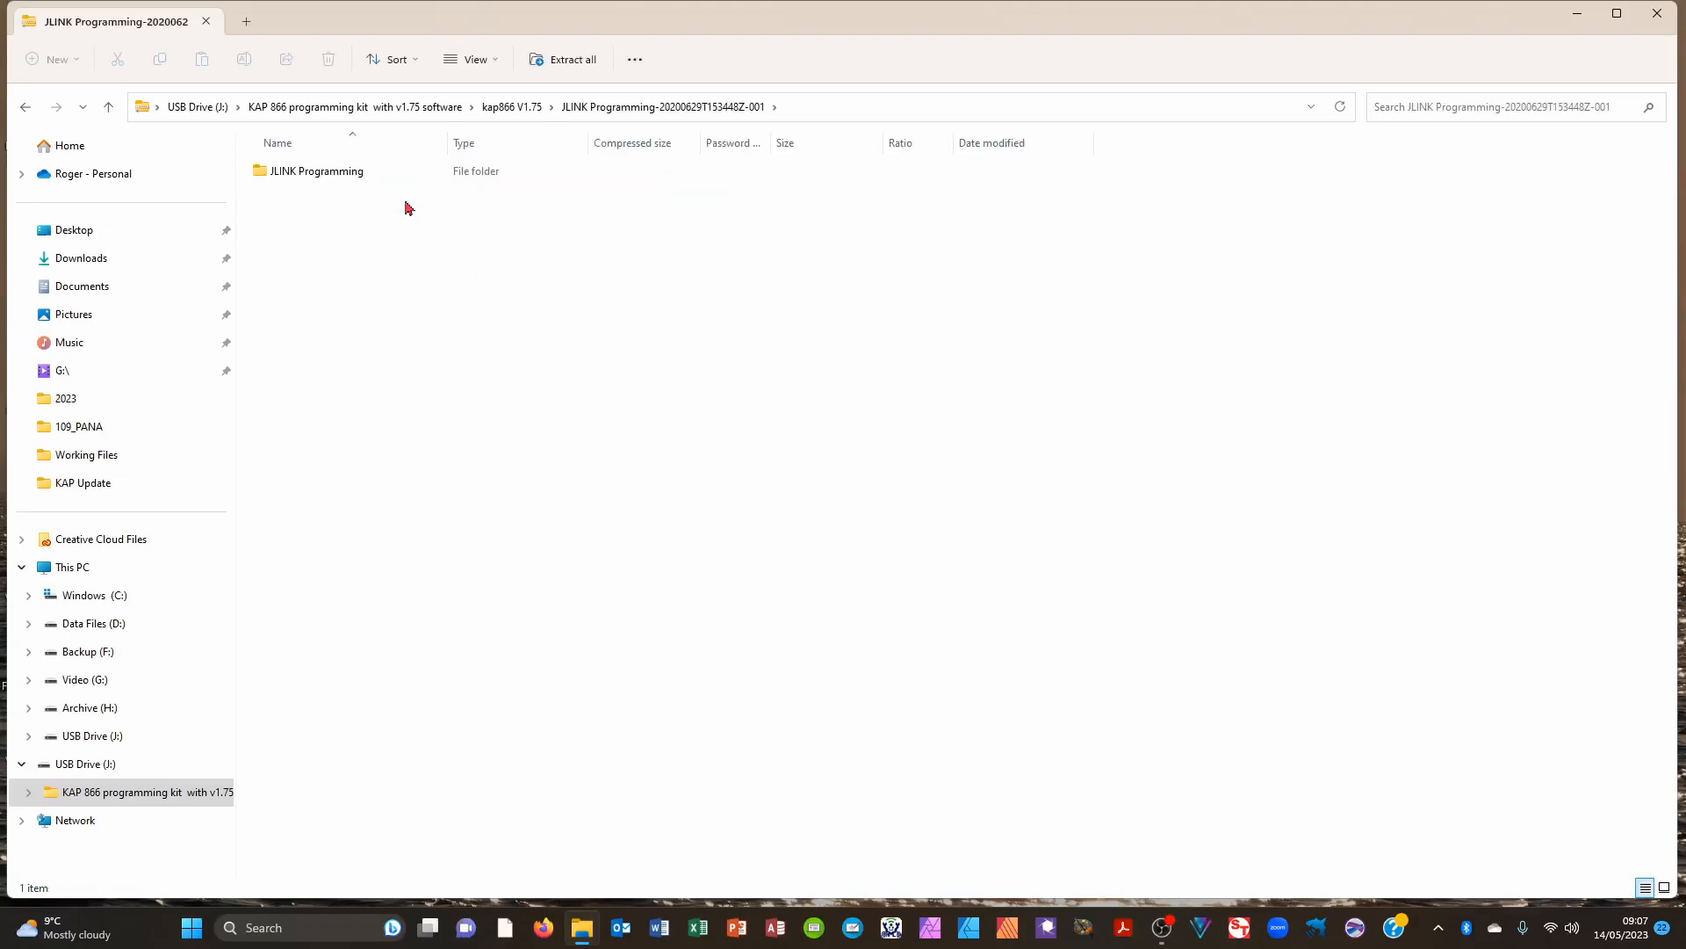
double_click(316, 172)
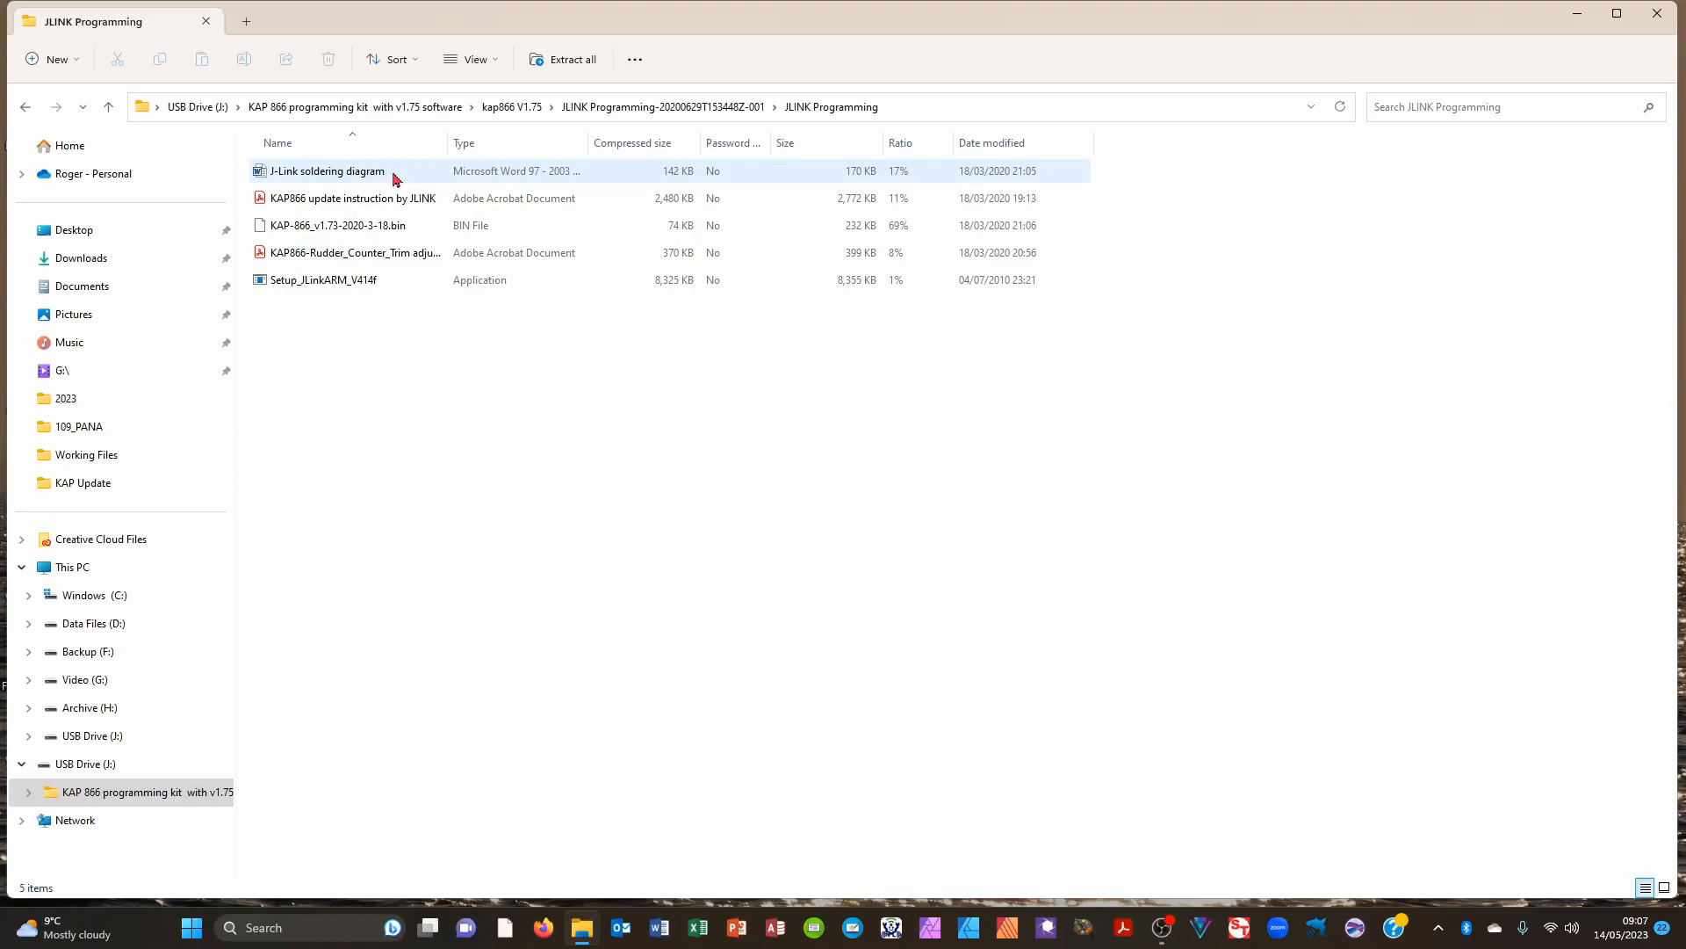
left_click(322, 280)
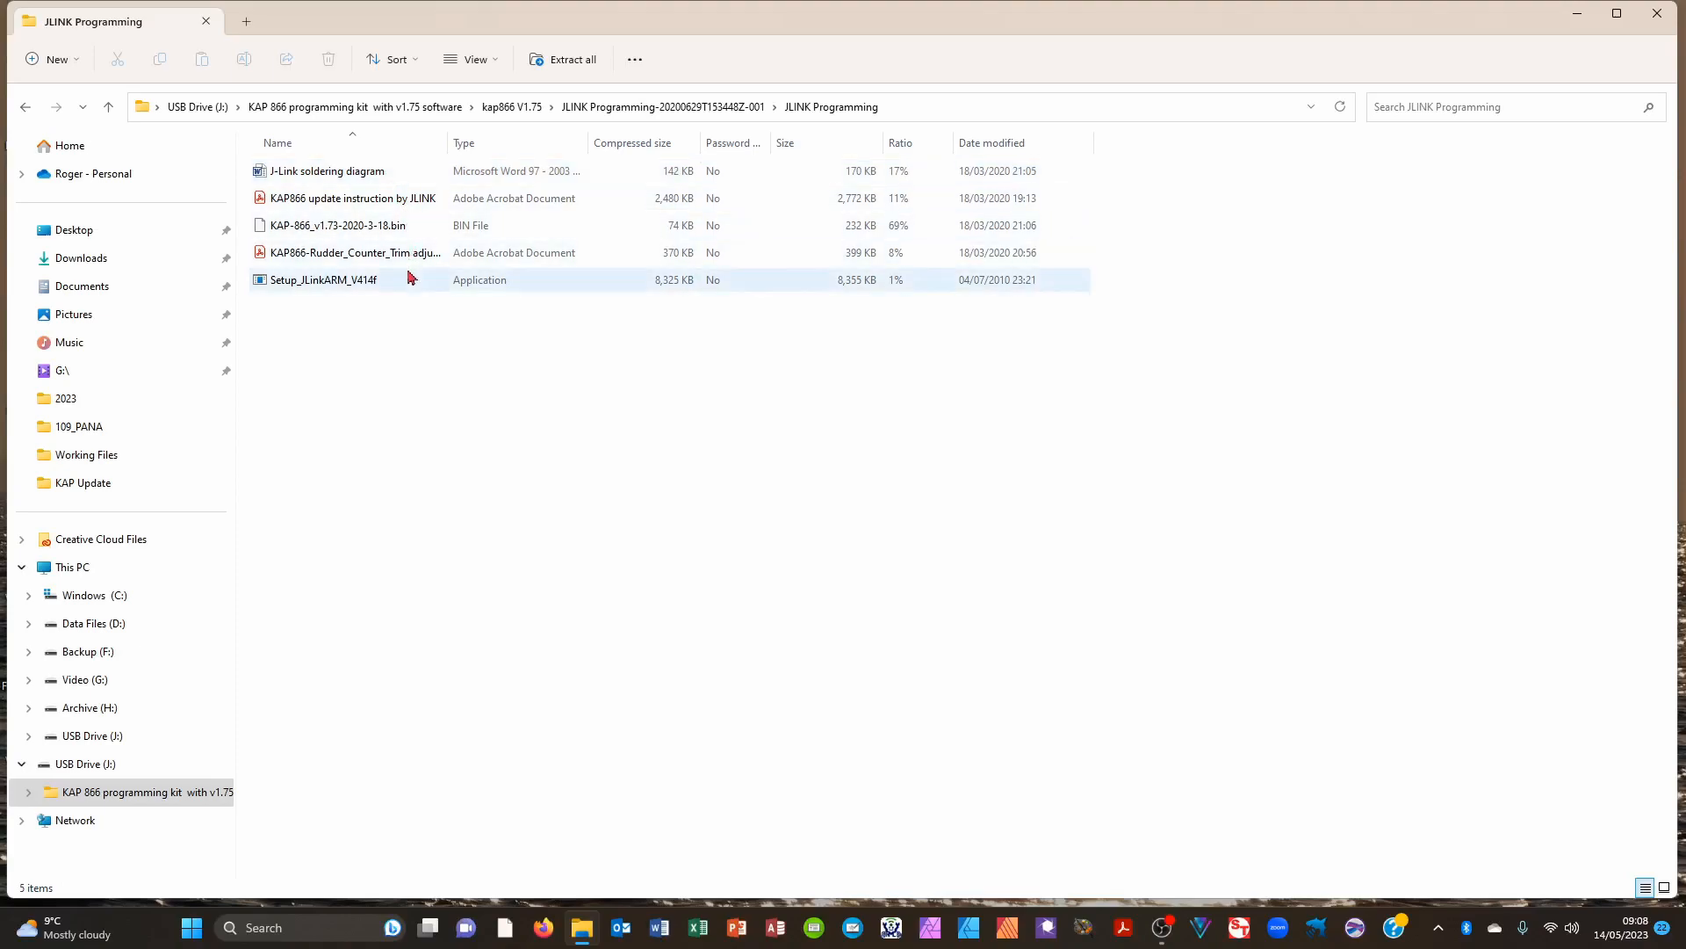
- Extract the J-Link archive, choosing Sea Dog\KAP tests\KAP Update\Update software as destination
double_click(321, 280)
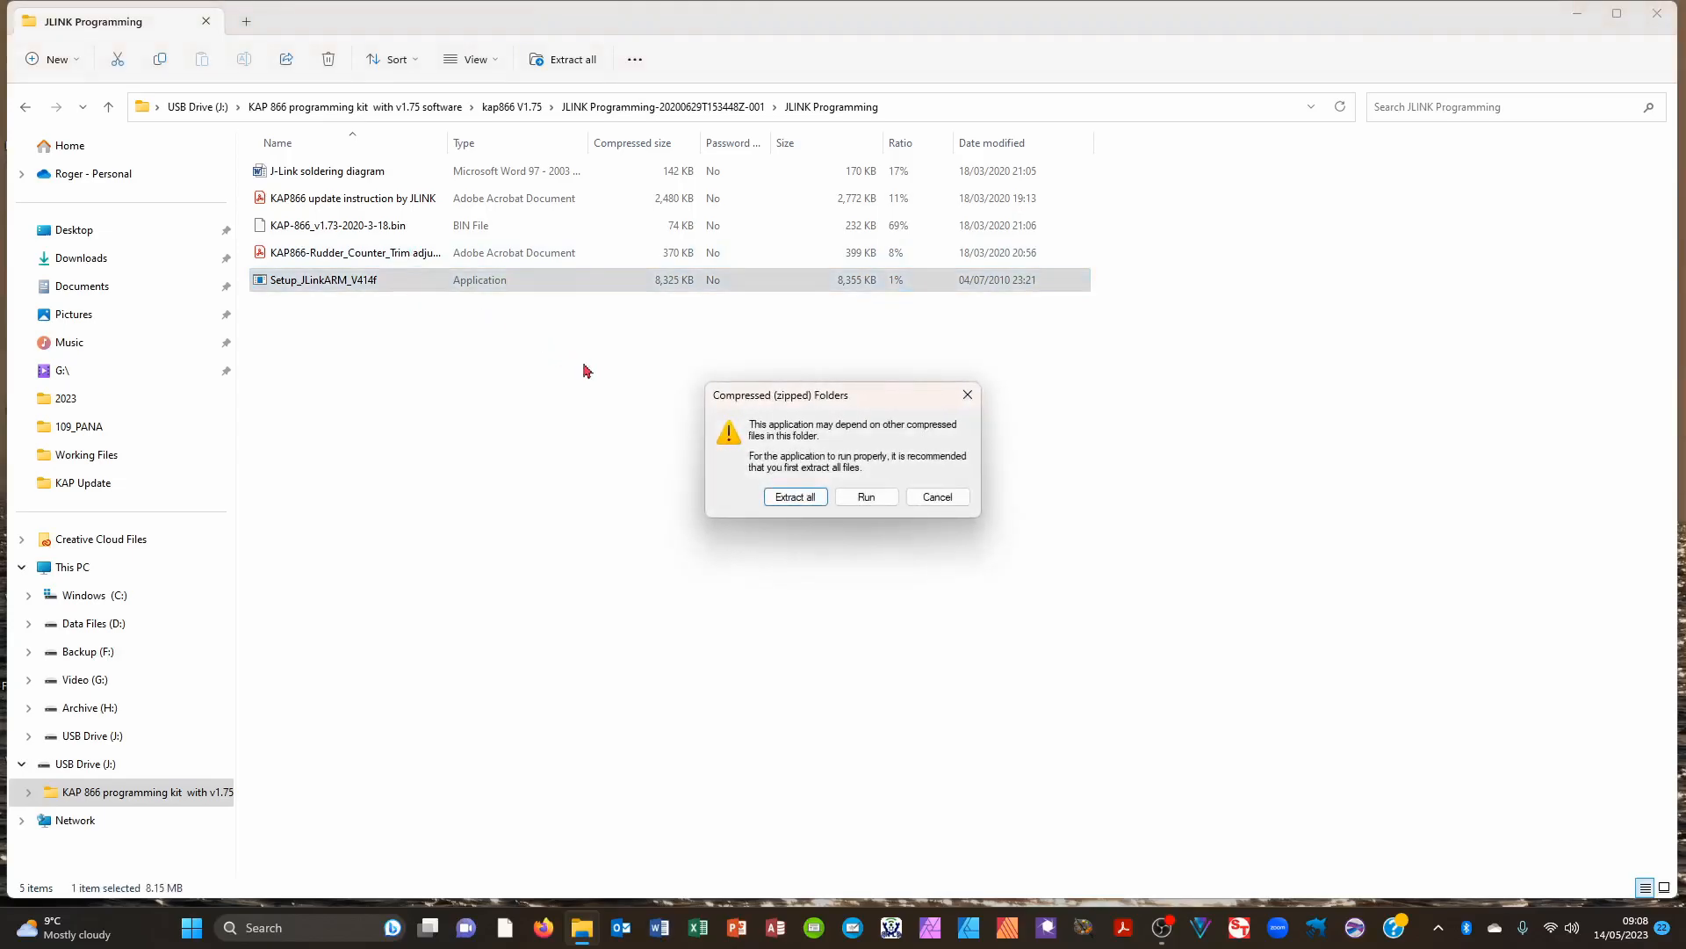
left_click(795, 496)
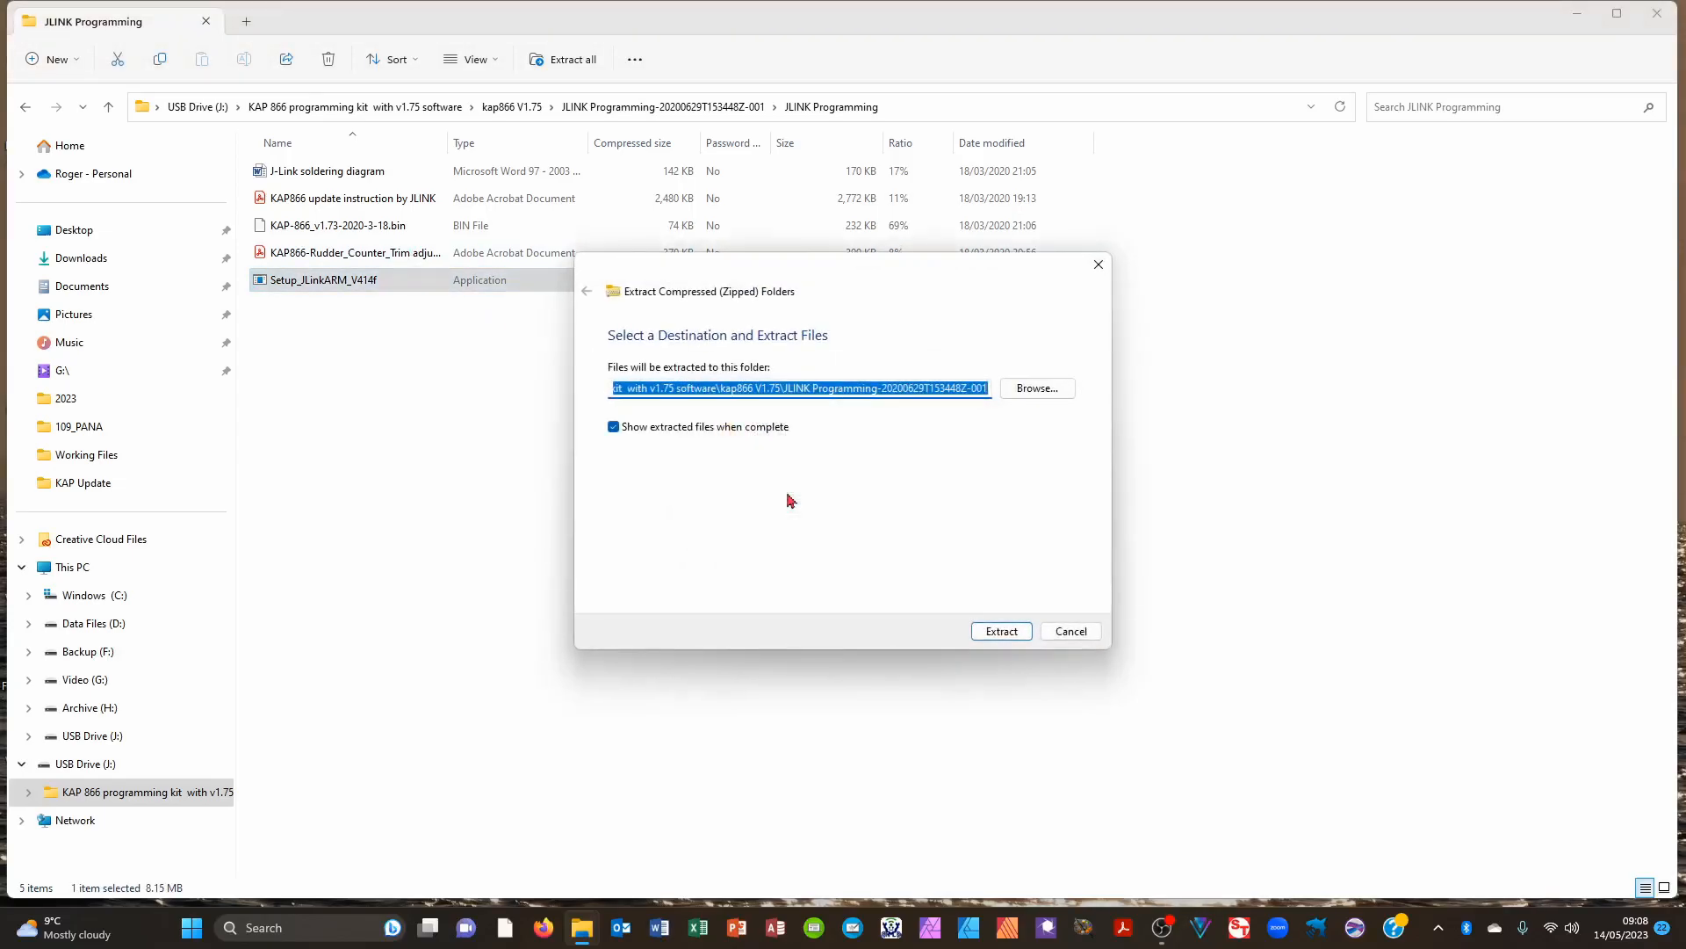
mouse_move(1035, 388)
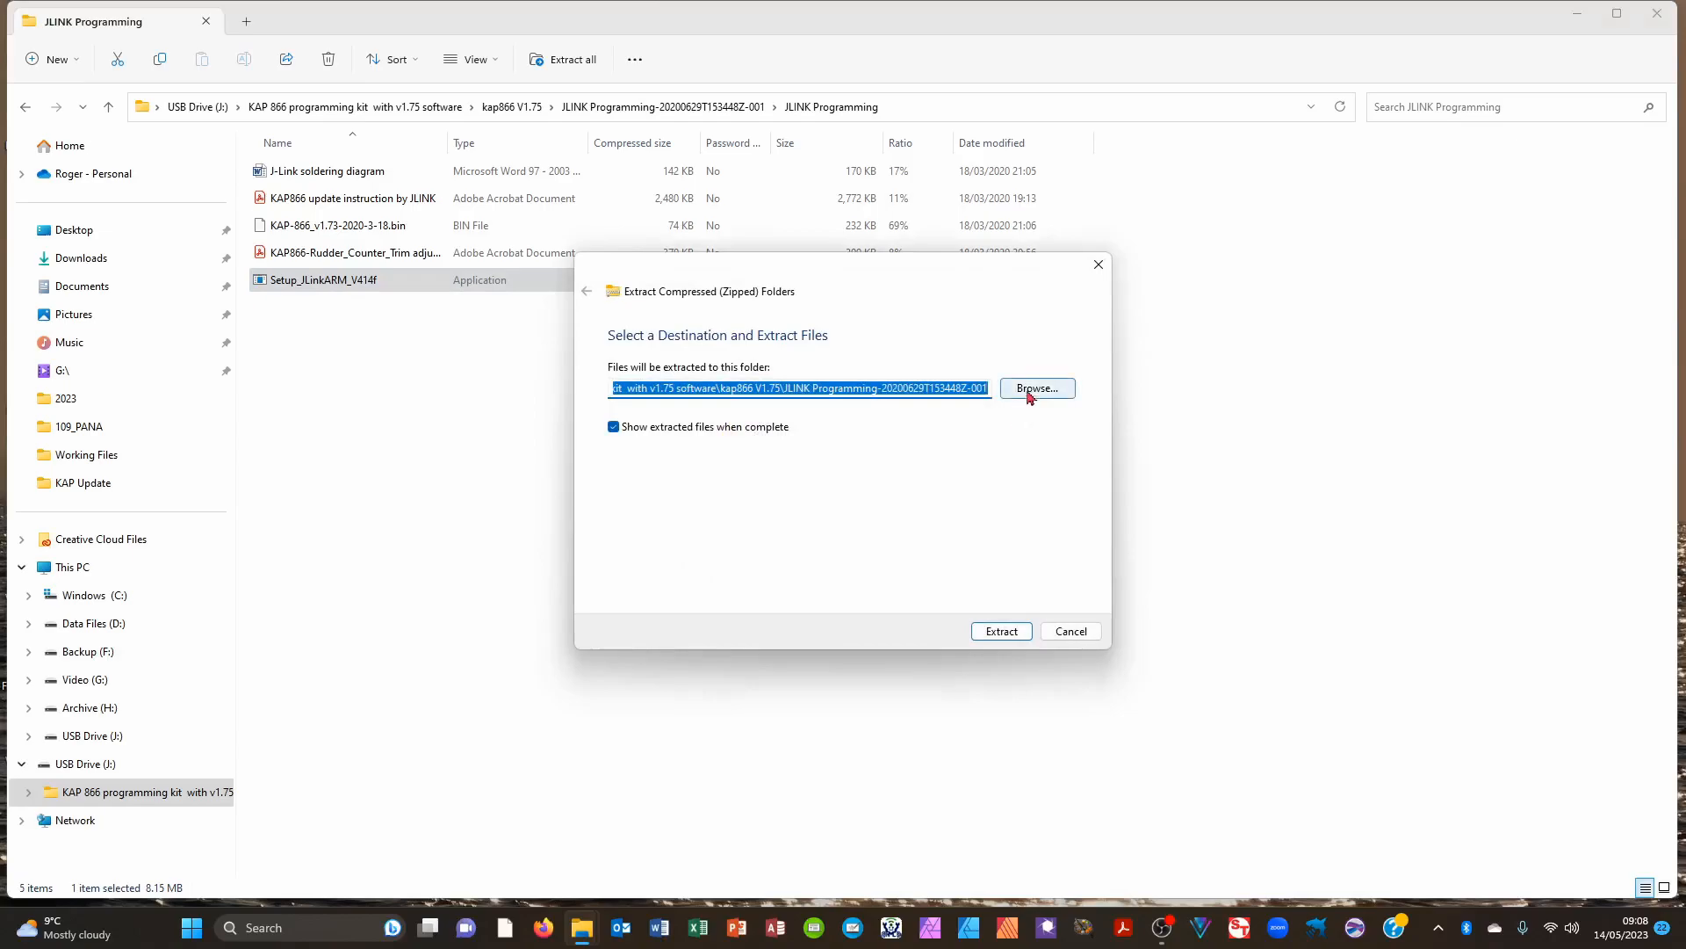
left_click(1034, 389)
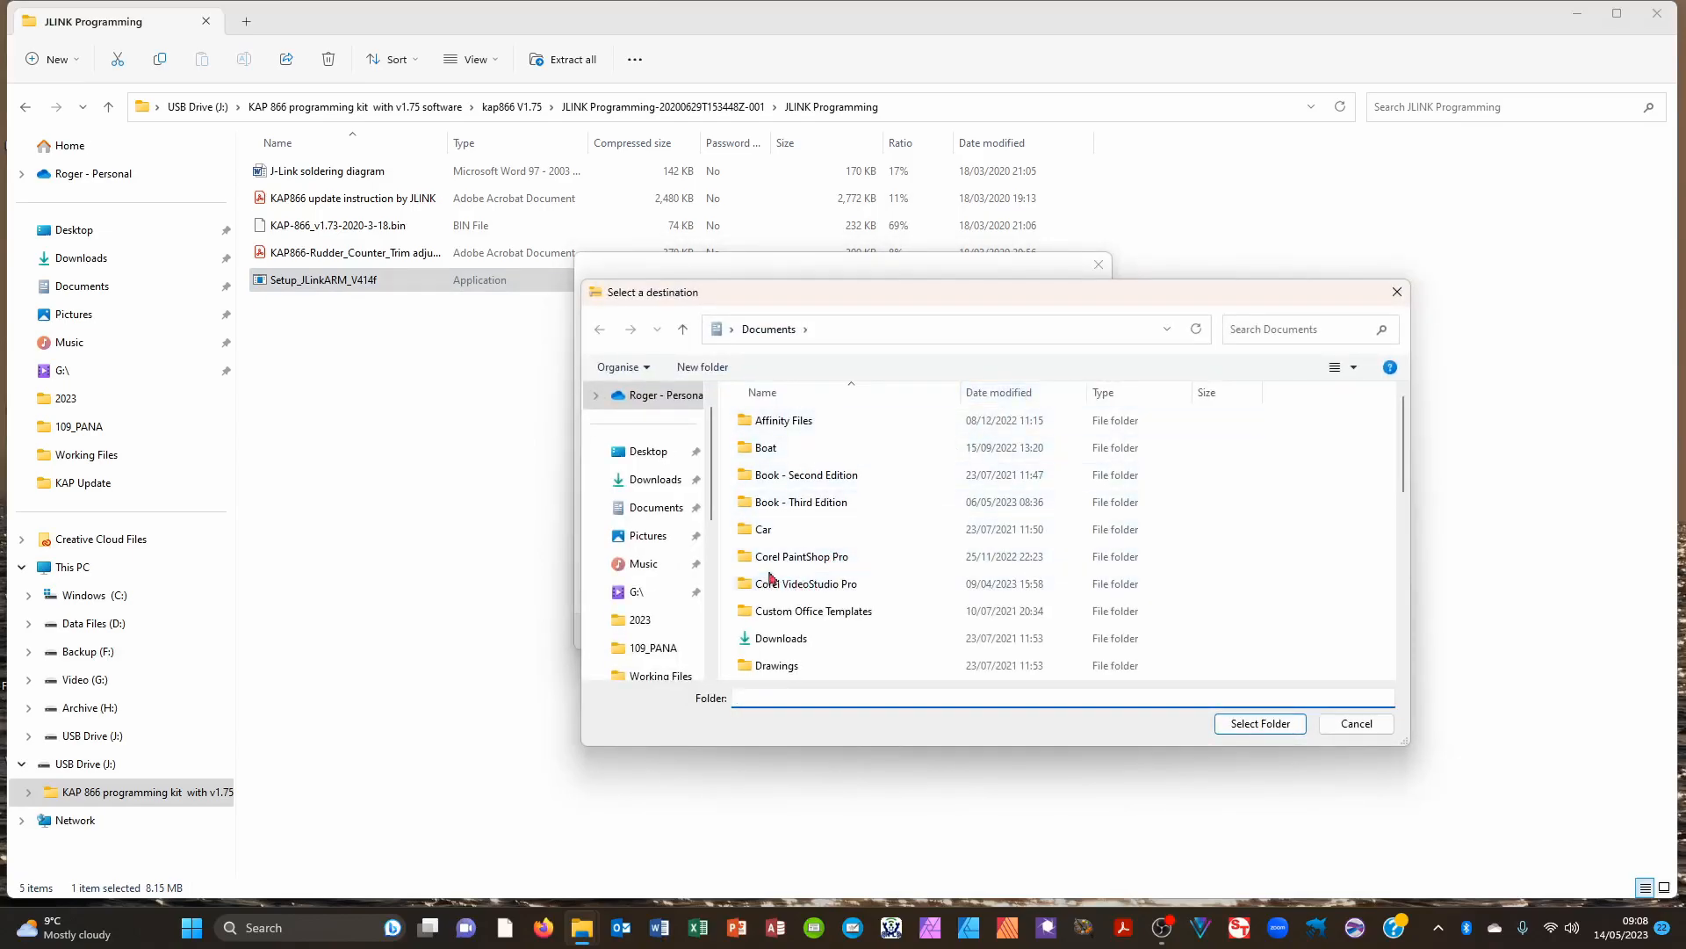
left_click(801, 528)
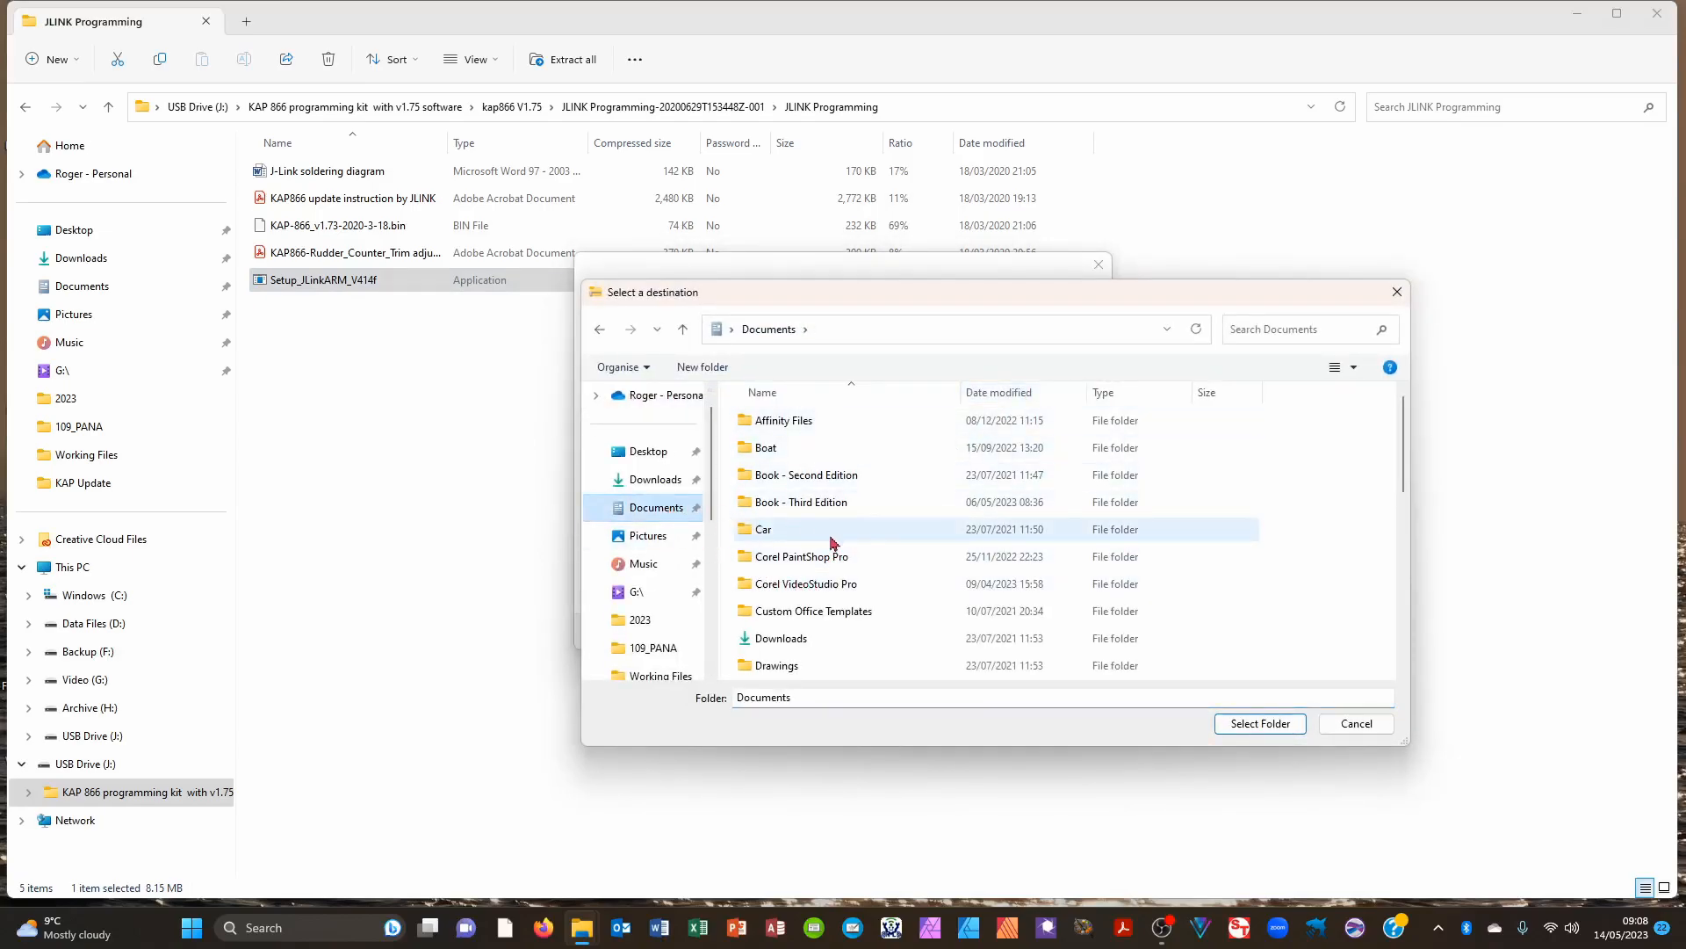
scroll("down", 3)
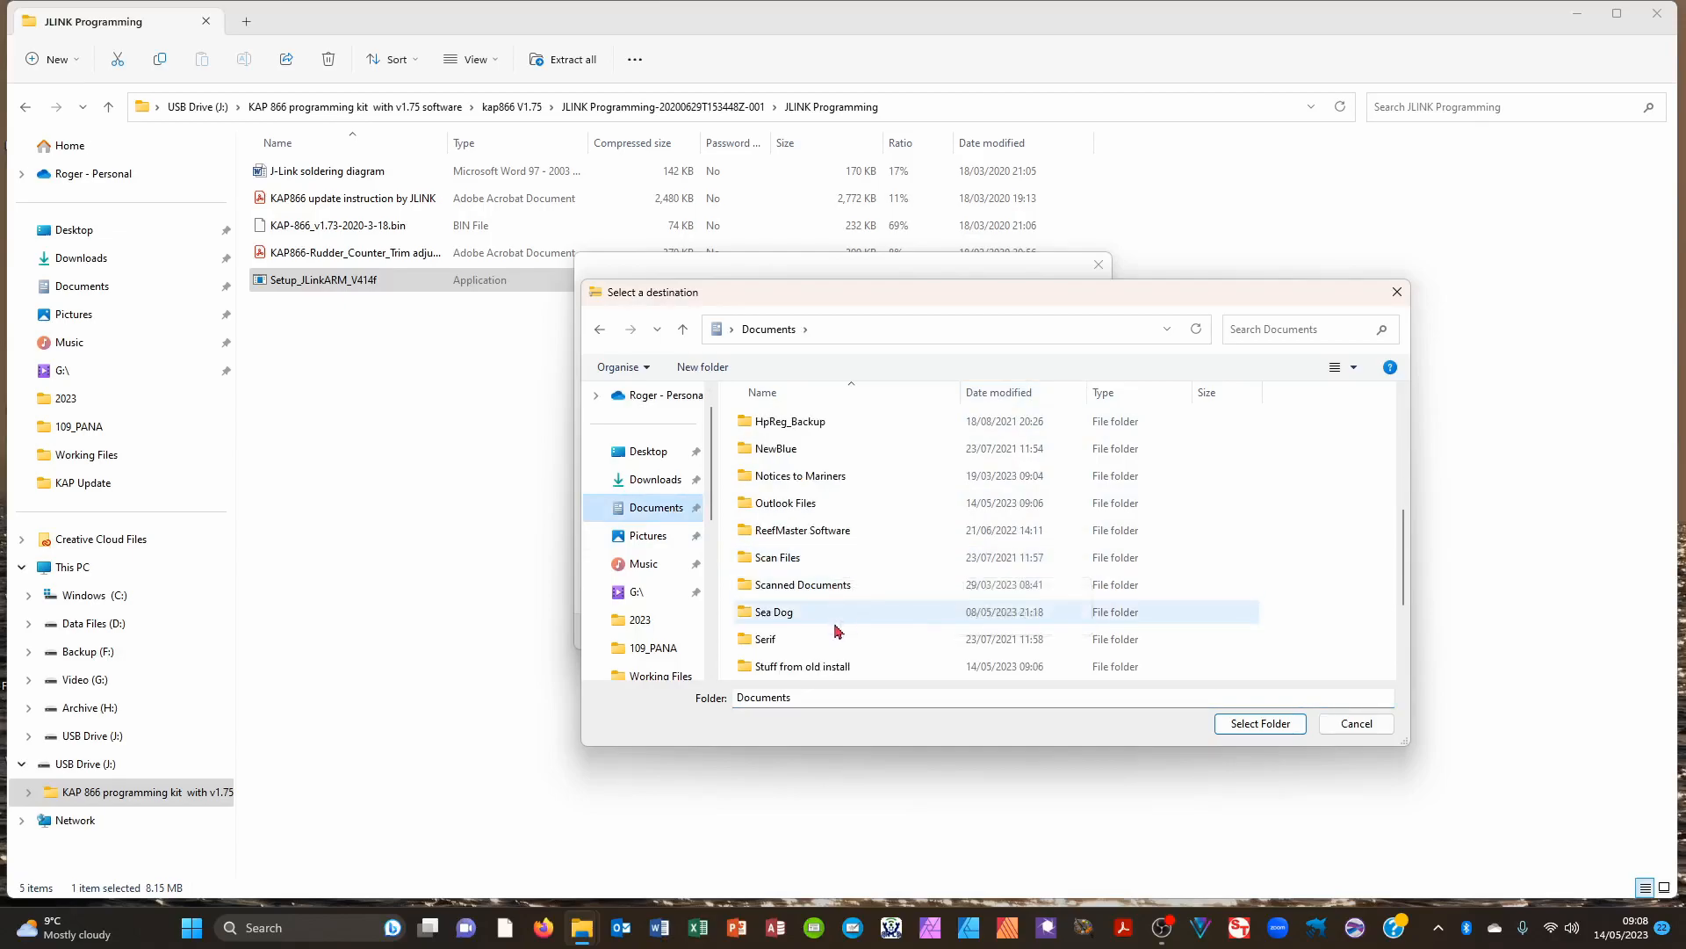
double_click(773, 612)
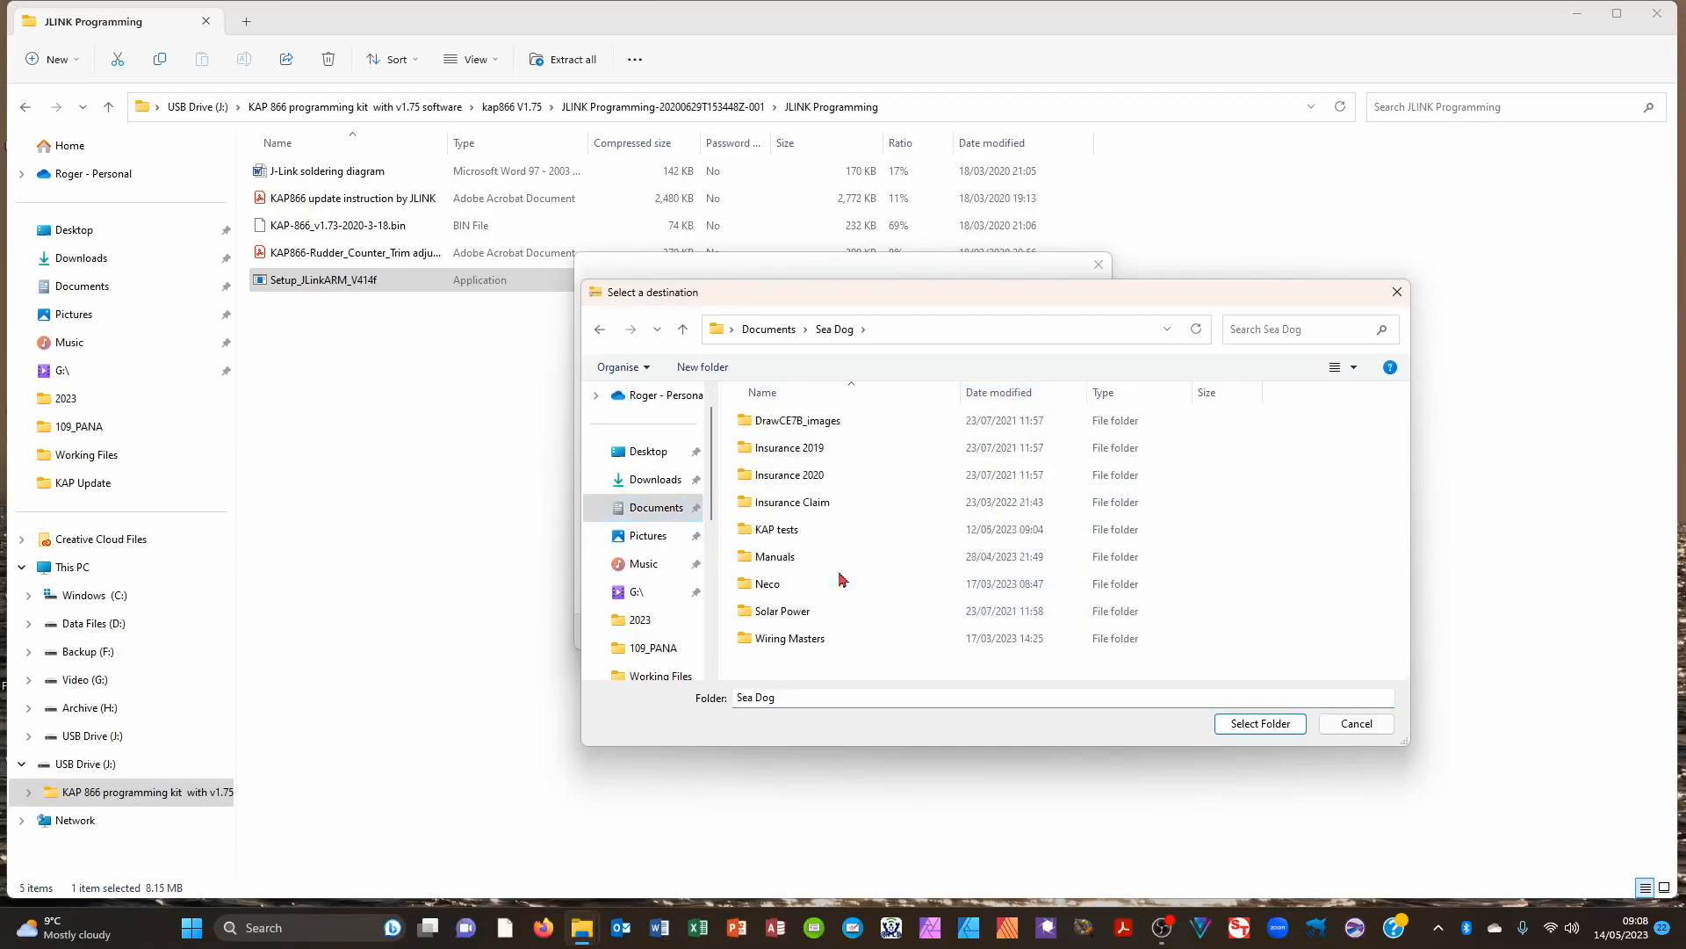
double_click(775, 529)
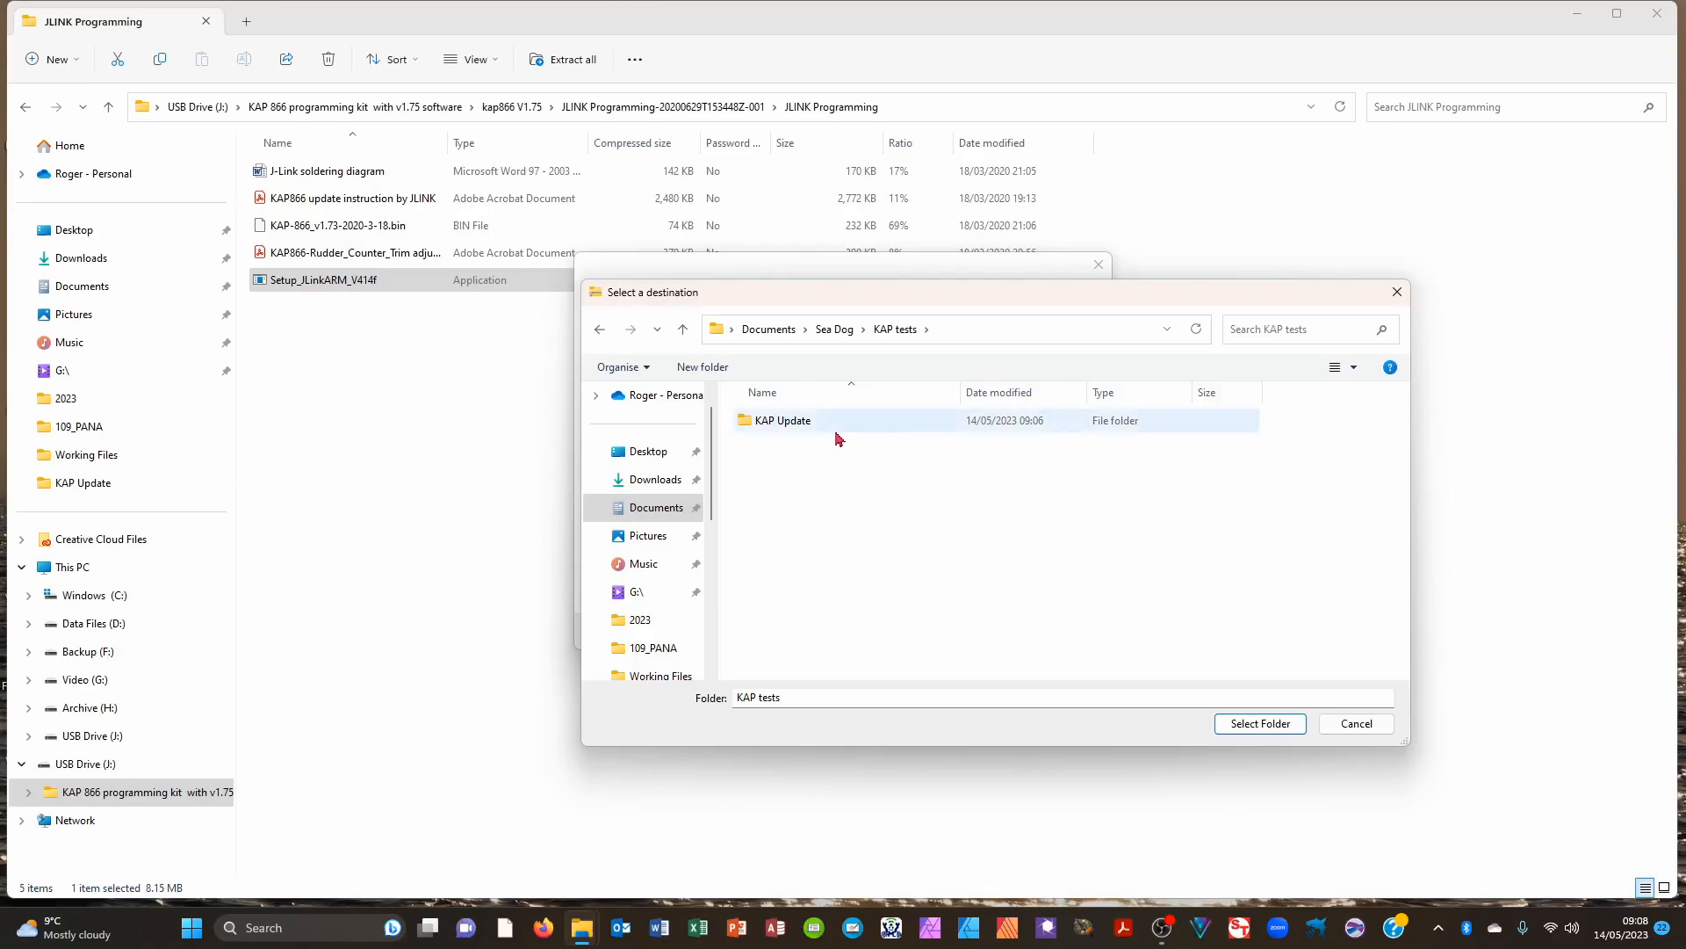
double_click(781, 420)
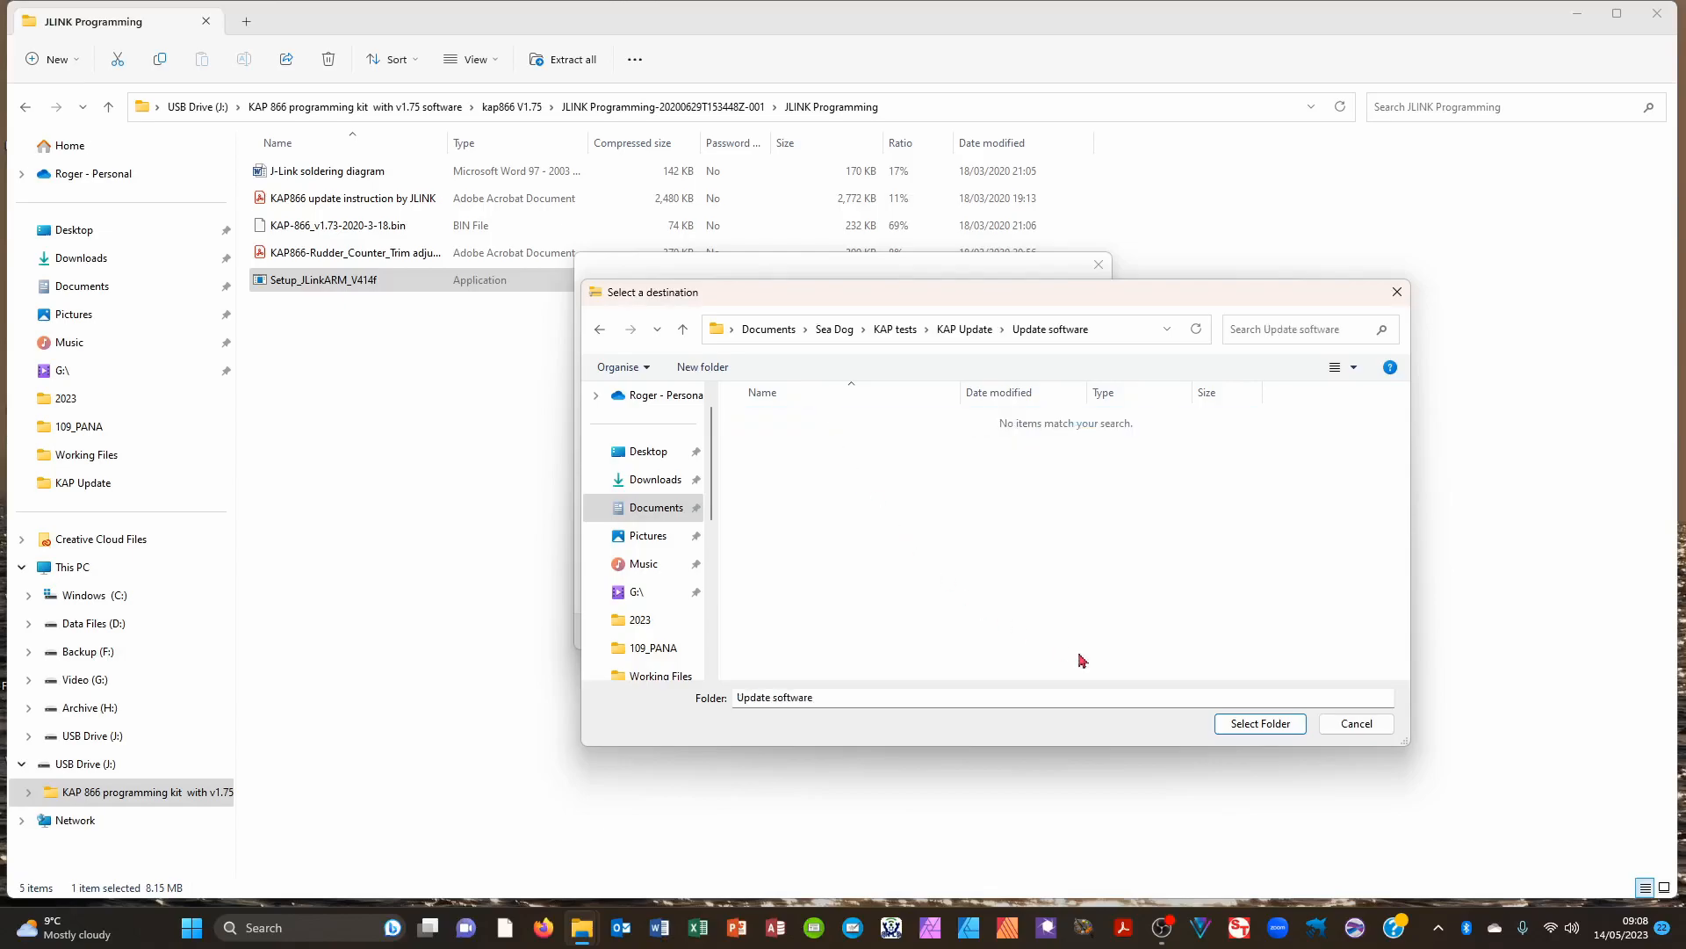
left_click(1259, 723)
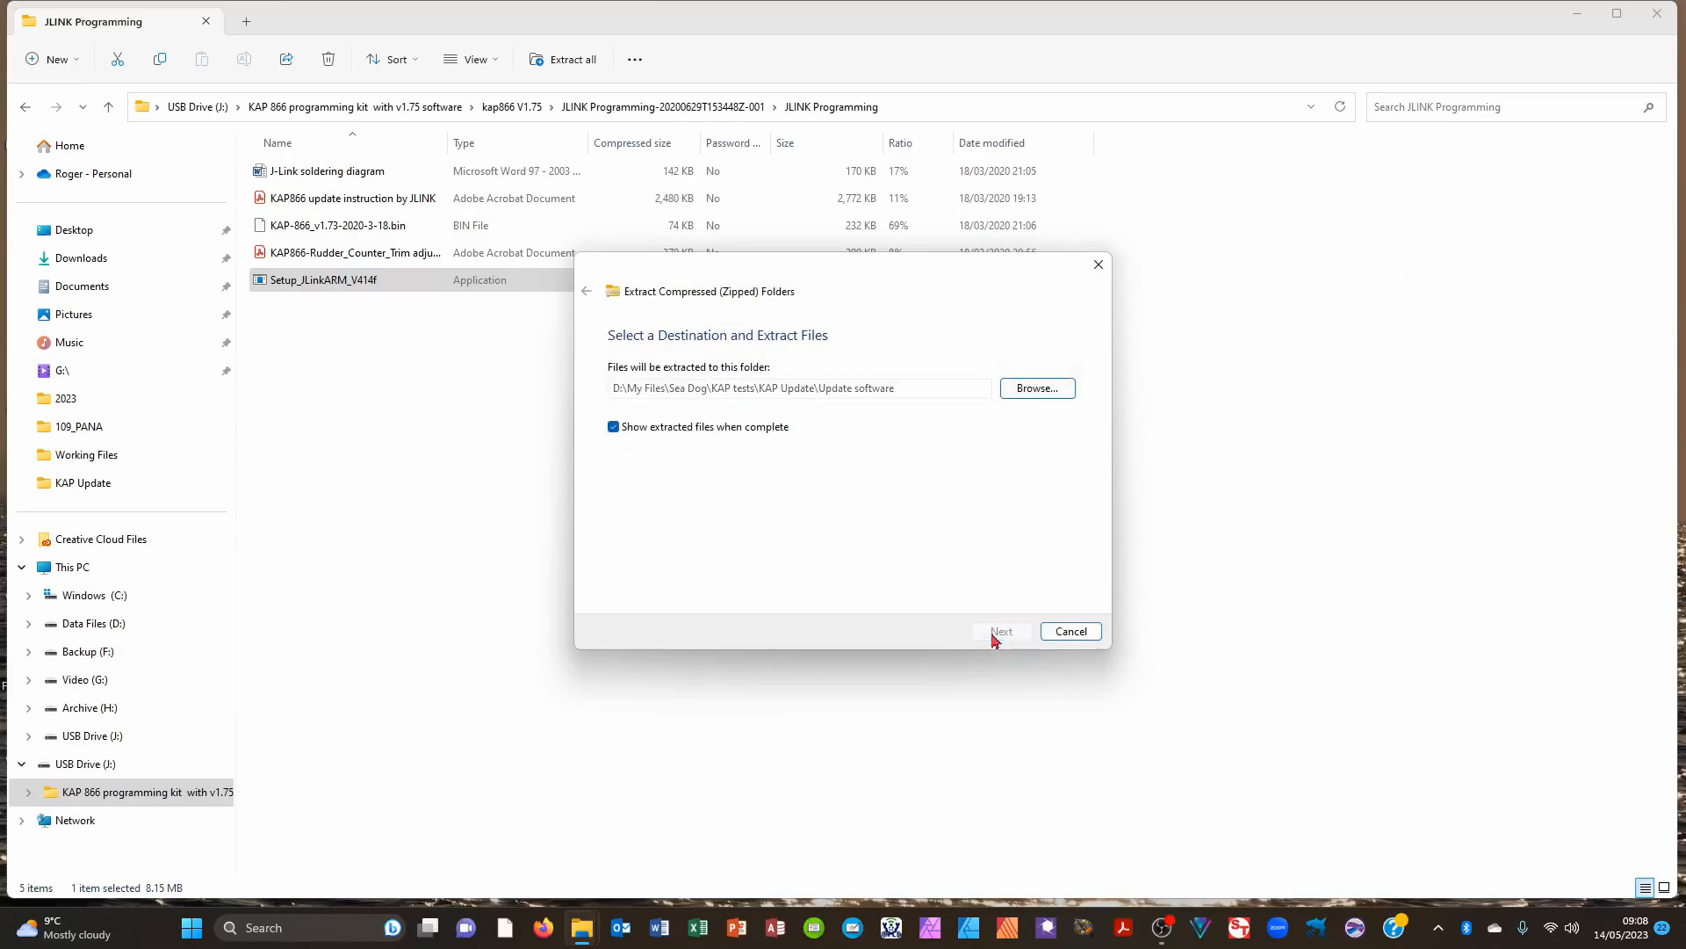
- Extract the files, then select Setup_JLinkARM_V414f in the extracted JLINK Programming folder
left_click(999, 632)
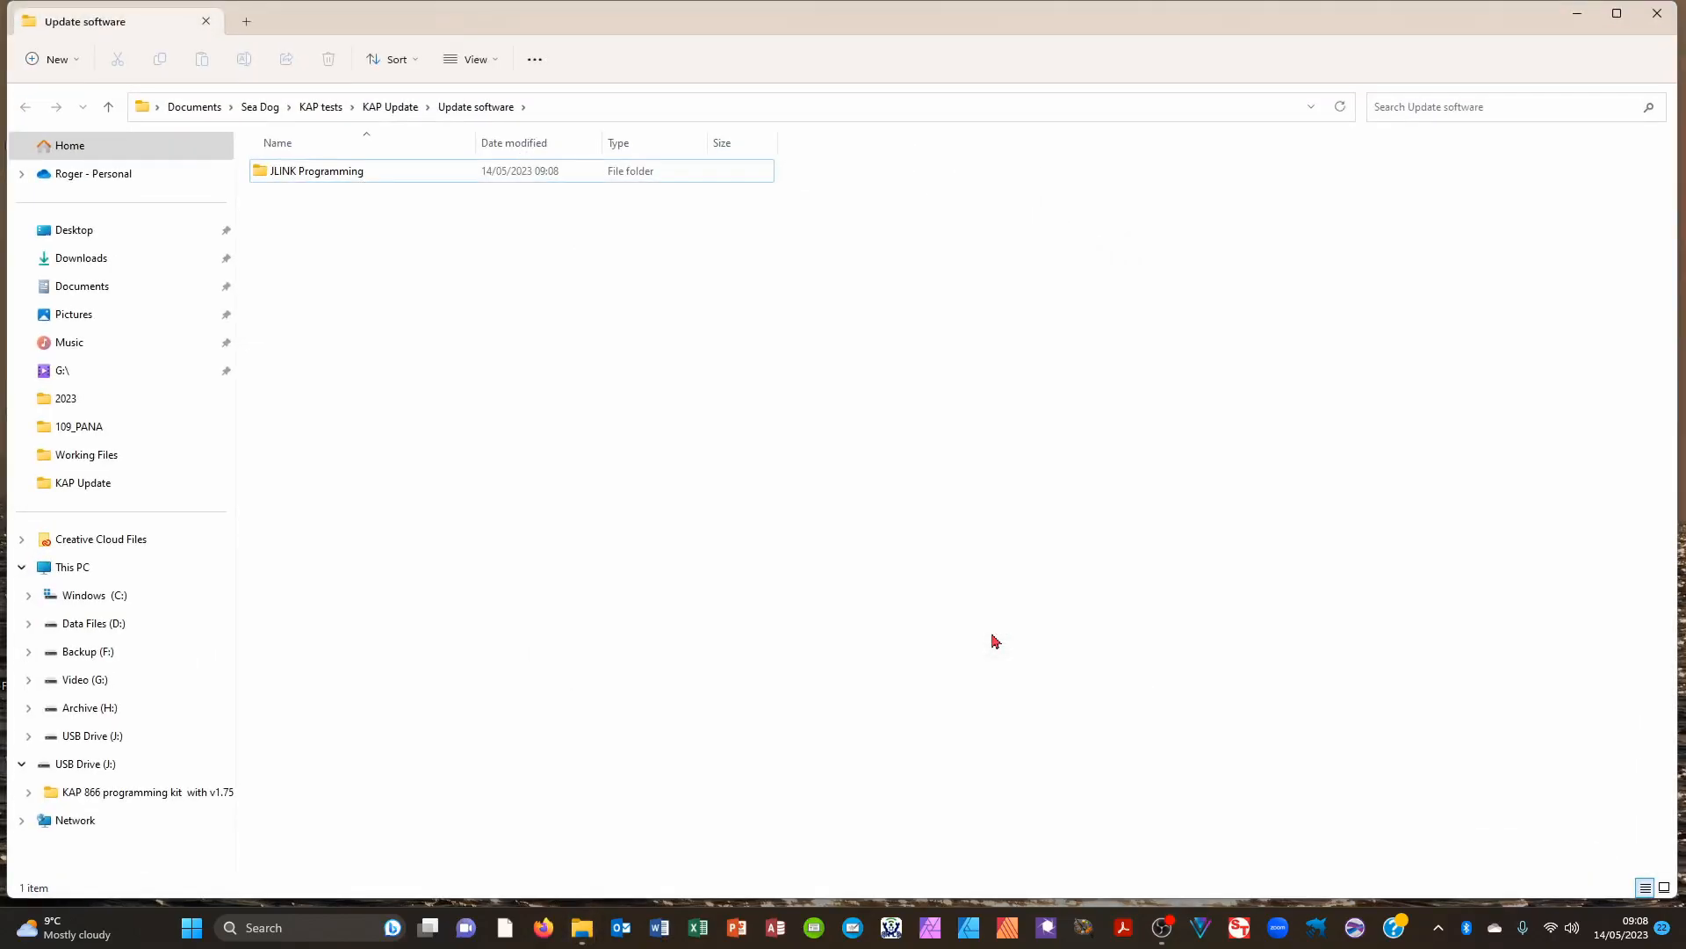
mouse_move(339, 216)
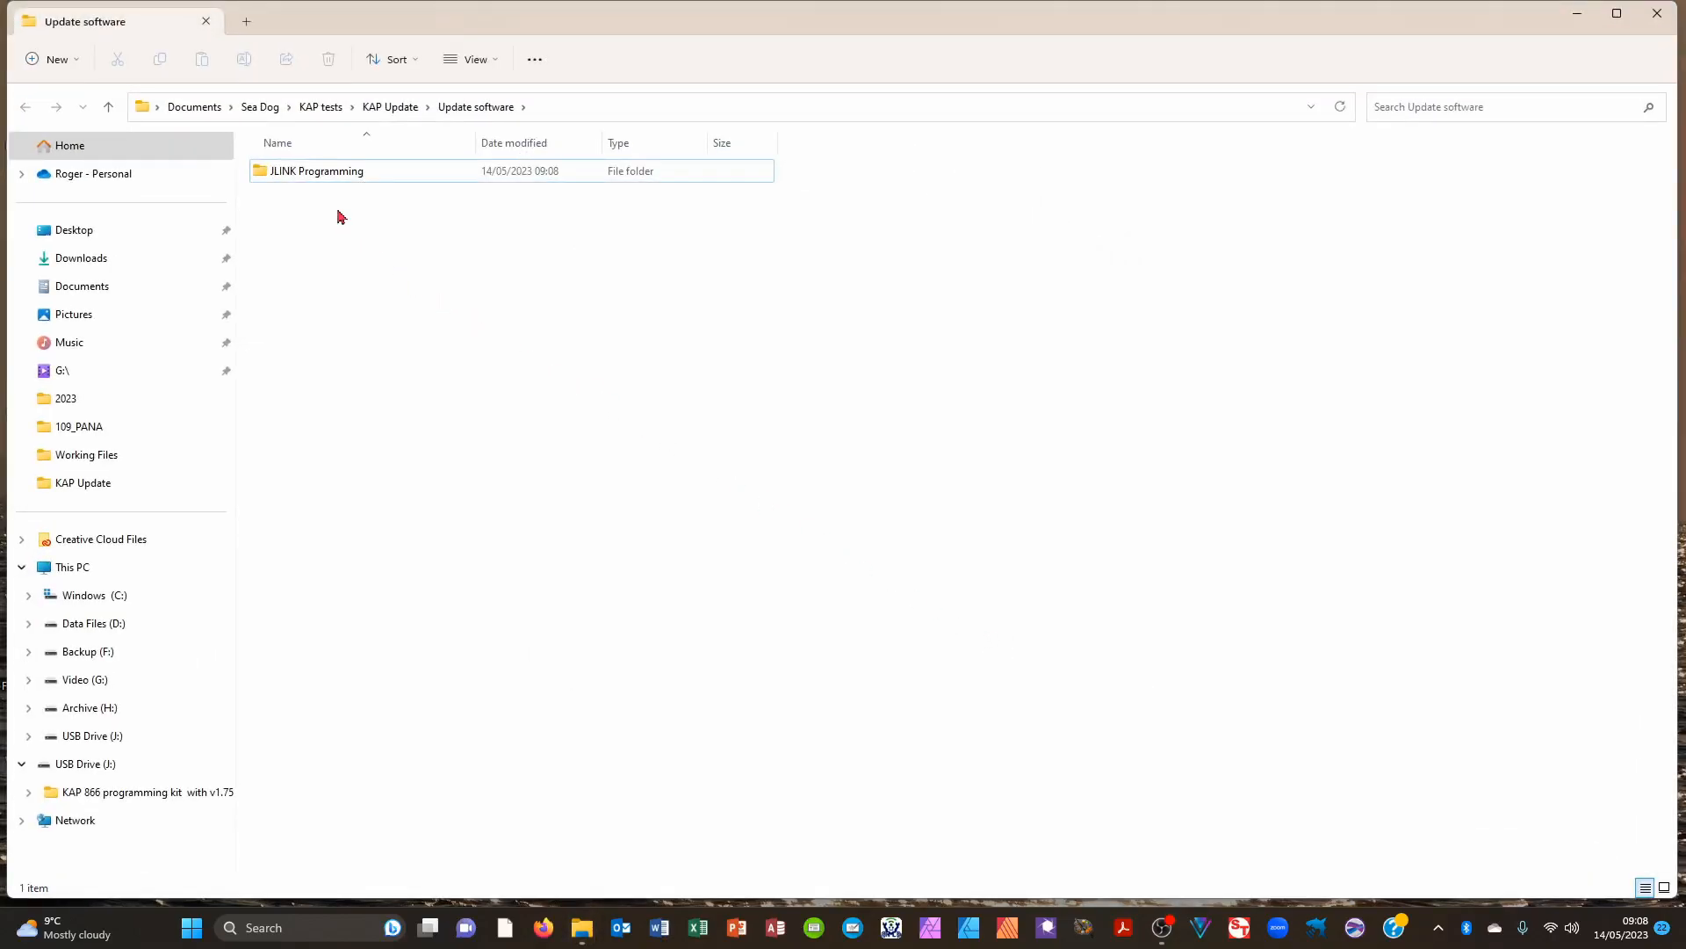
double_click(317, 169)
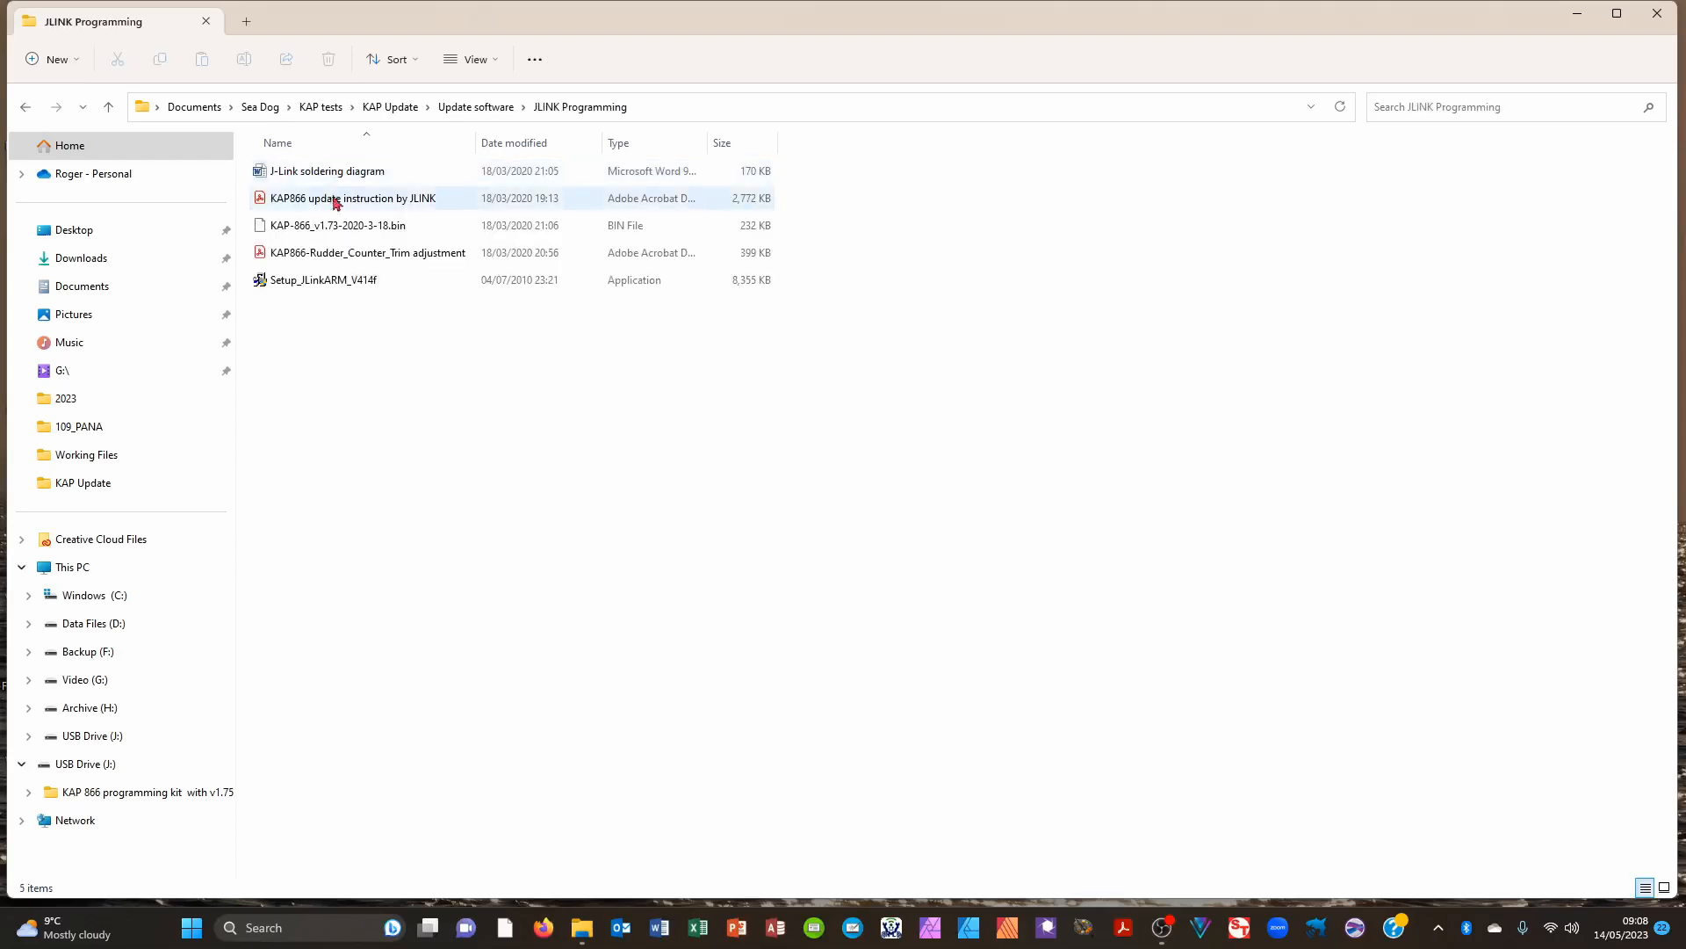
left_click(322, 279)
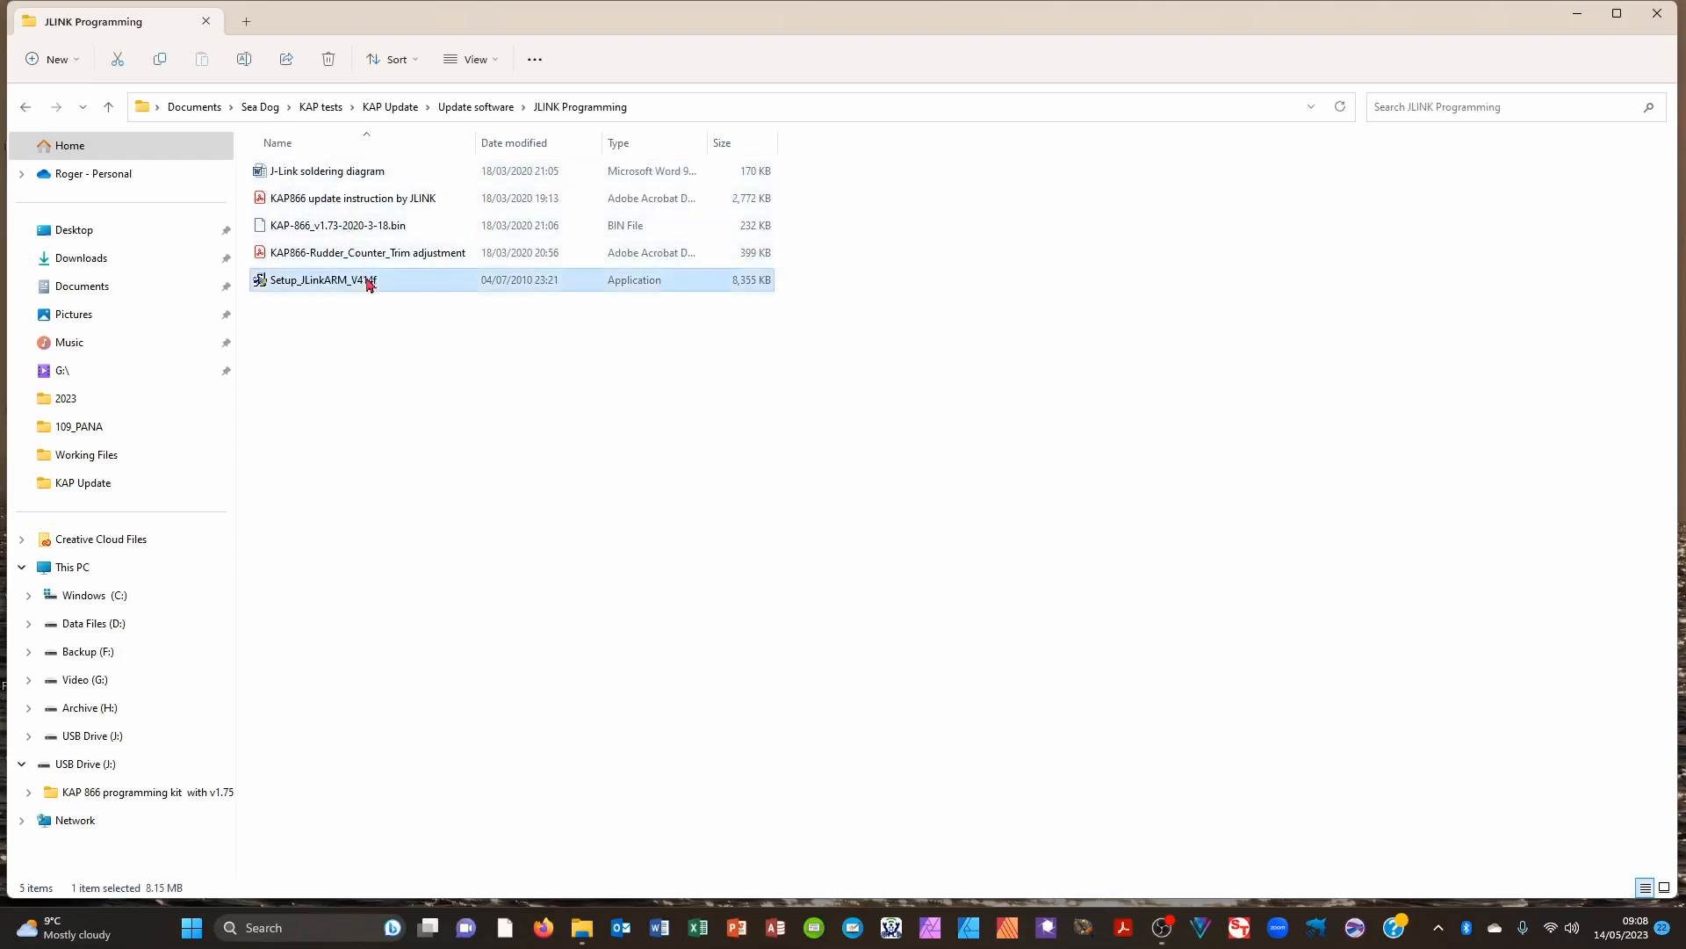
- Install J-Link ARM V4.14f to the default folder with desktop shortcuts, then finish setup
double_click(322, 279)
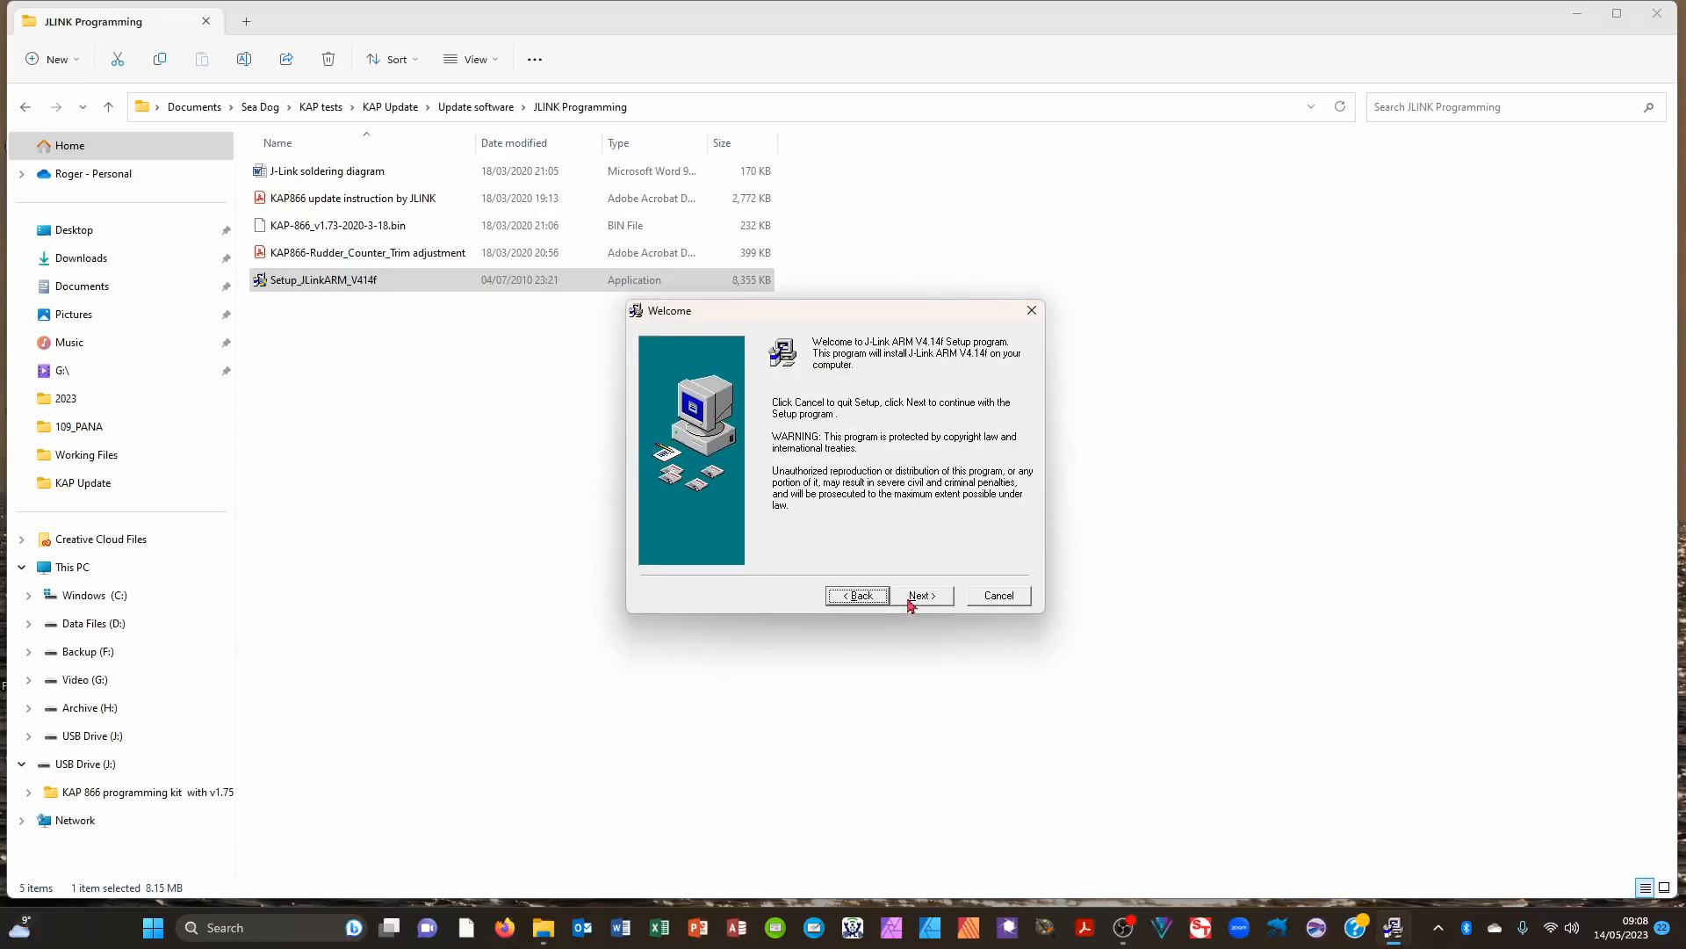
left_click(920, 595)
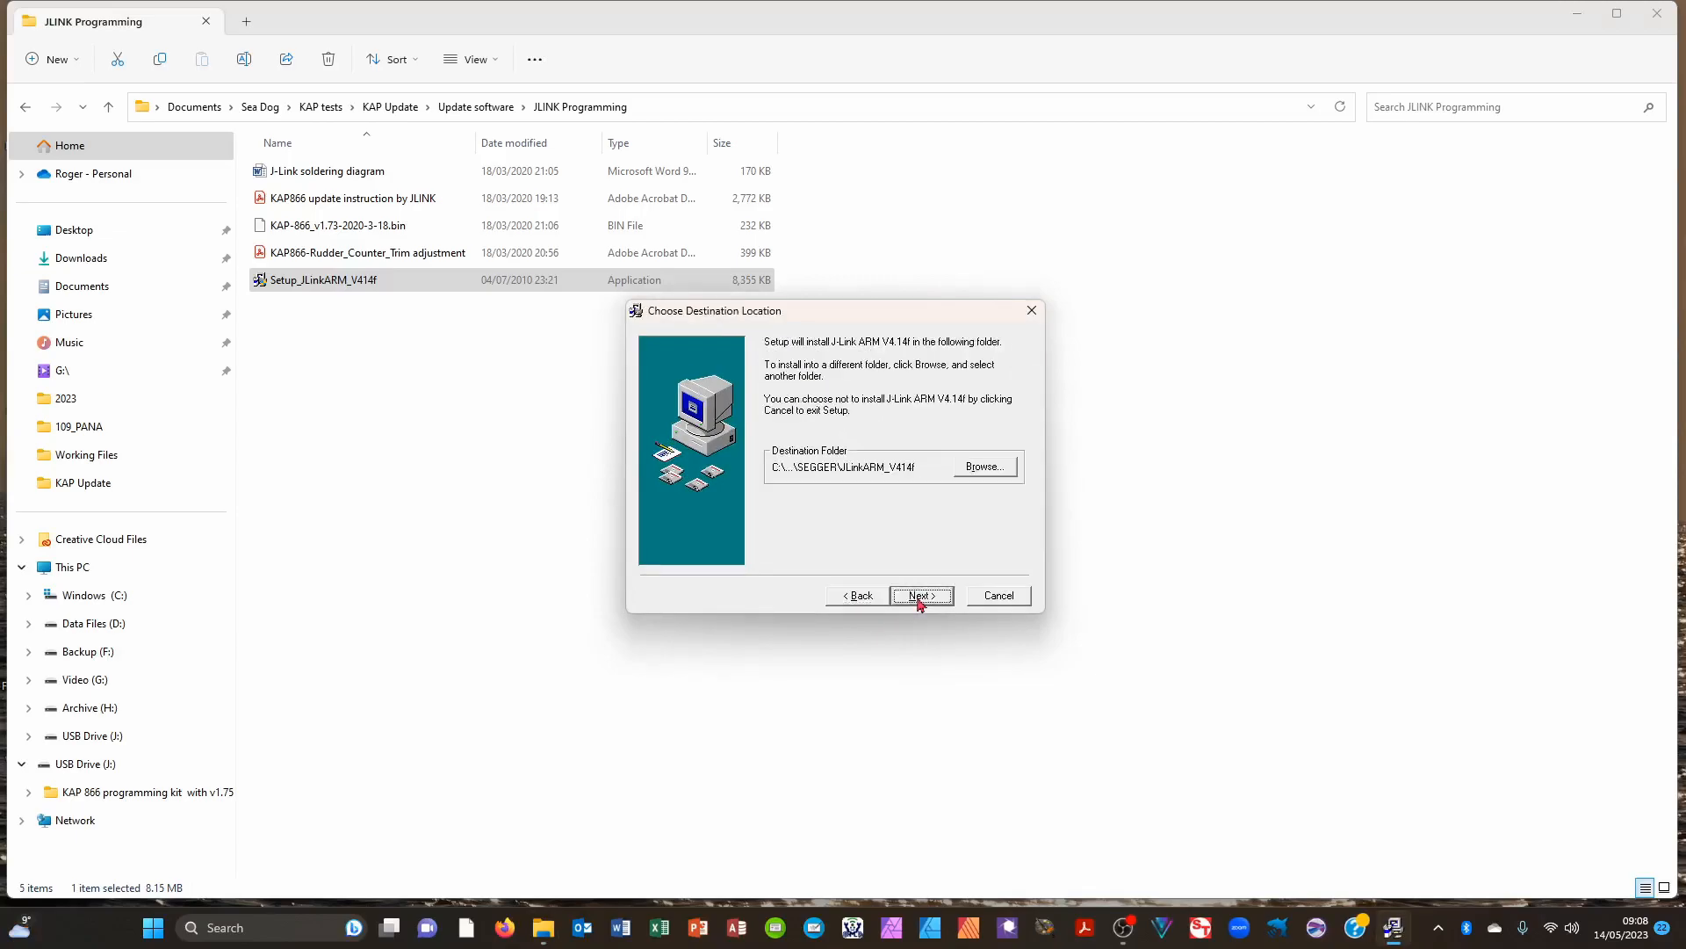
left_click(920, 595)
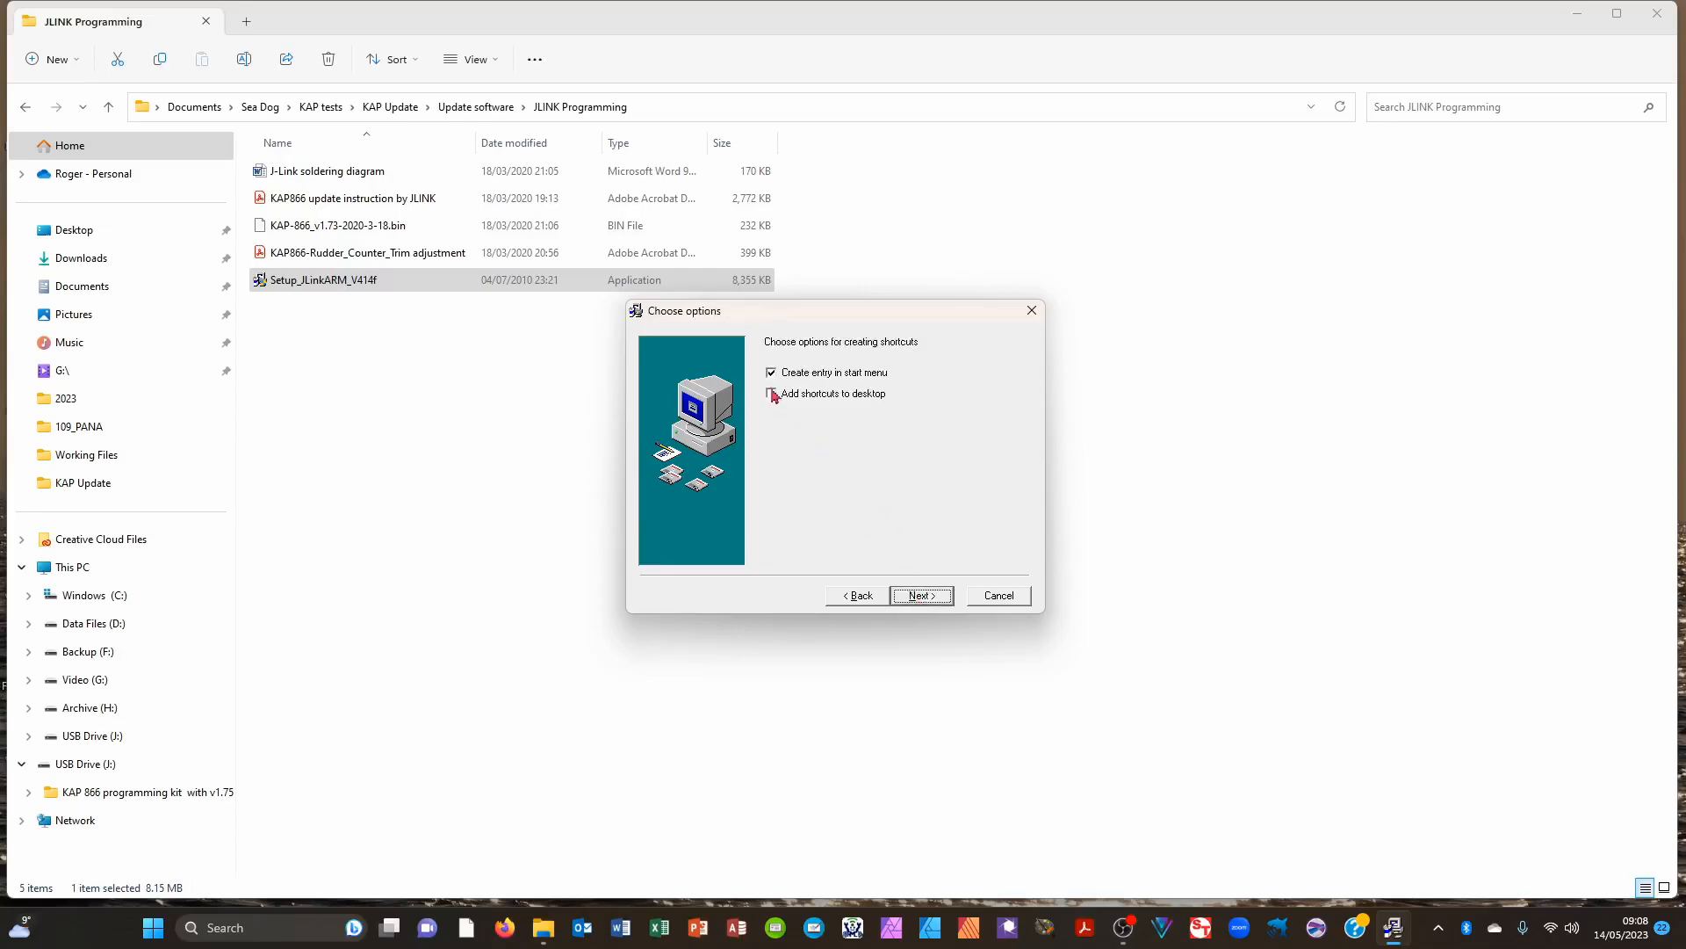
left_click(771, 393)
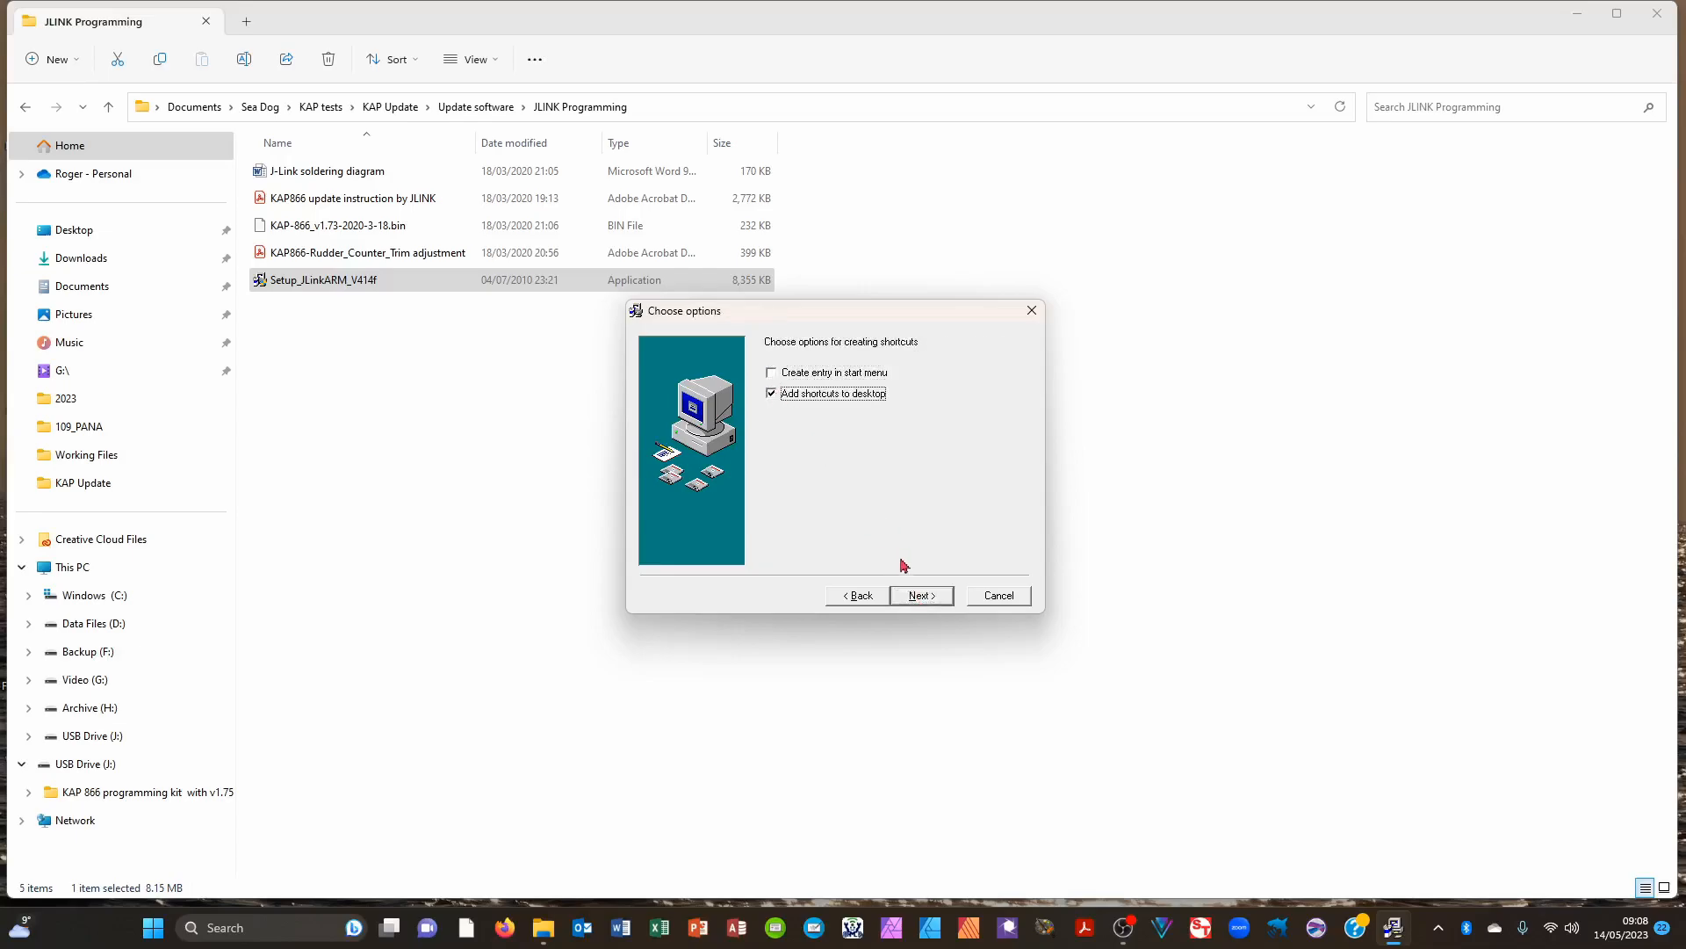
left_click(920, 595)
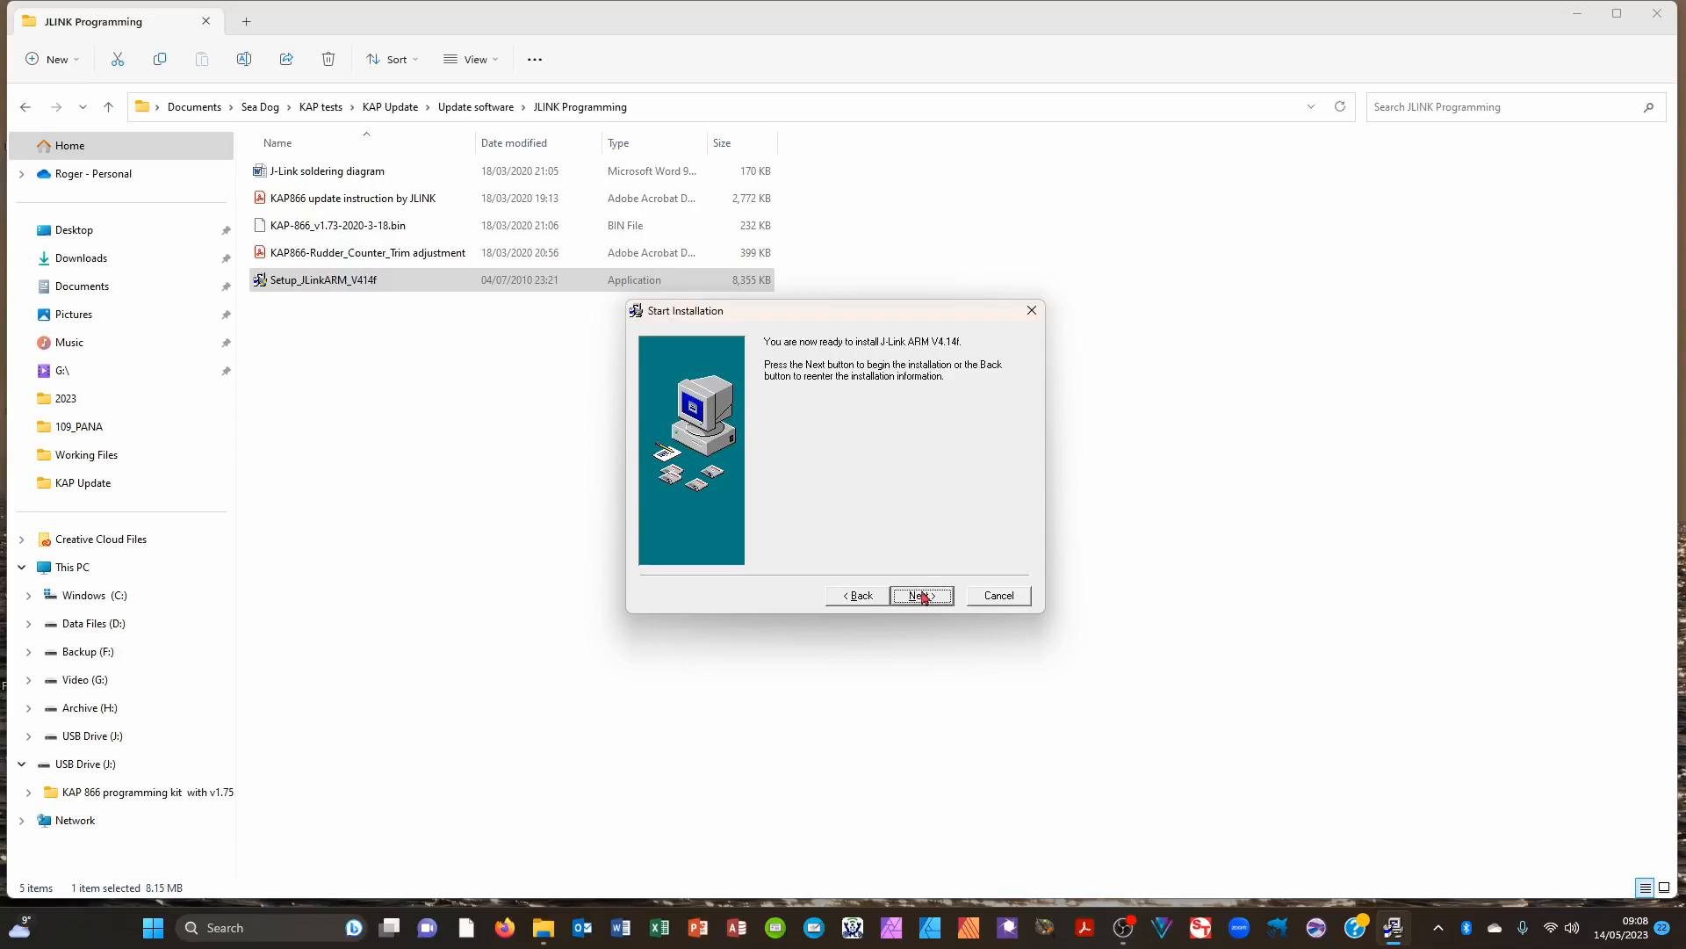
left_click(920, 595)
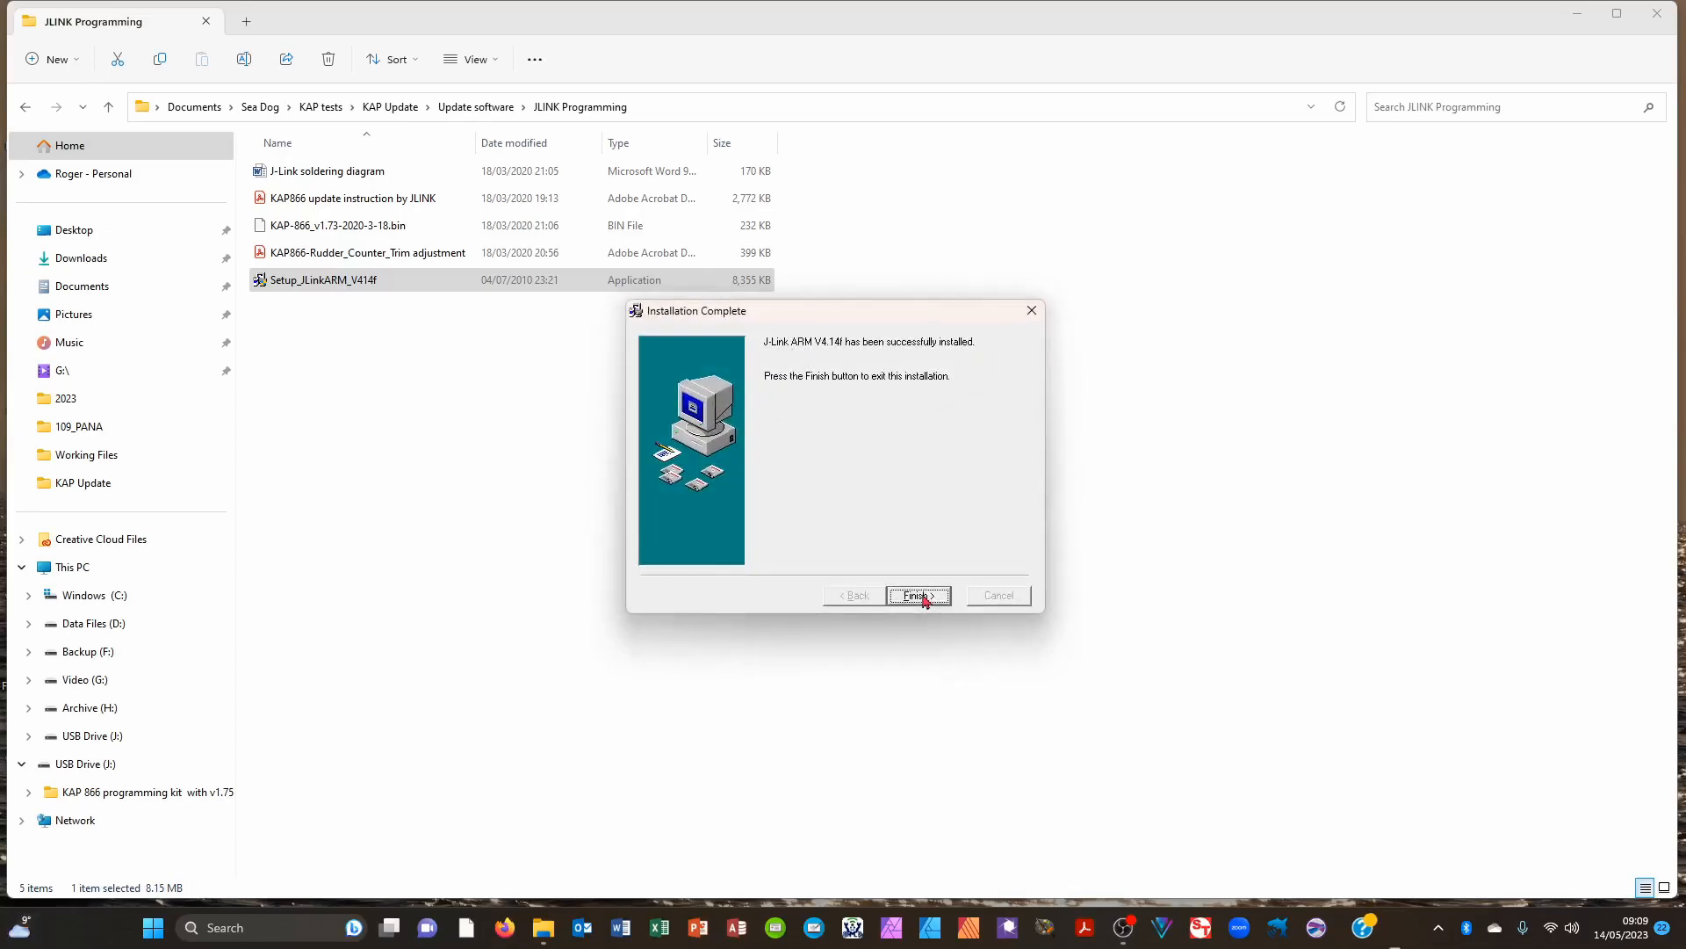
left_click(917, 595)
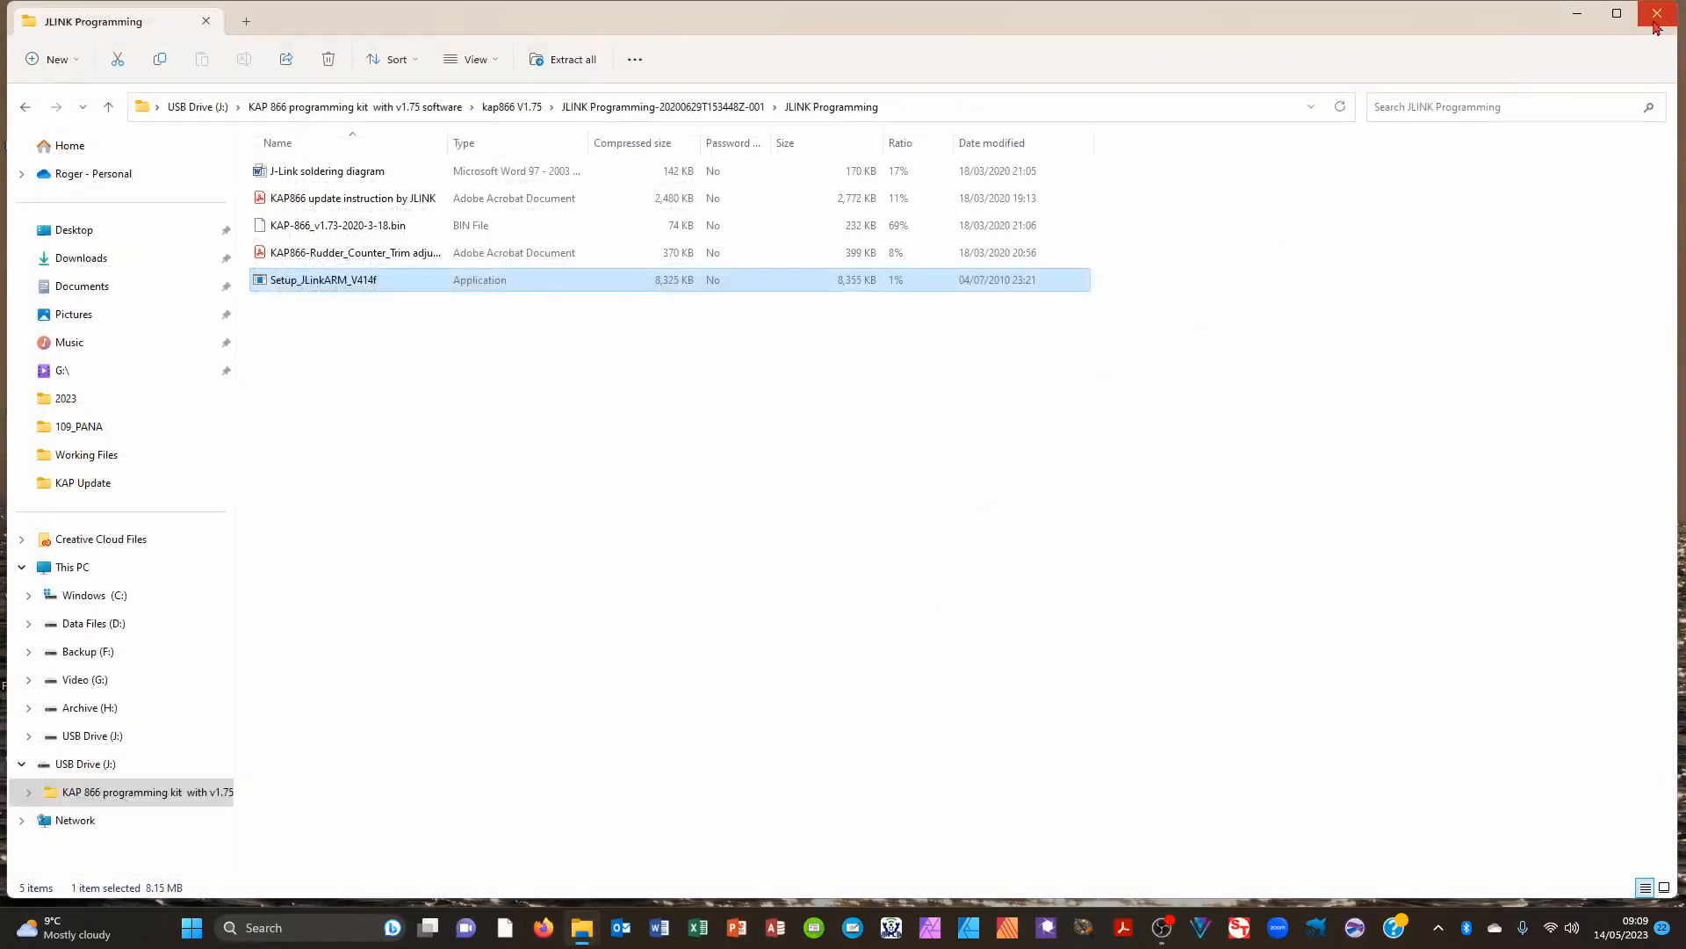
left_click(1659, 13)
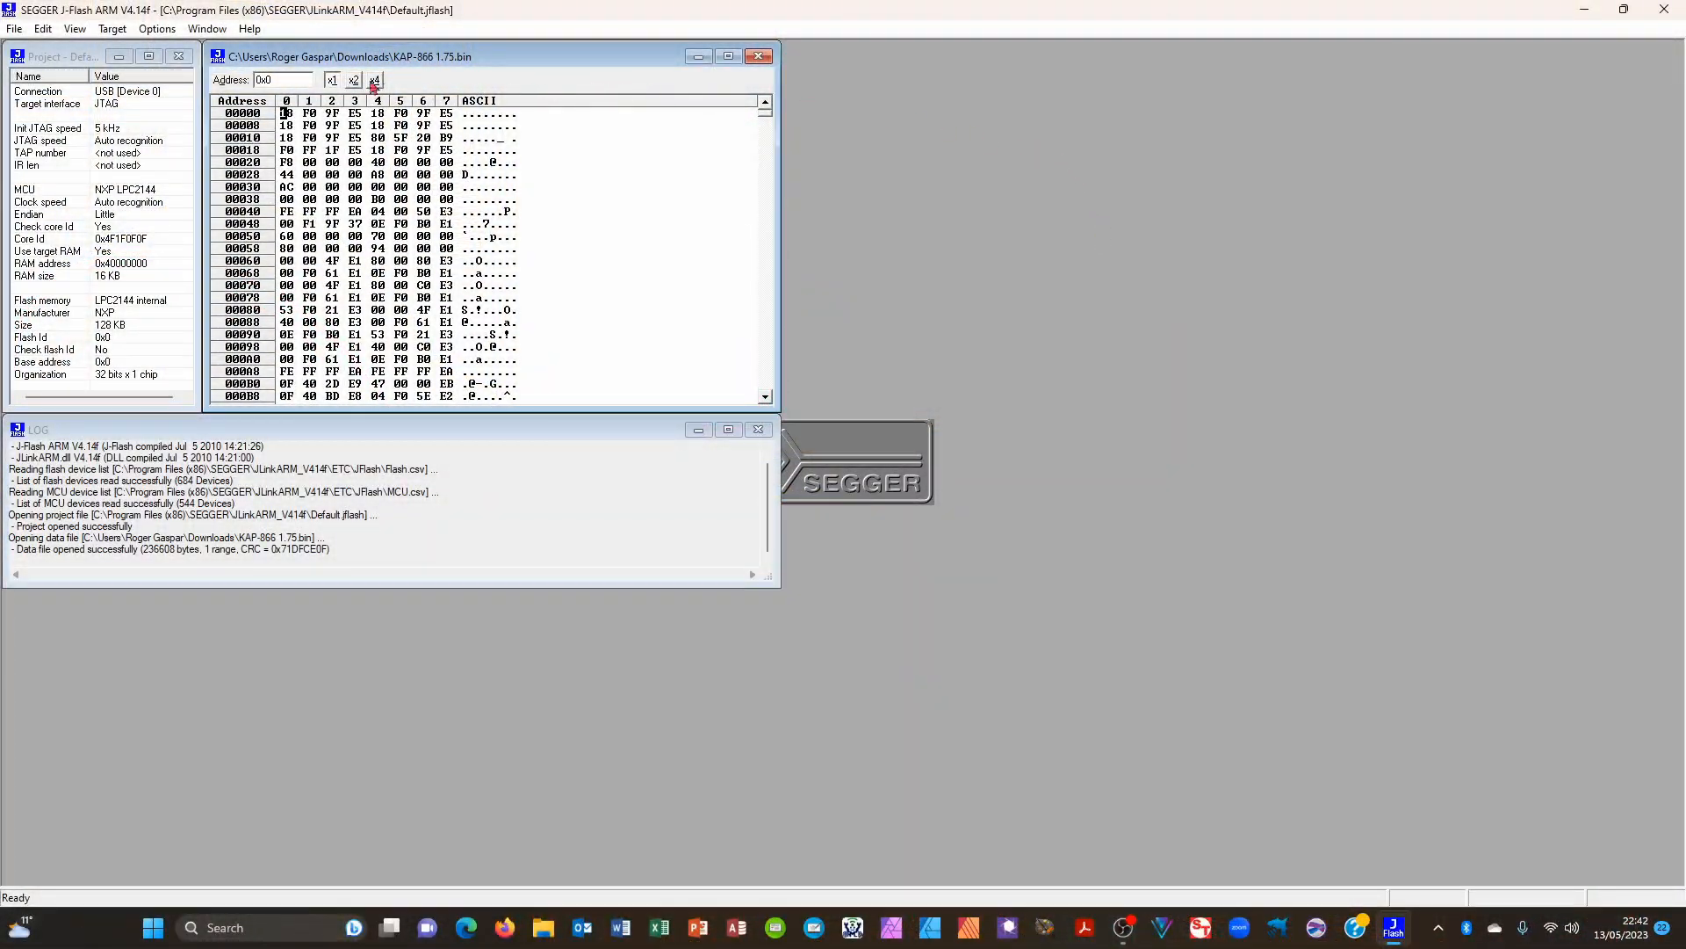
- In Project settings' CPU section, choose NXP LPC2214 as the device and apply
left_click(157, 29)
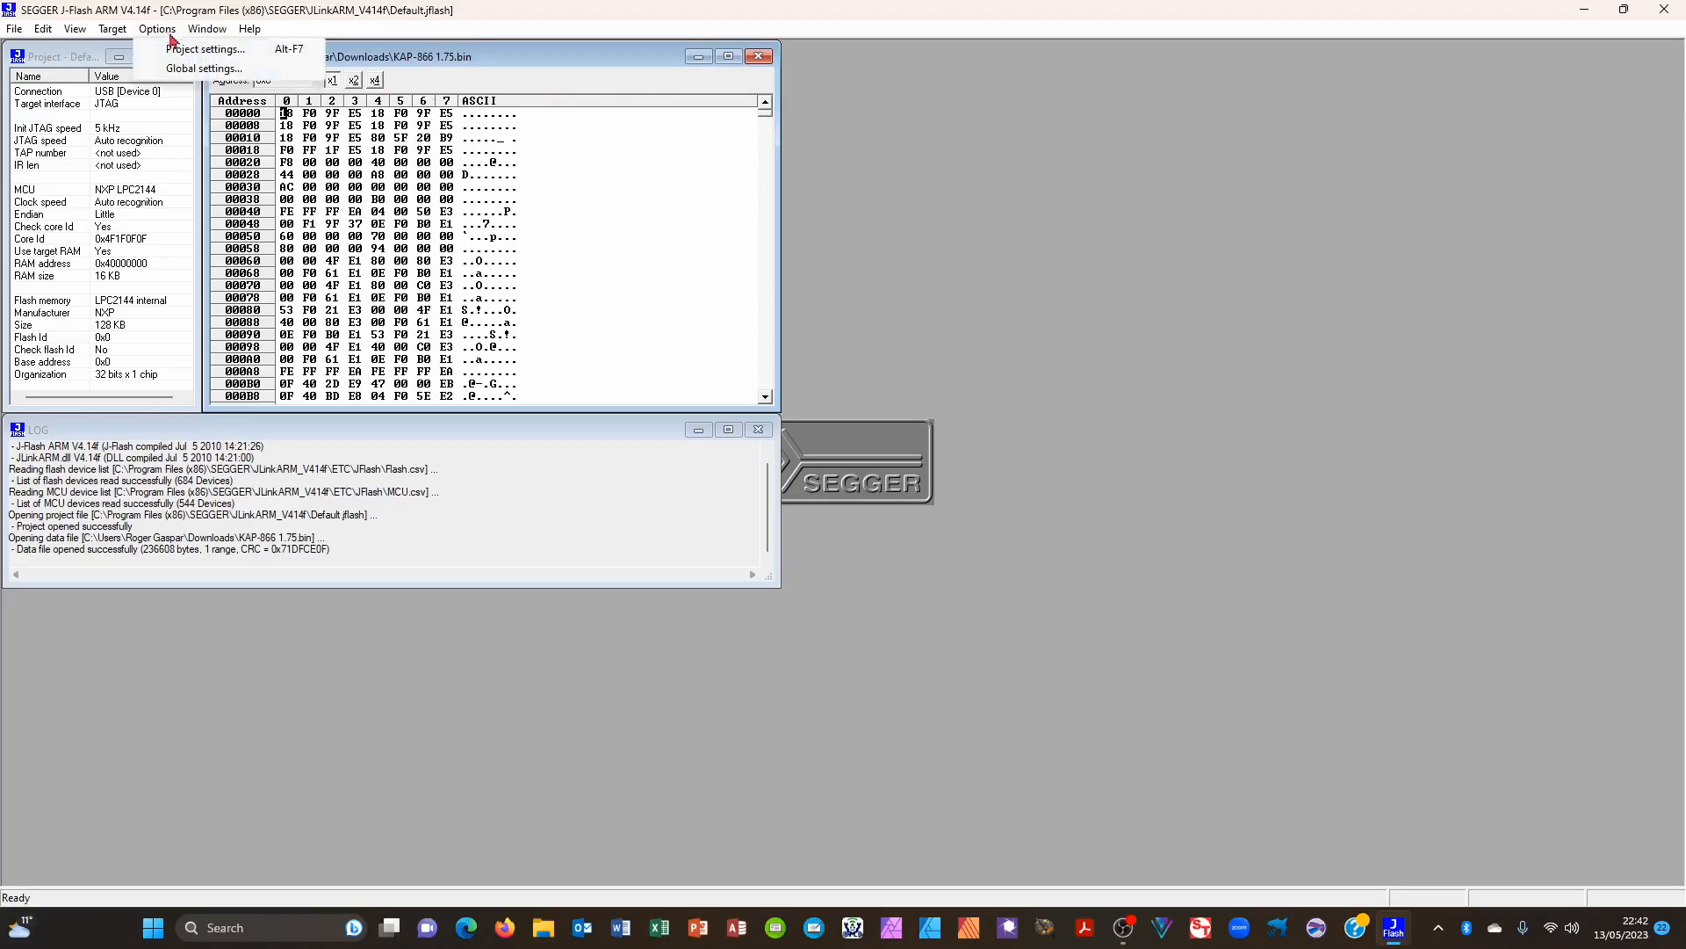
left_click(206, 48)
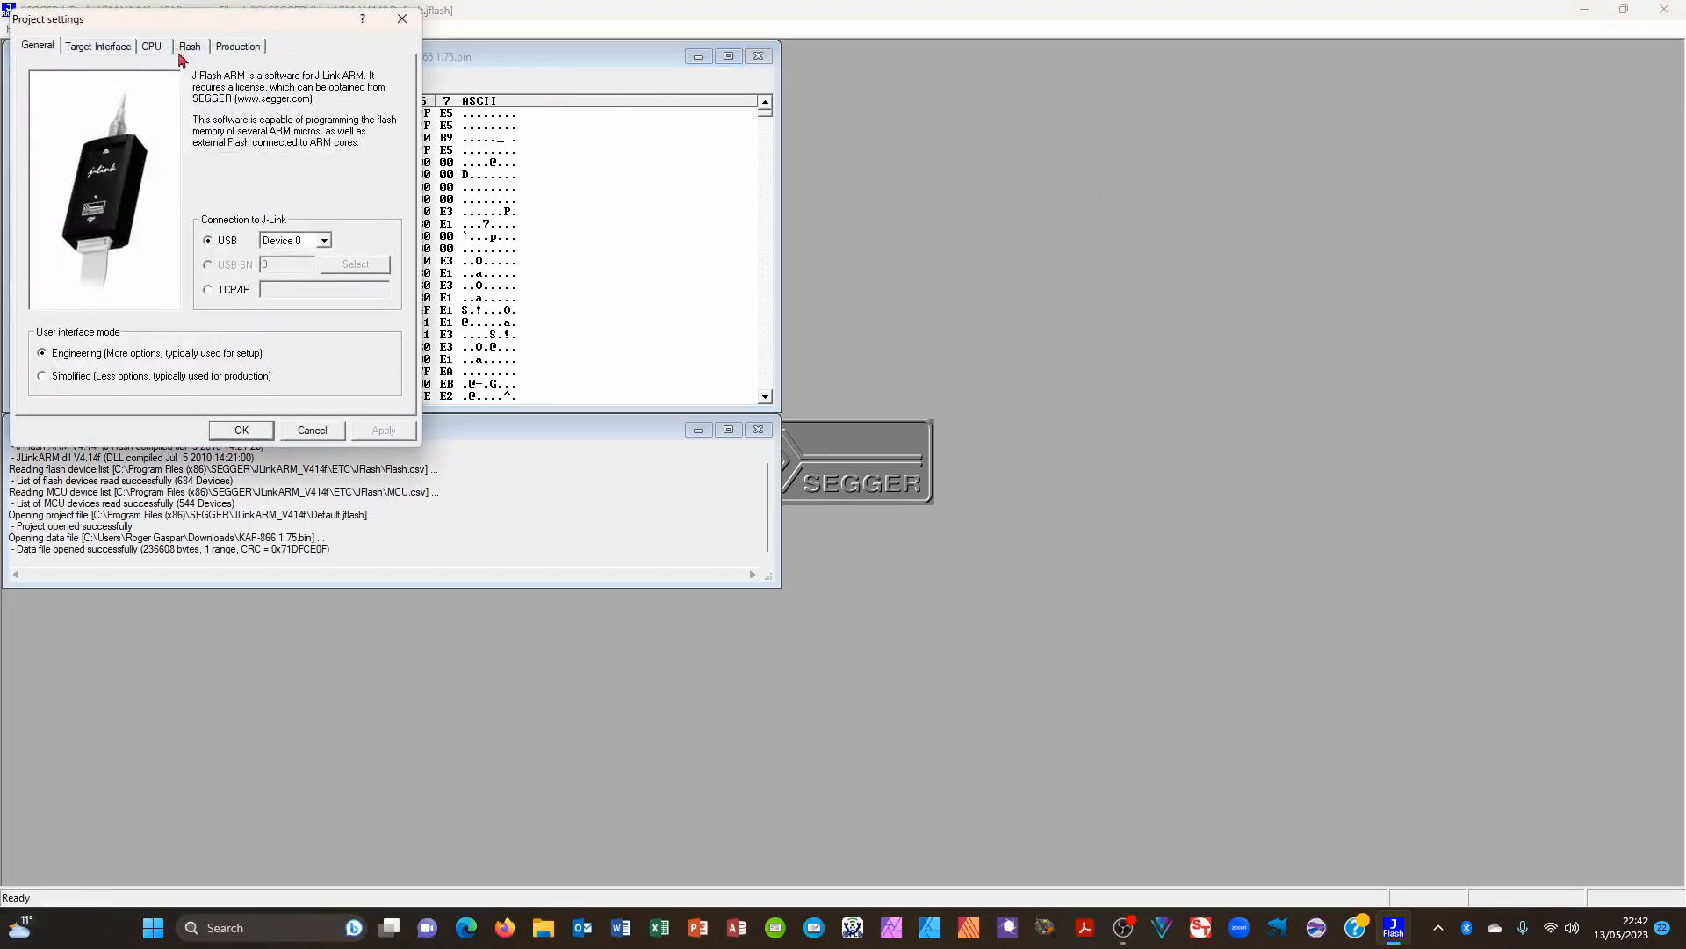
mouse_move(164, 57)
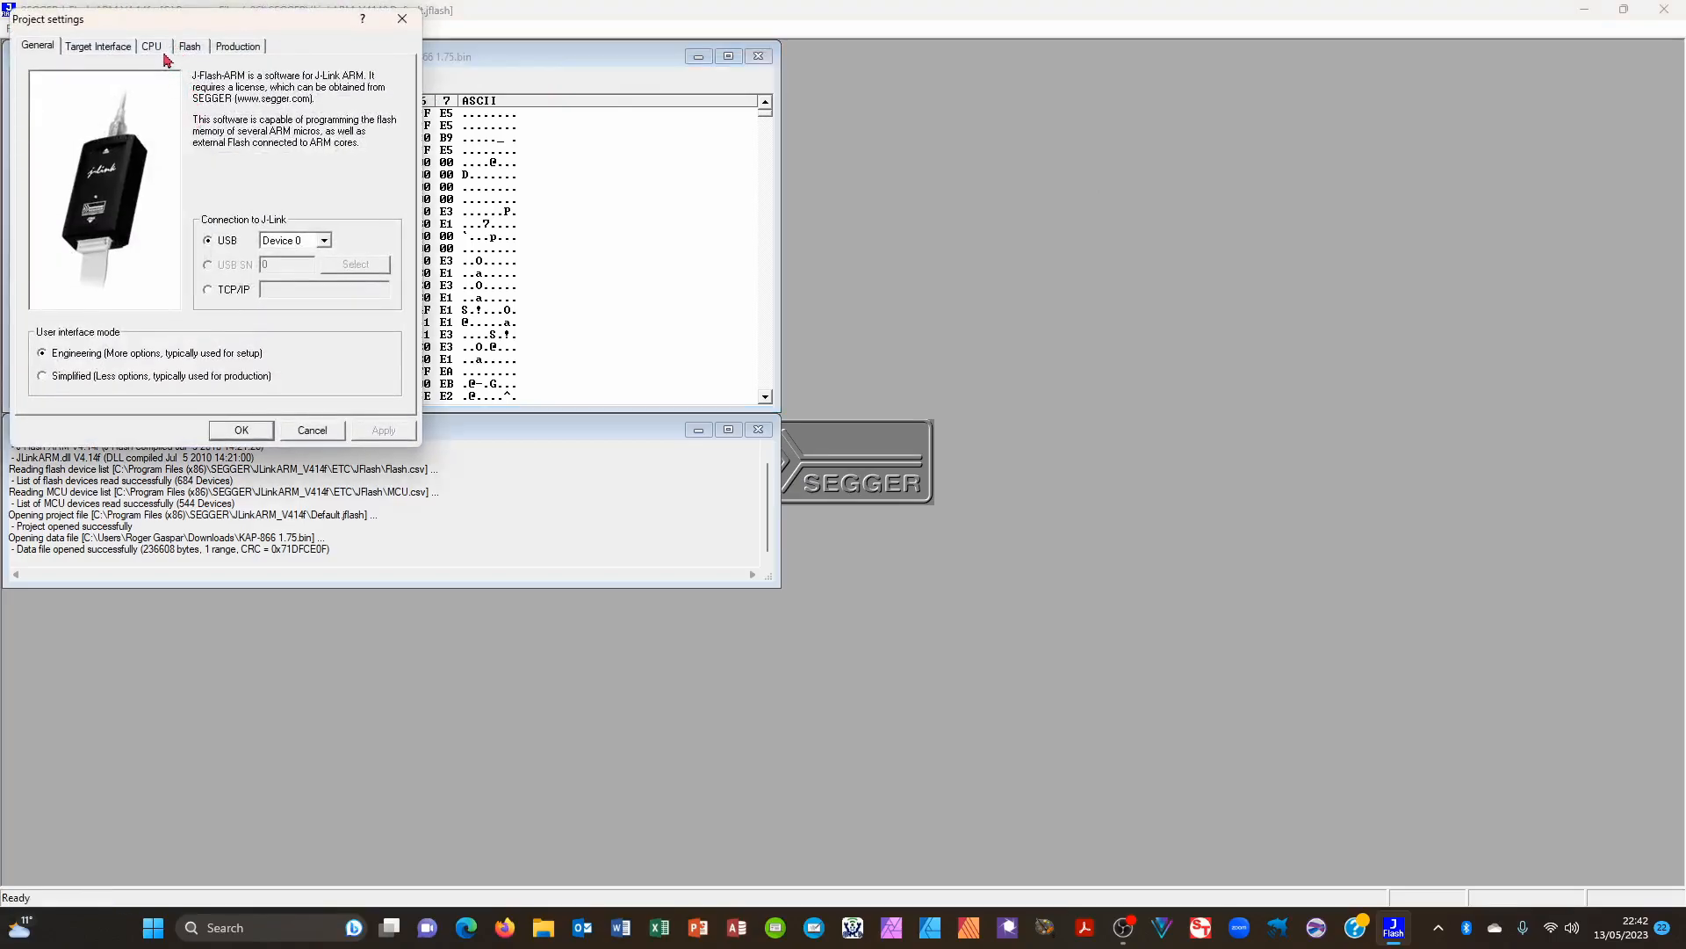
left_click(149, 45)
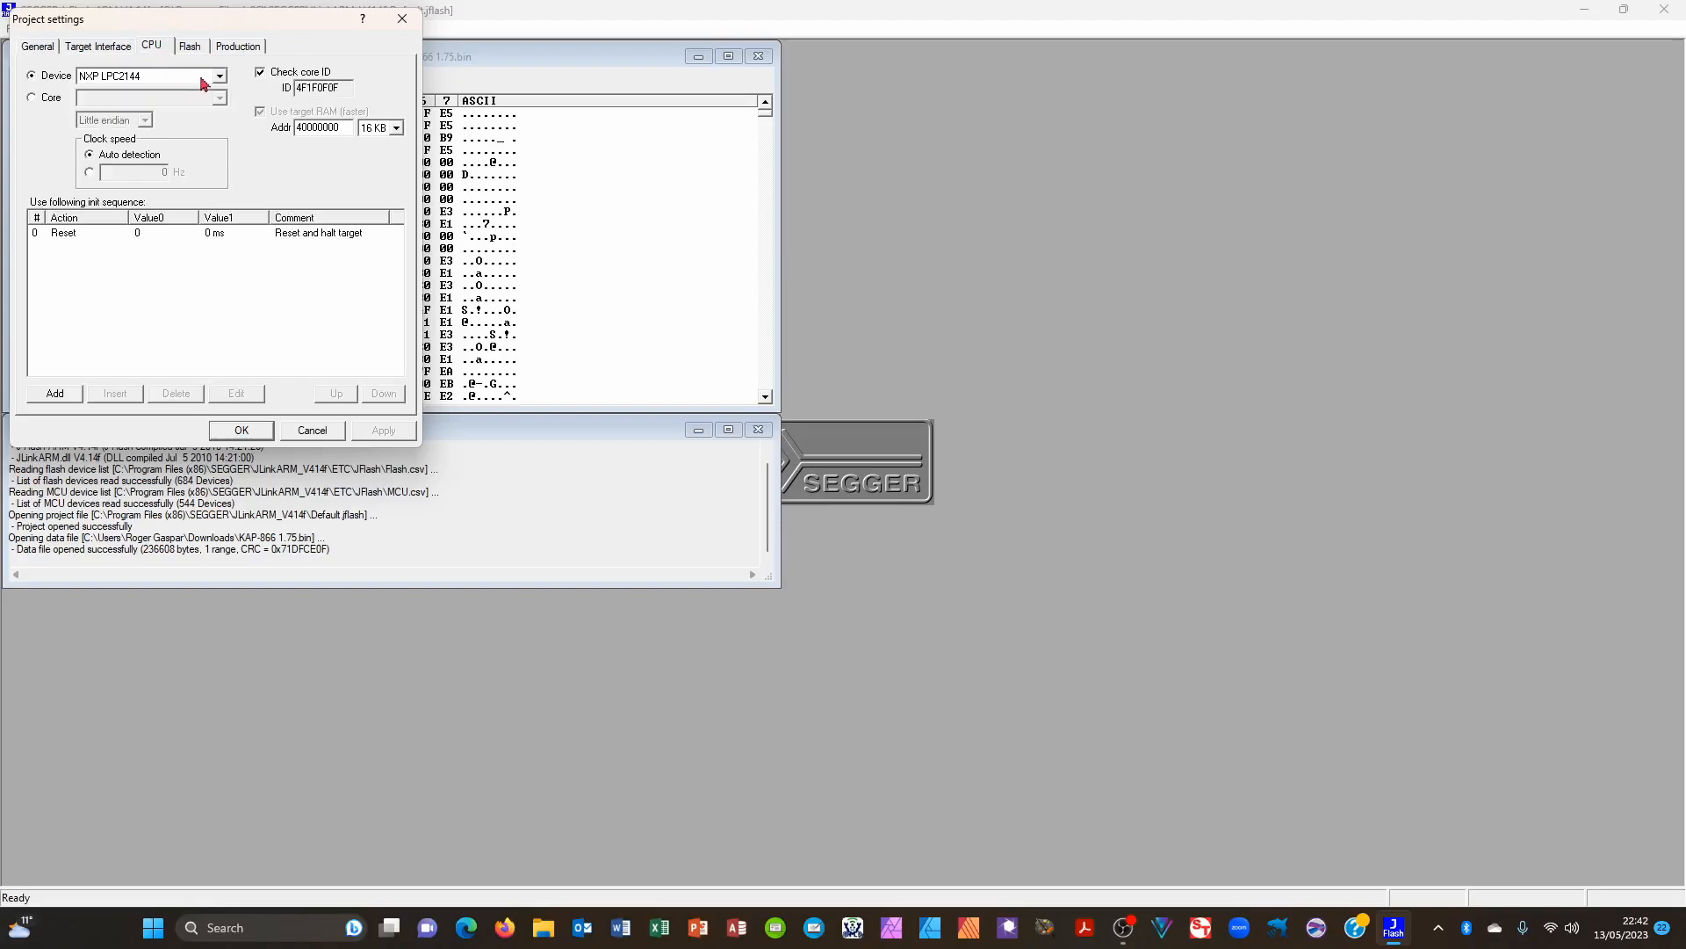
mouse_move(219, 82)
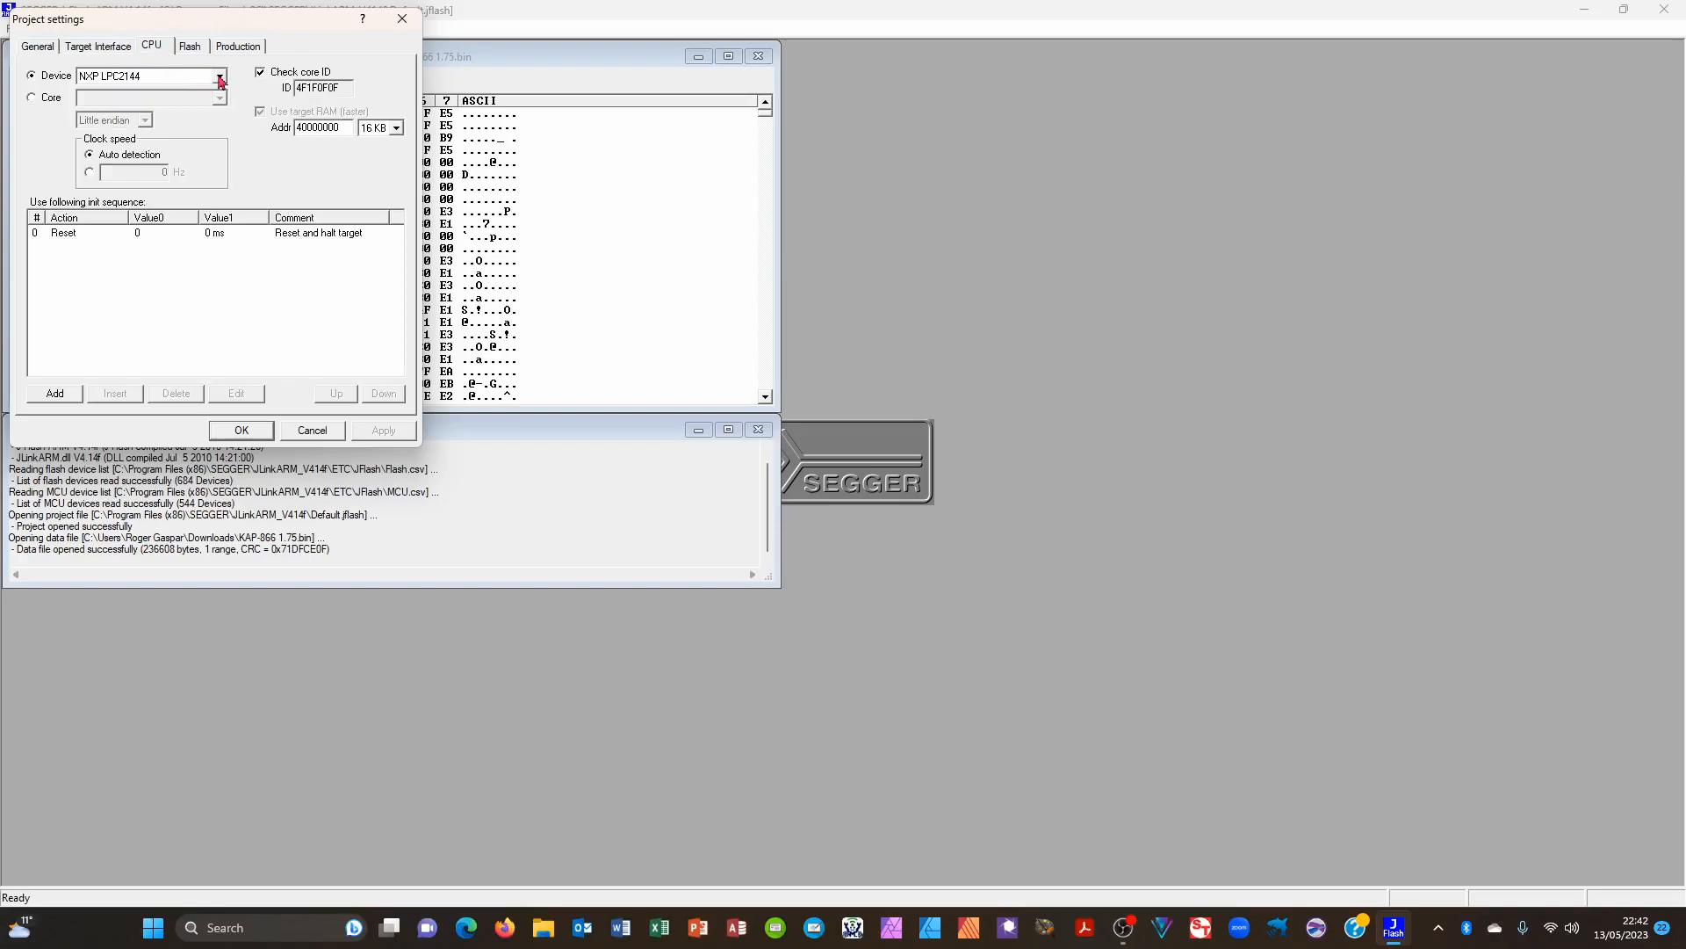
left_click(219, 75)
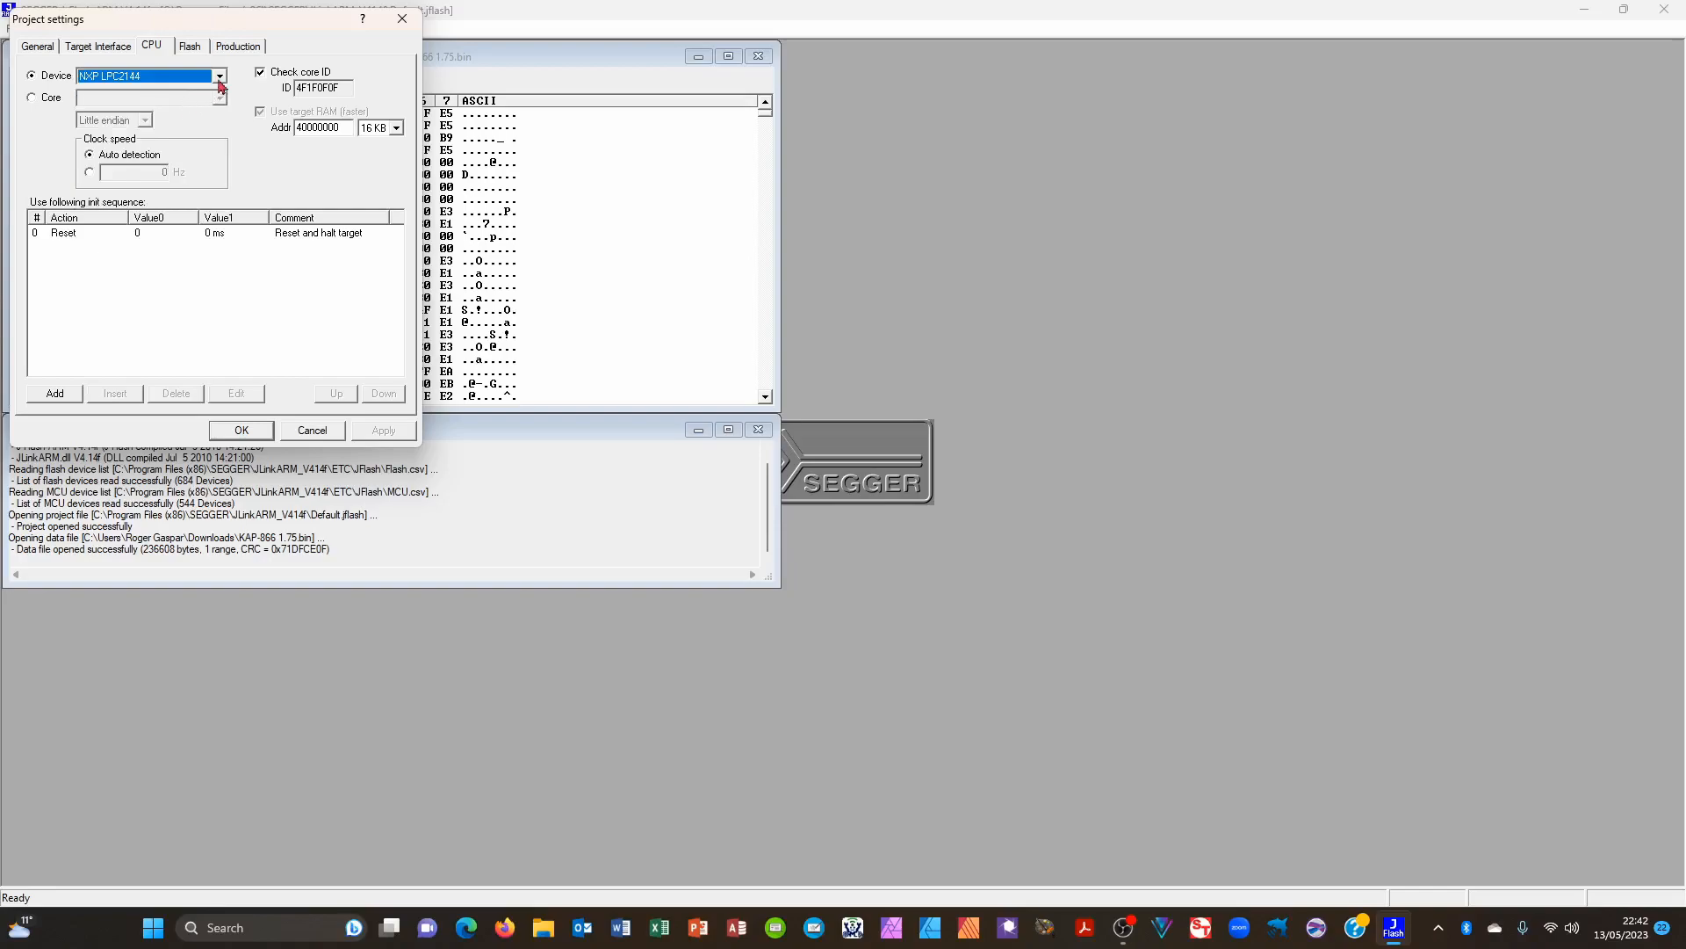
left_click(220, 76)
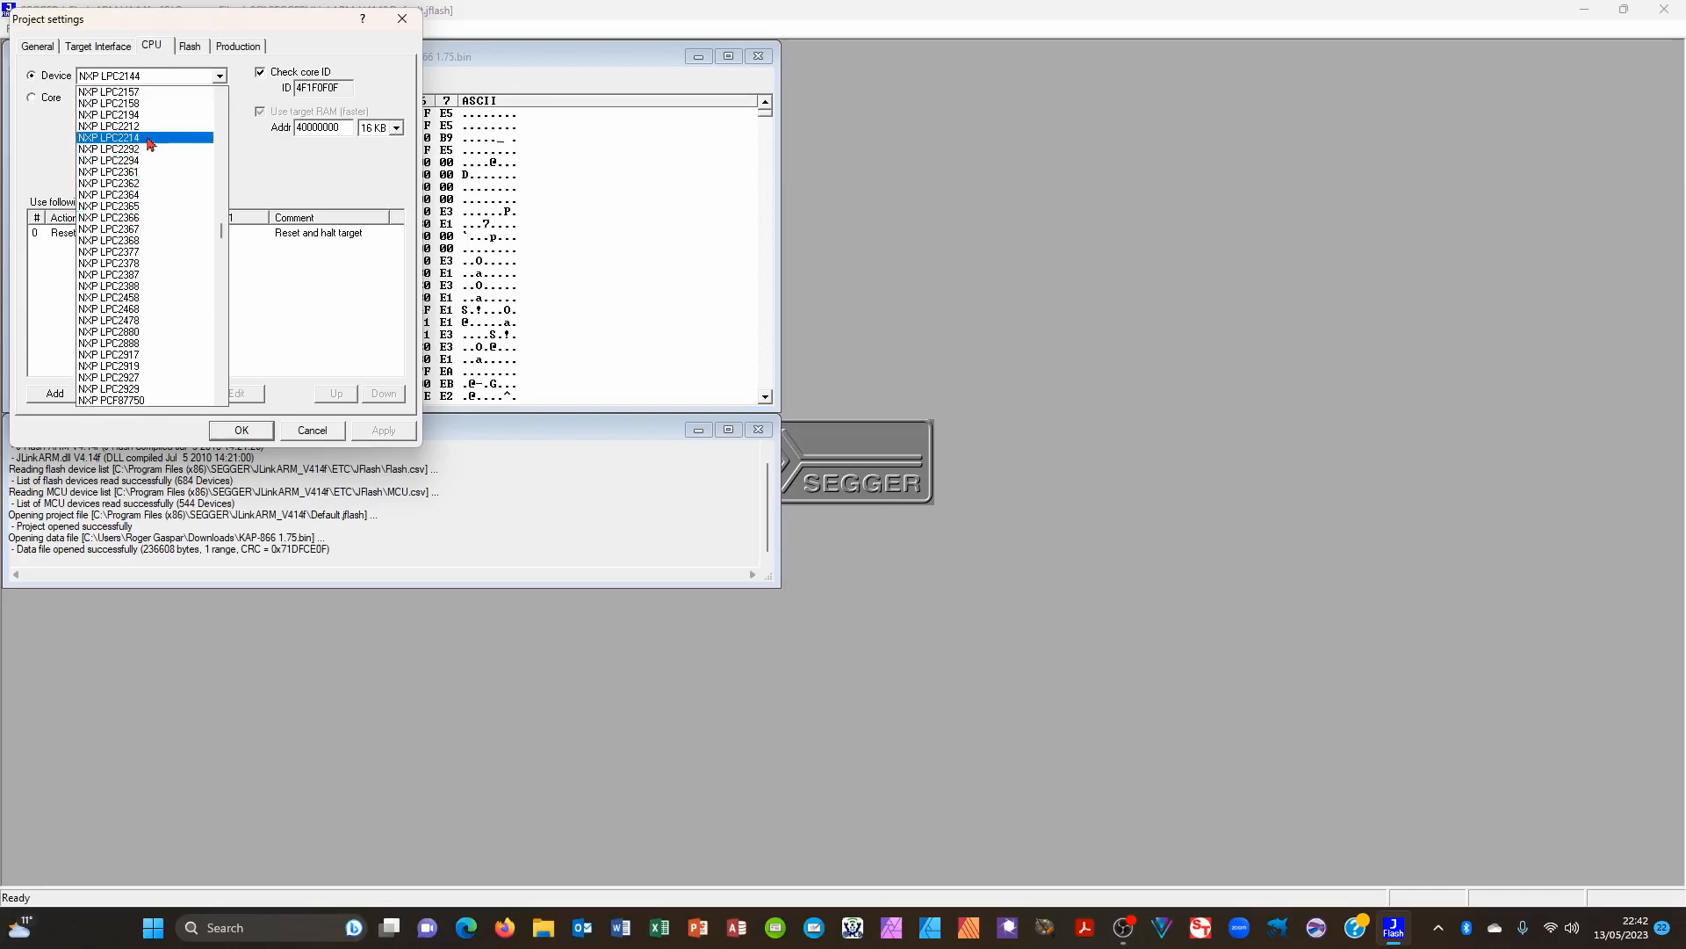
left_click(145, 137)
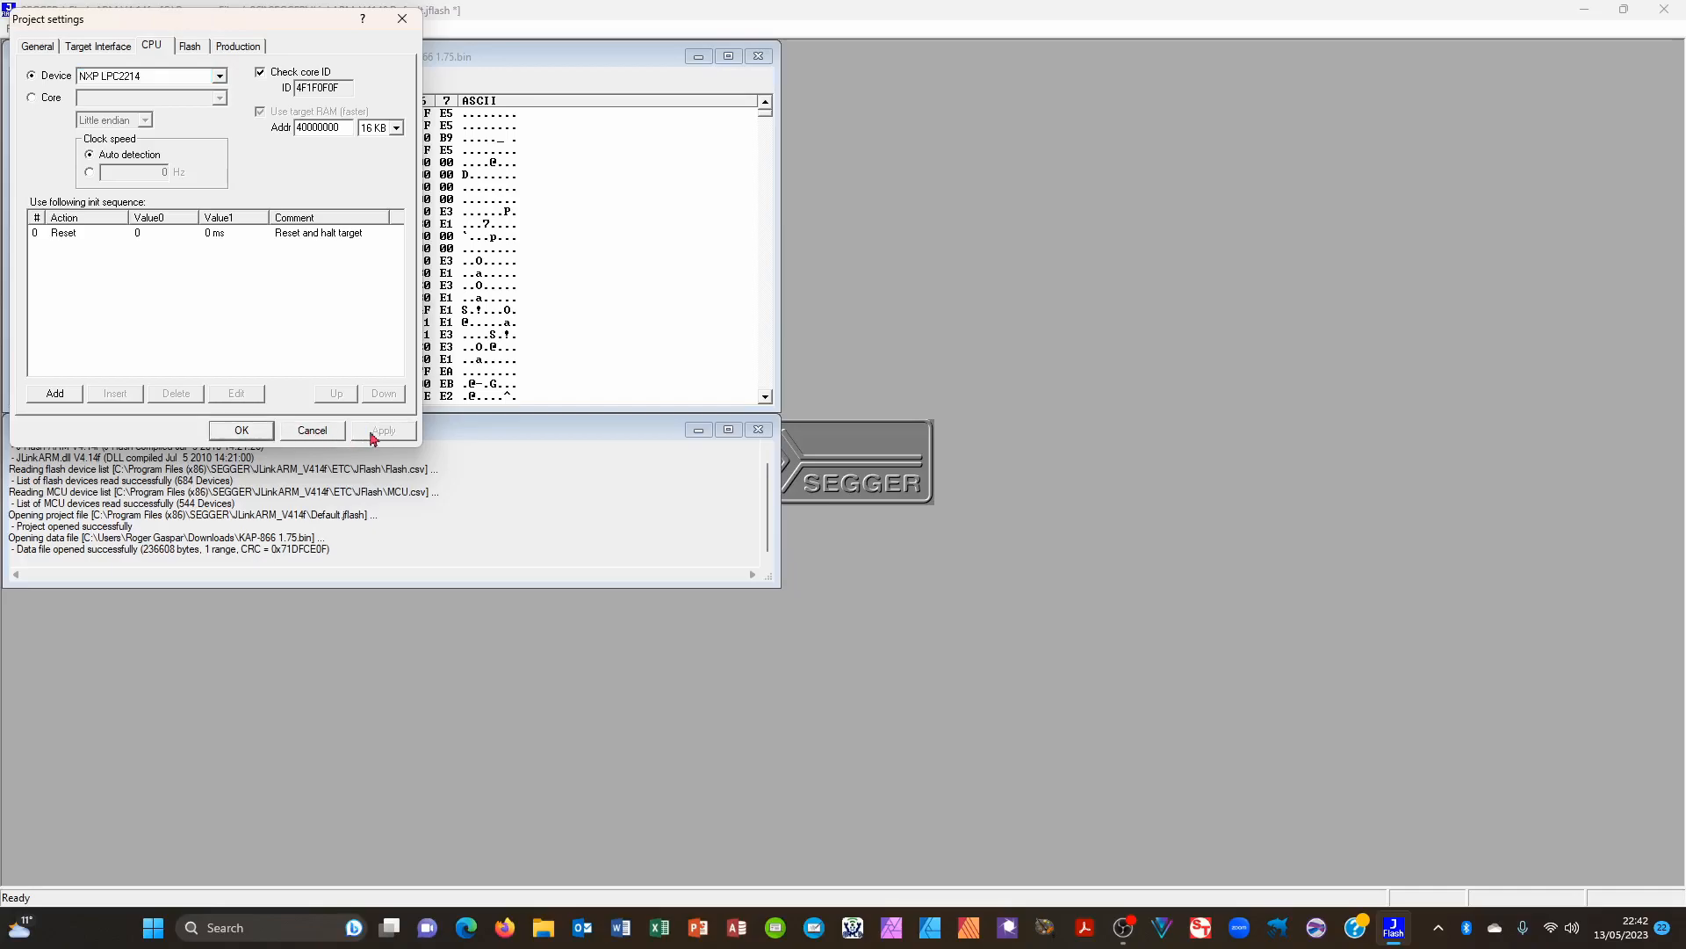
left_click(241, 430)
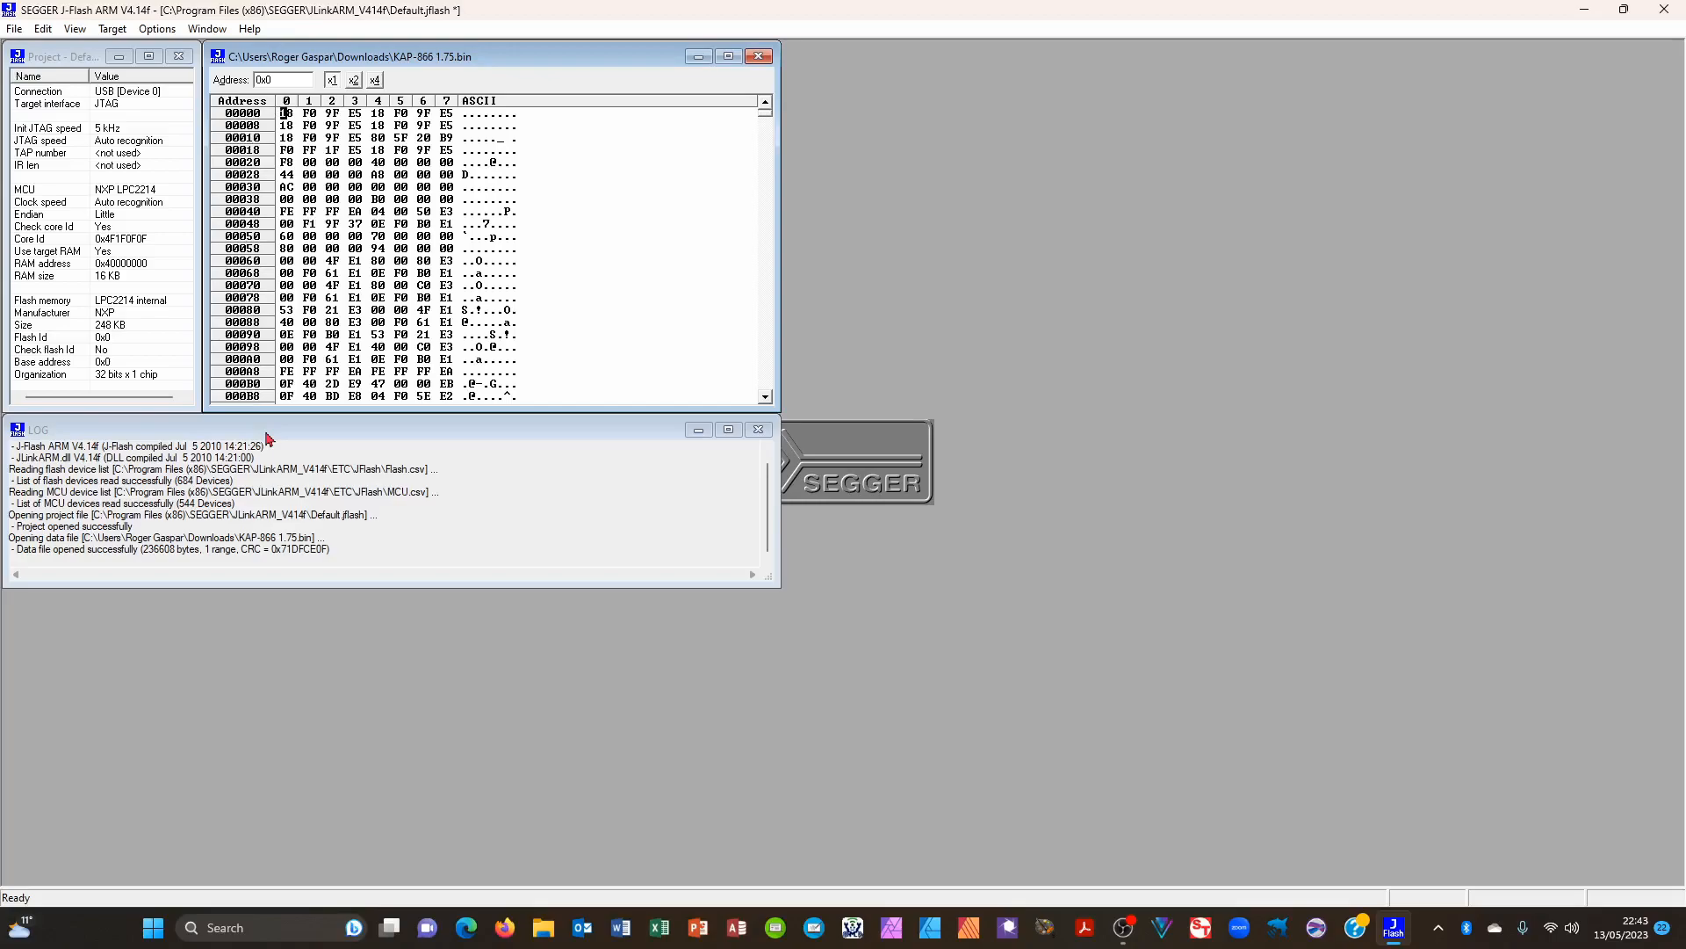
mouse_move(59, 116)
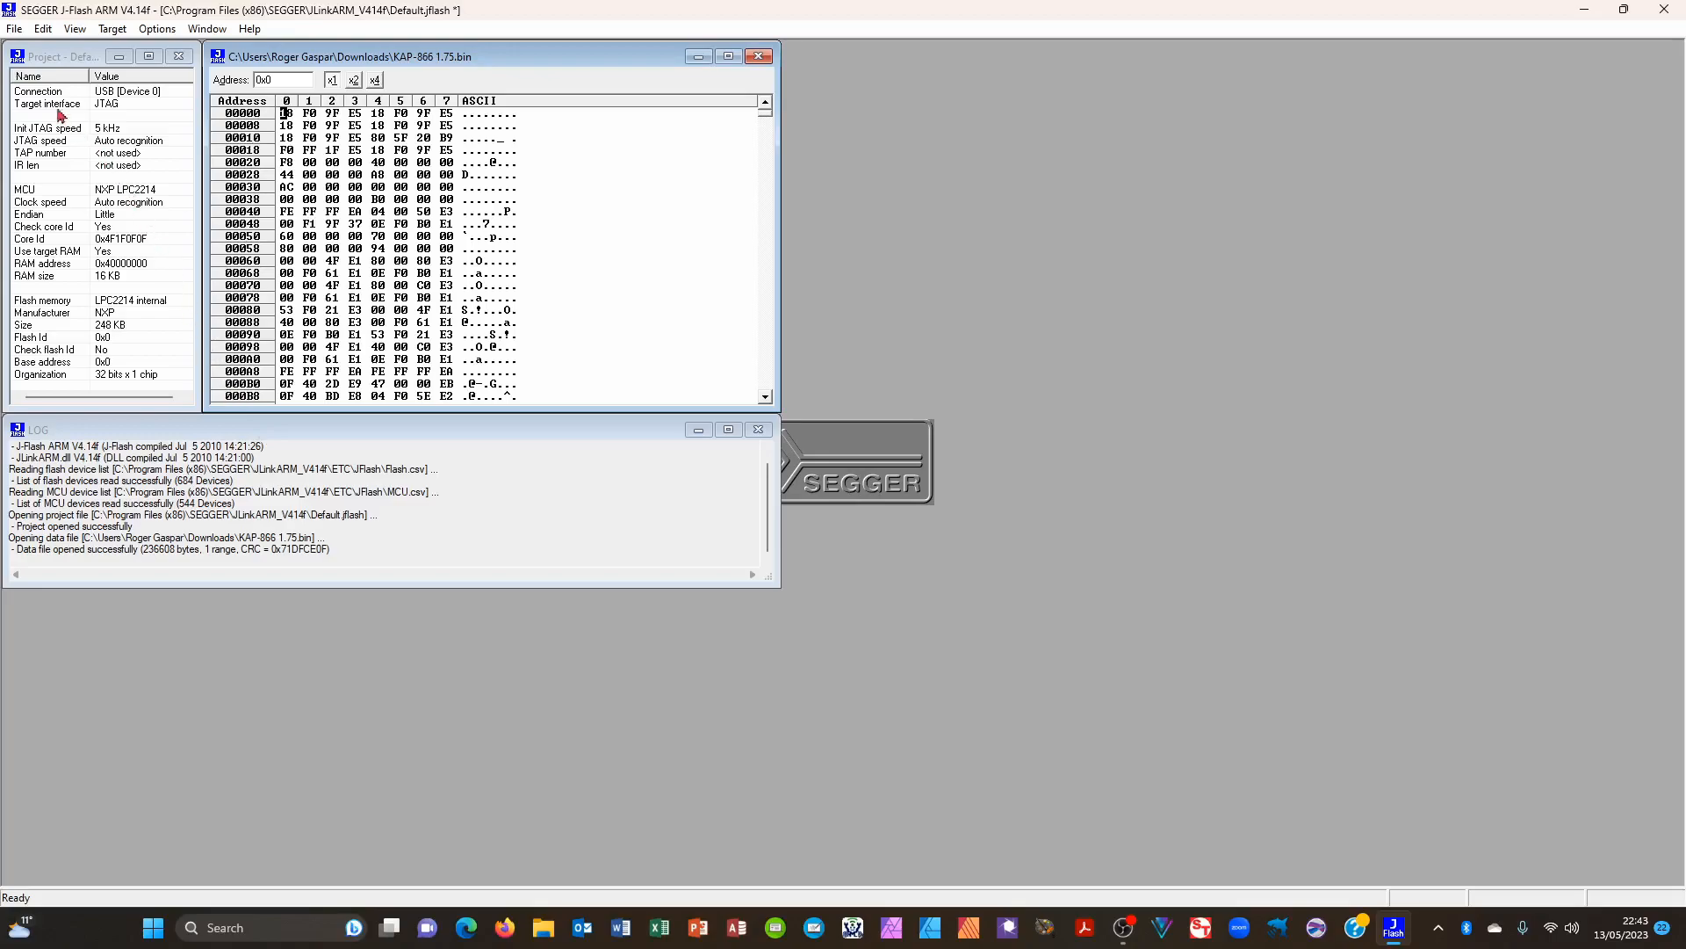
- Open data file KAP-866 1.75.bin and confirm start address 0
left_click(14, 28)
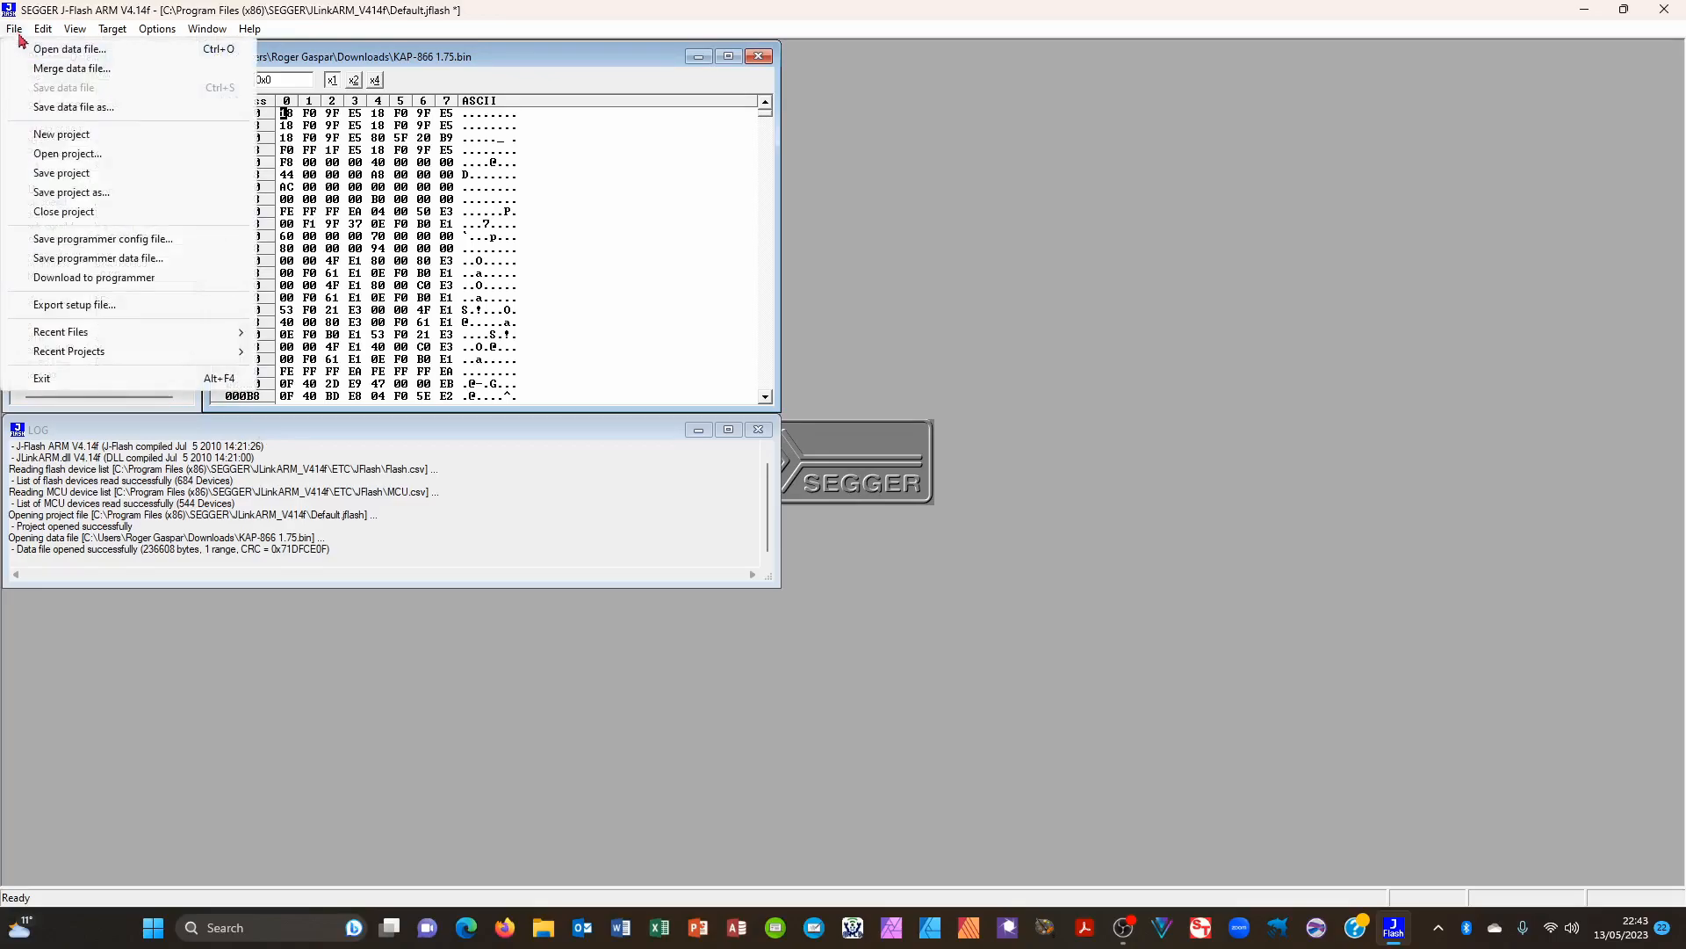
left_click(68, 49)
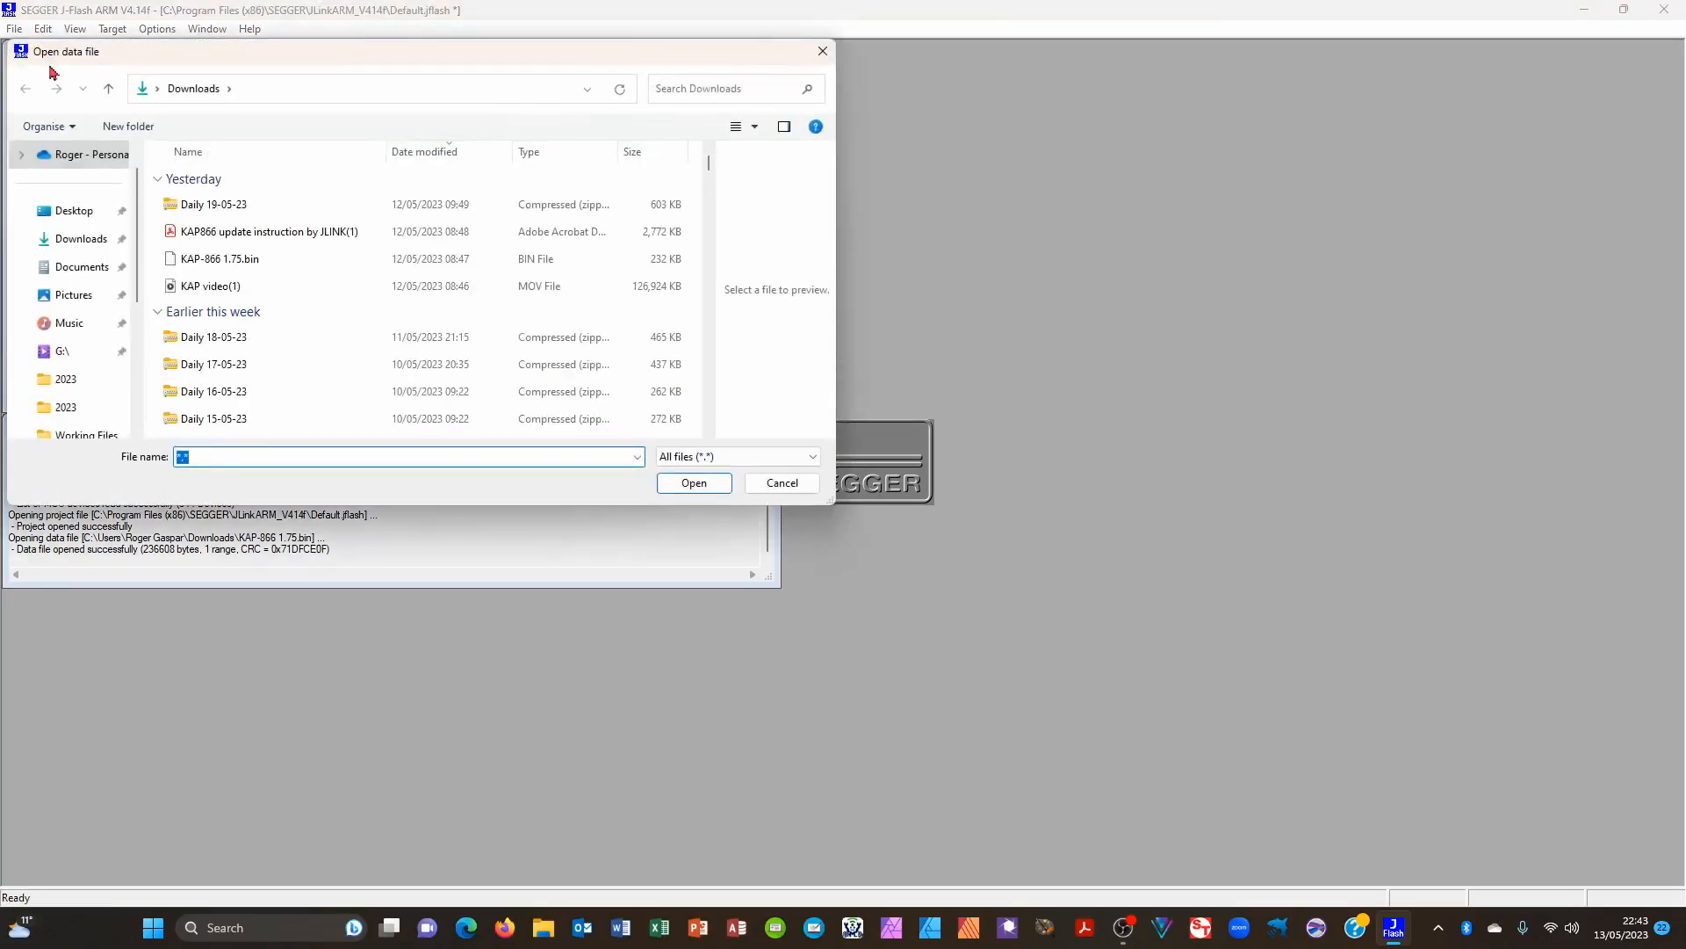
left_click(219, 259)
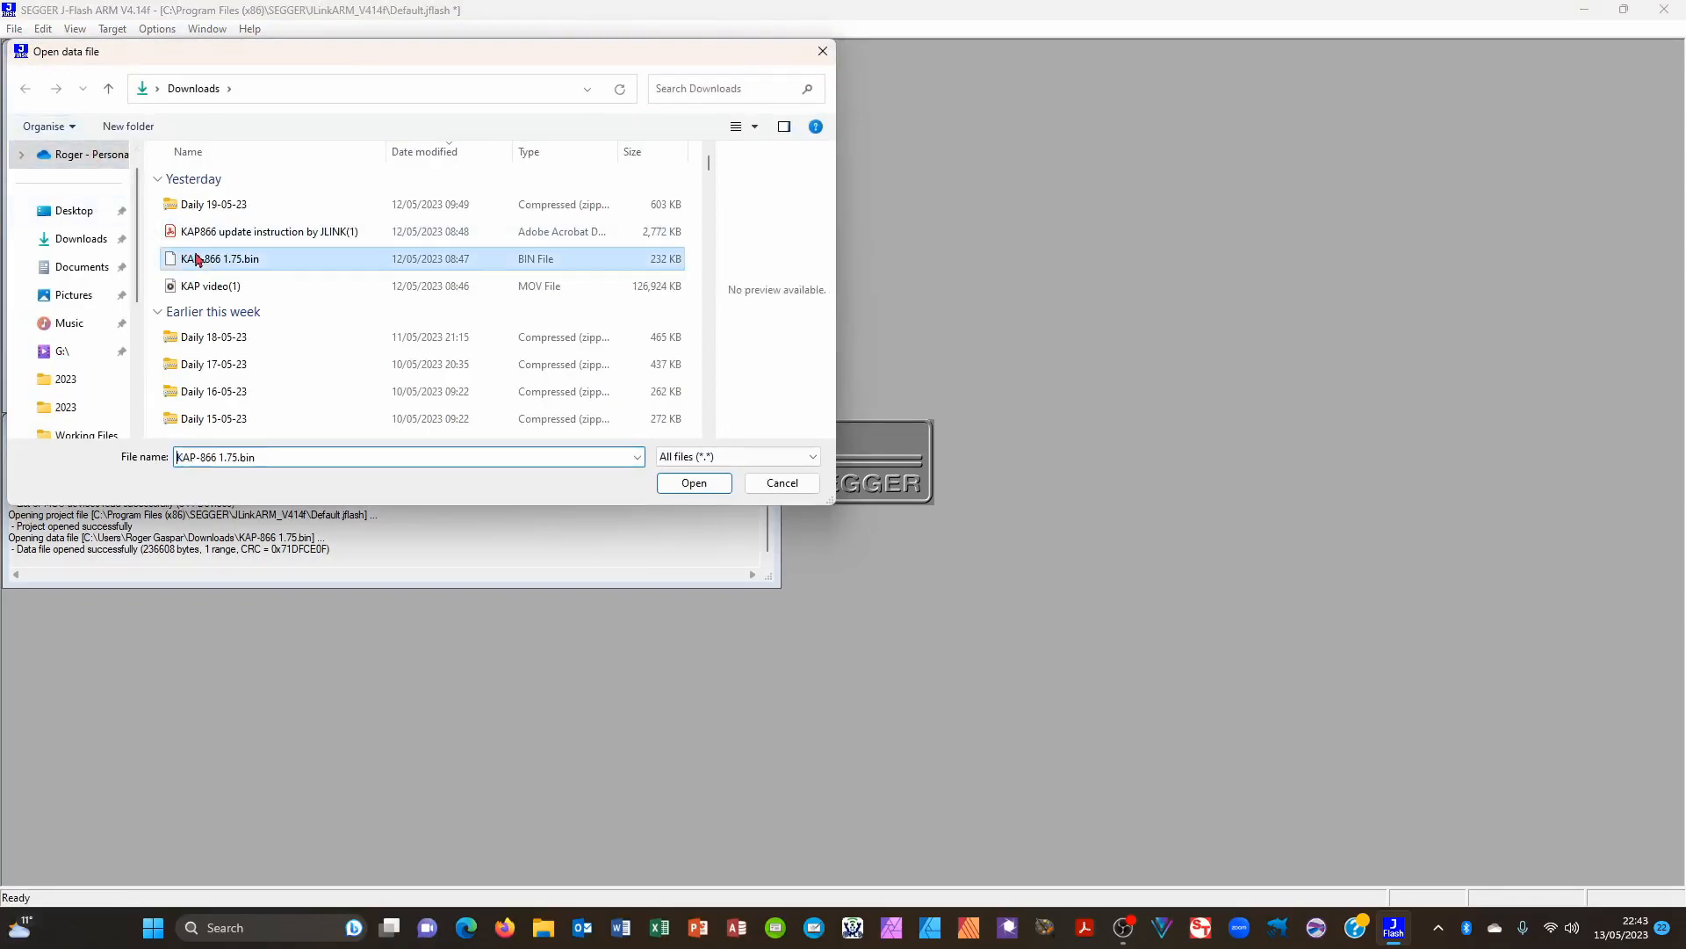
left_click(694, 482)
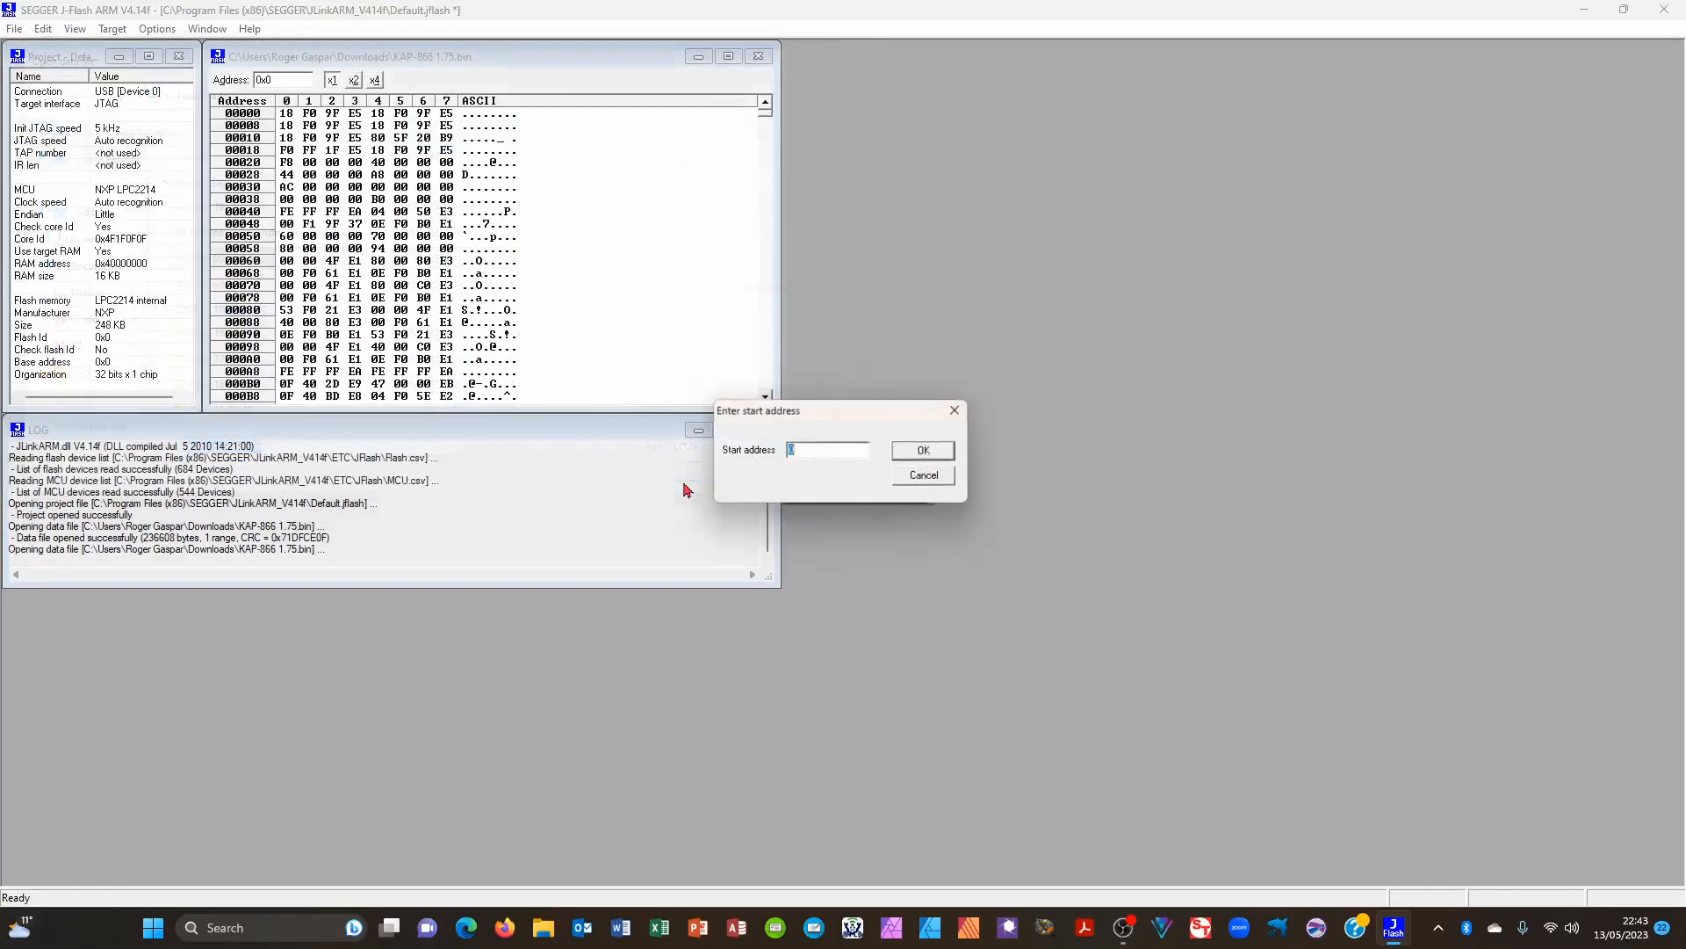
mouse_move(774, 503)
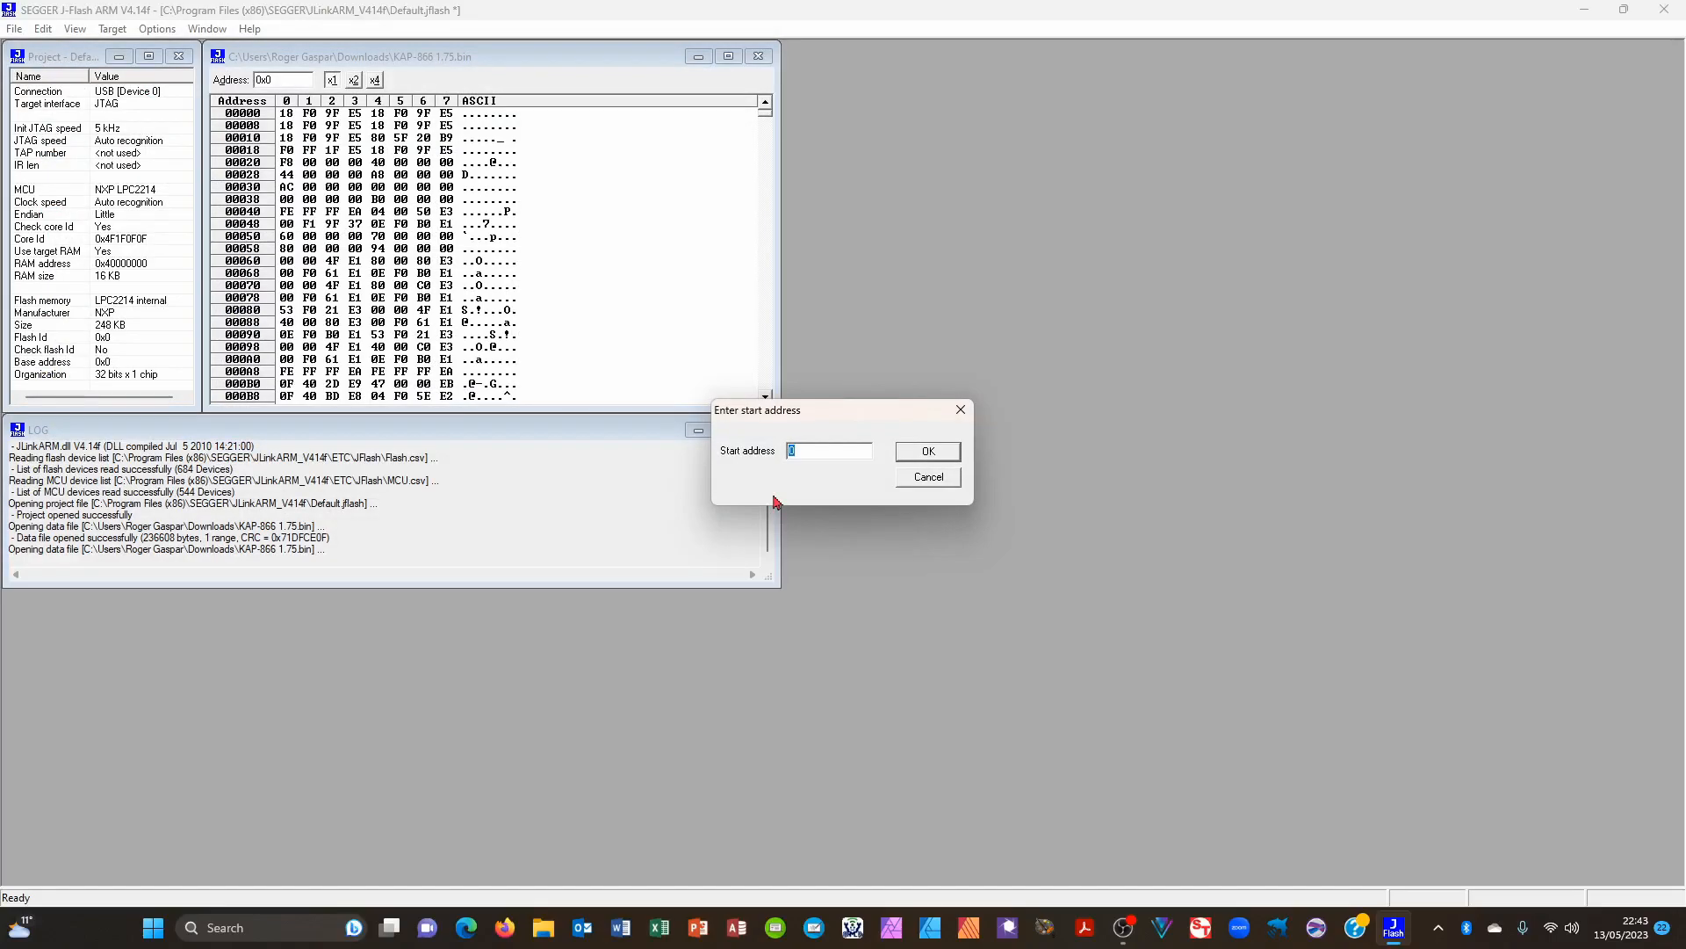
mouse_move(787, 498)
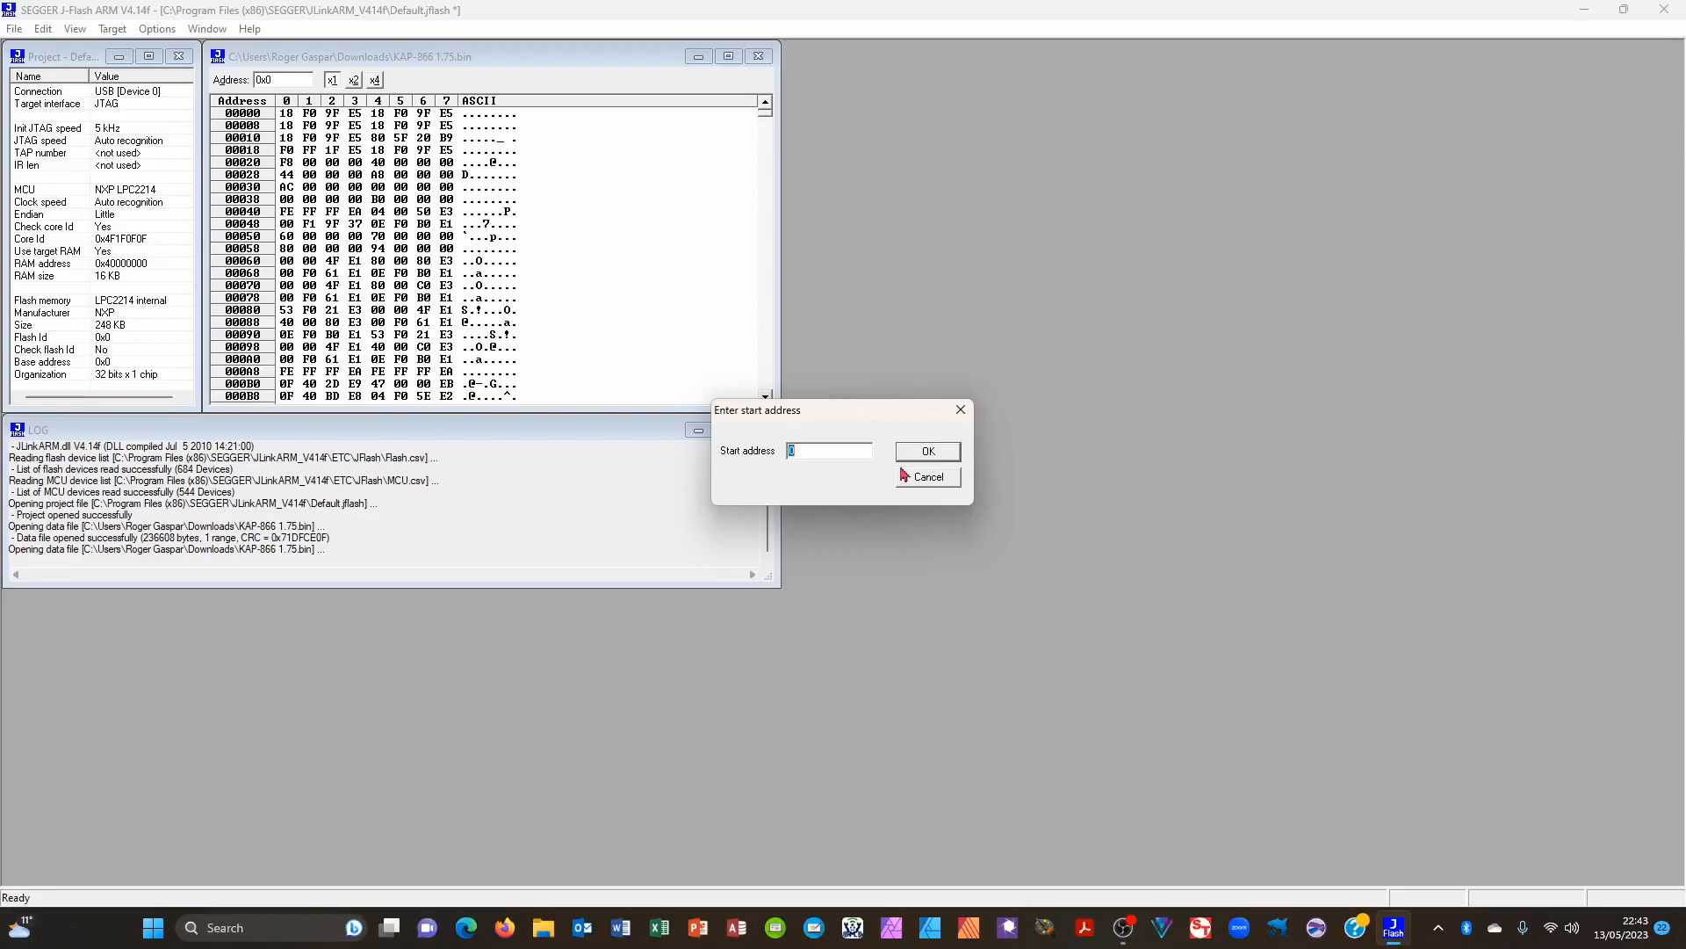
left_click(925, 450)
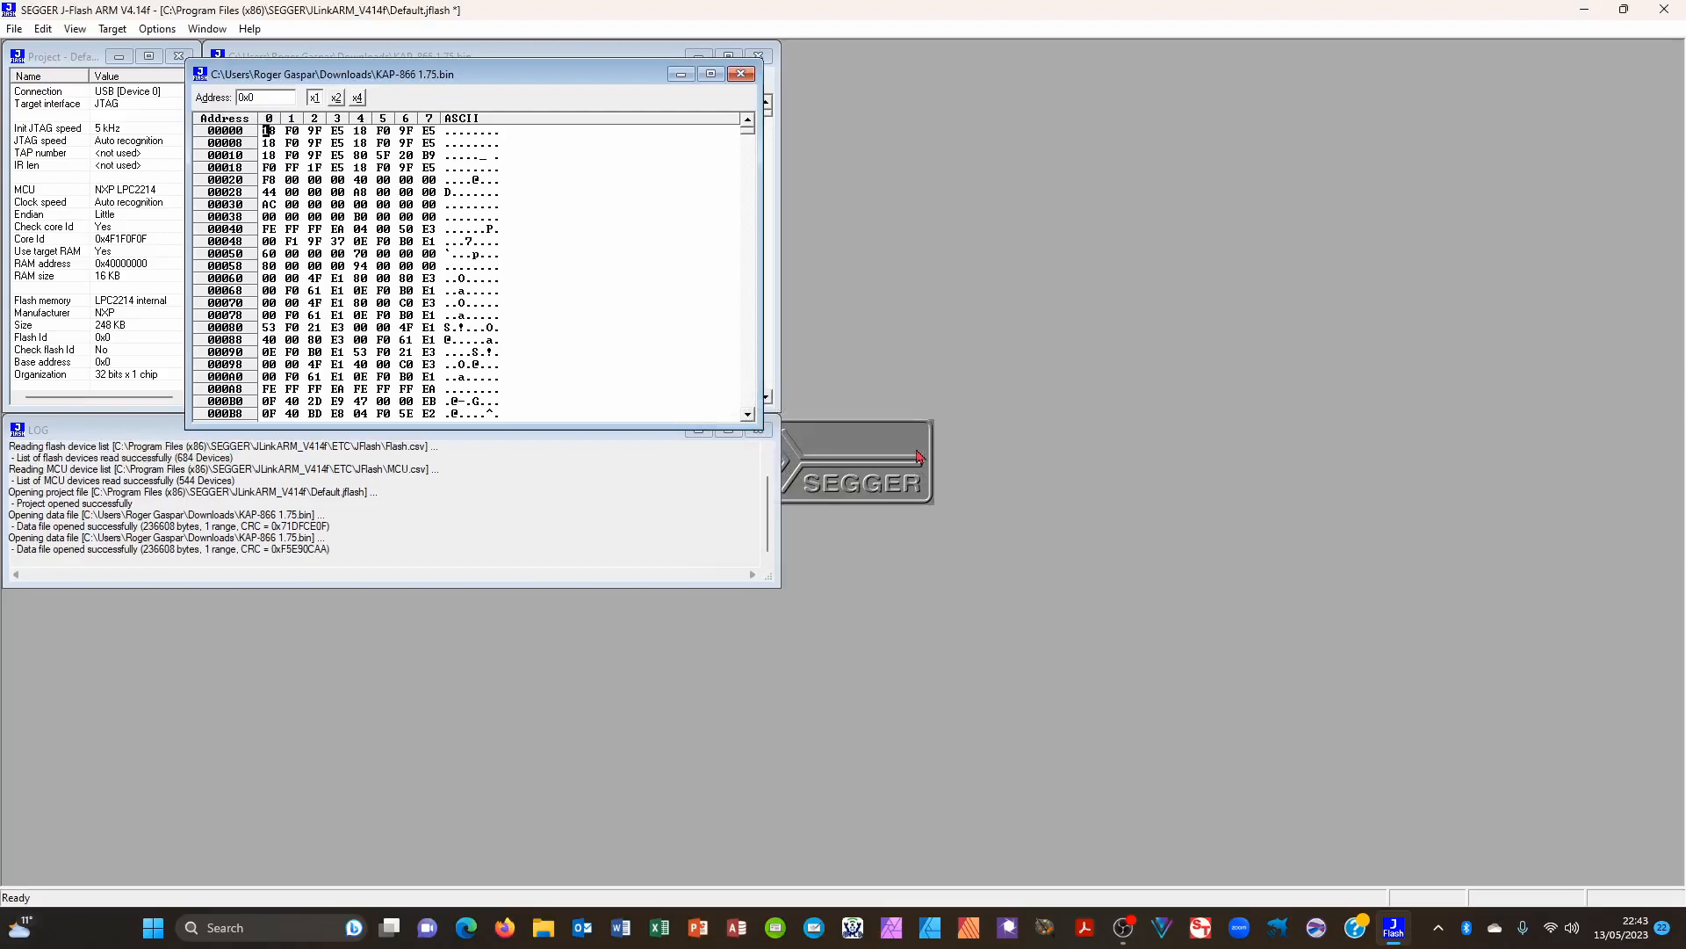
mouse_move(777, 399)
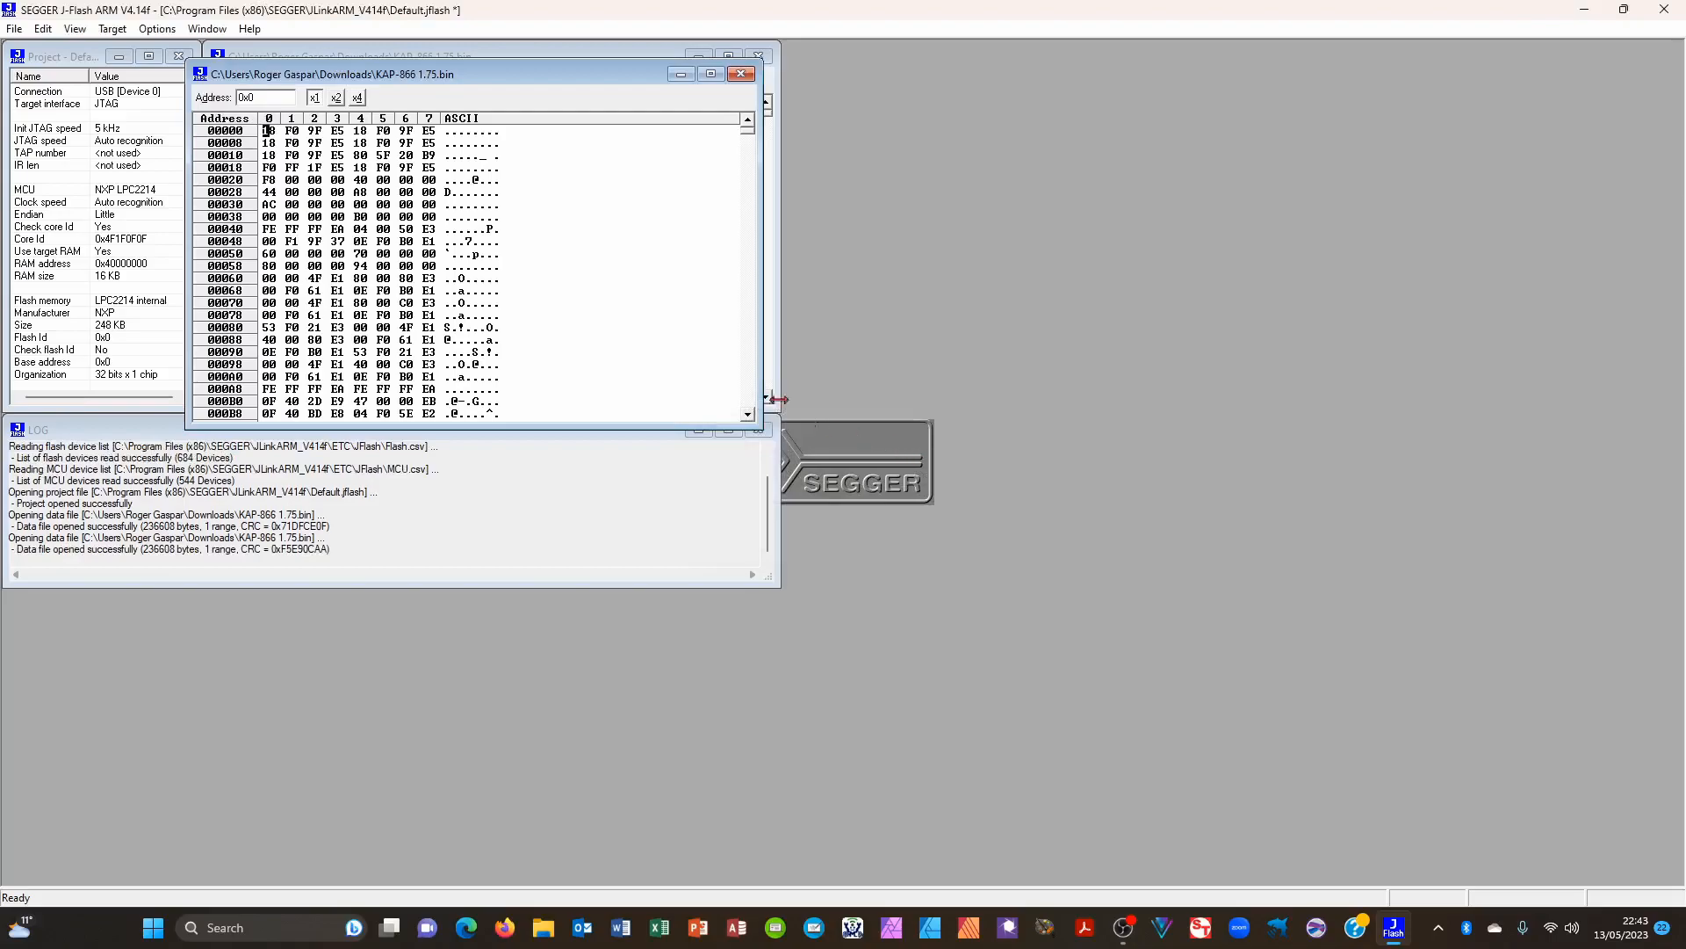
- Run Target > Program to flash the firmware onto the chip
left_click(112, 28)
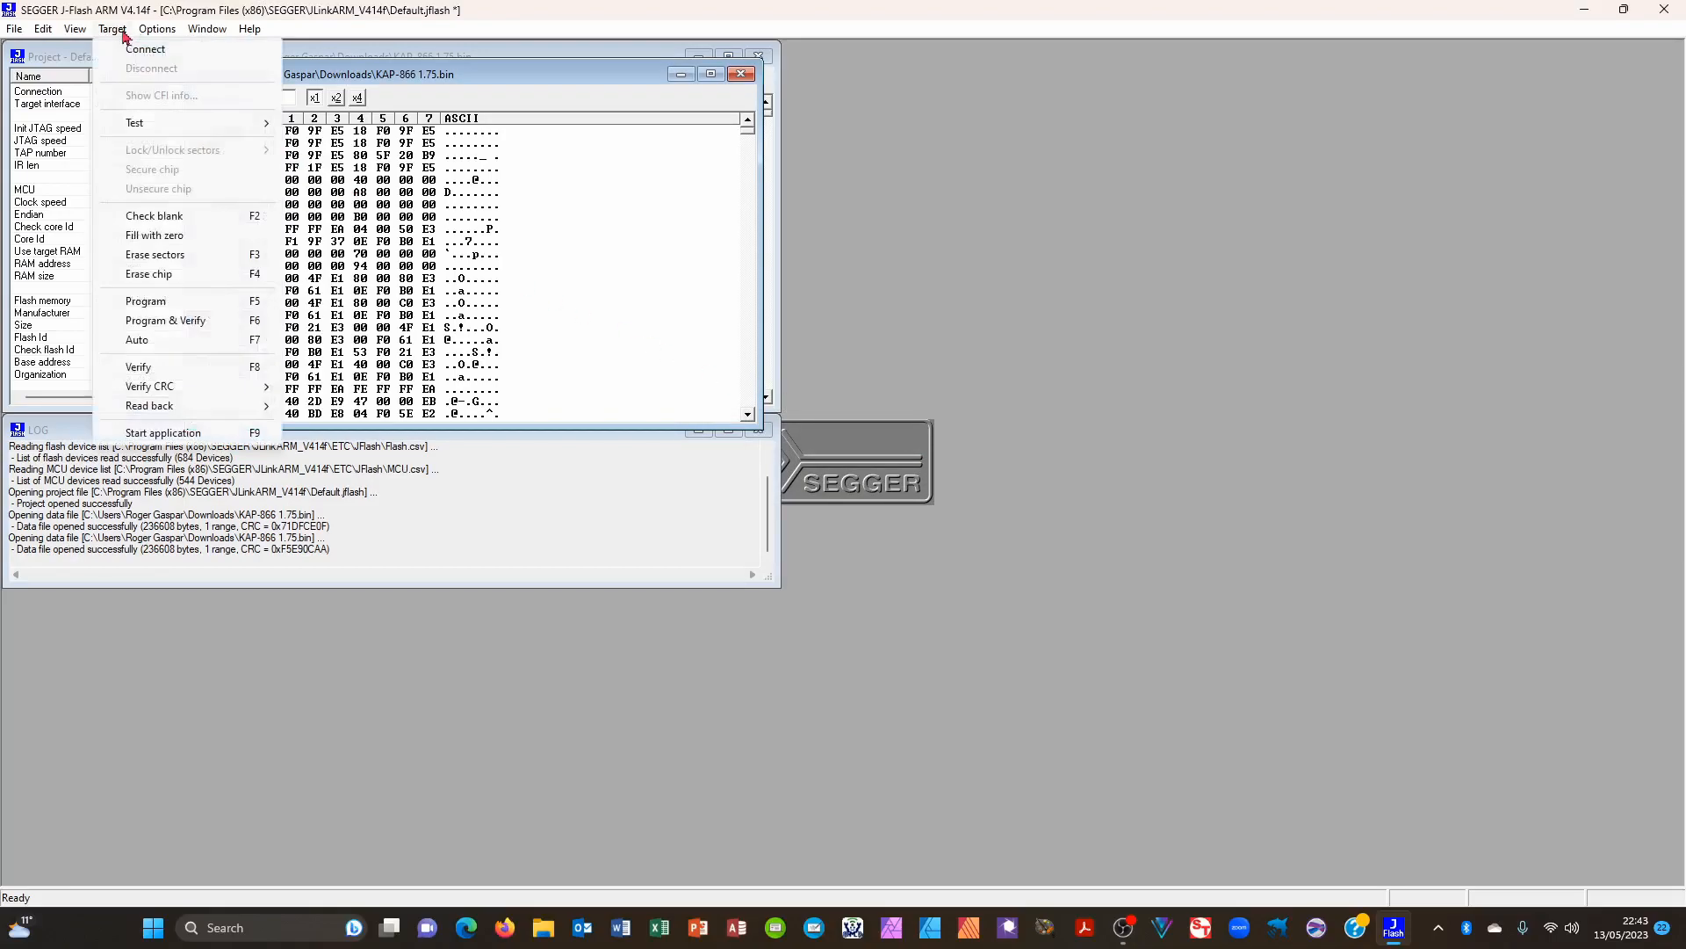
mouse_move(145, 302)
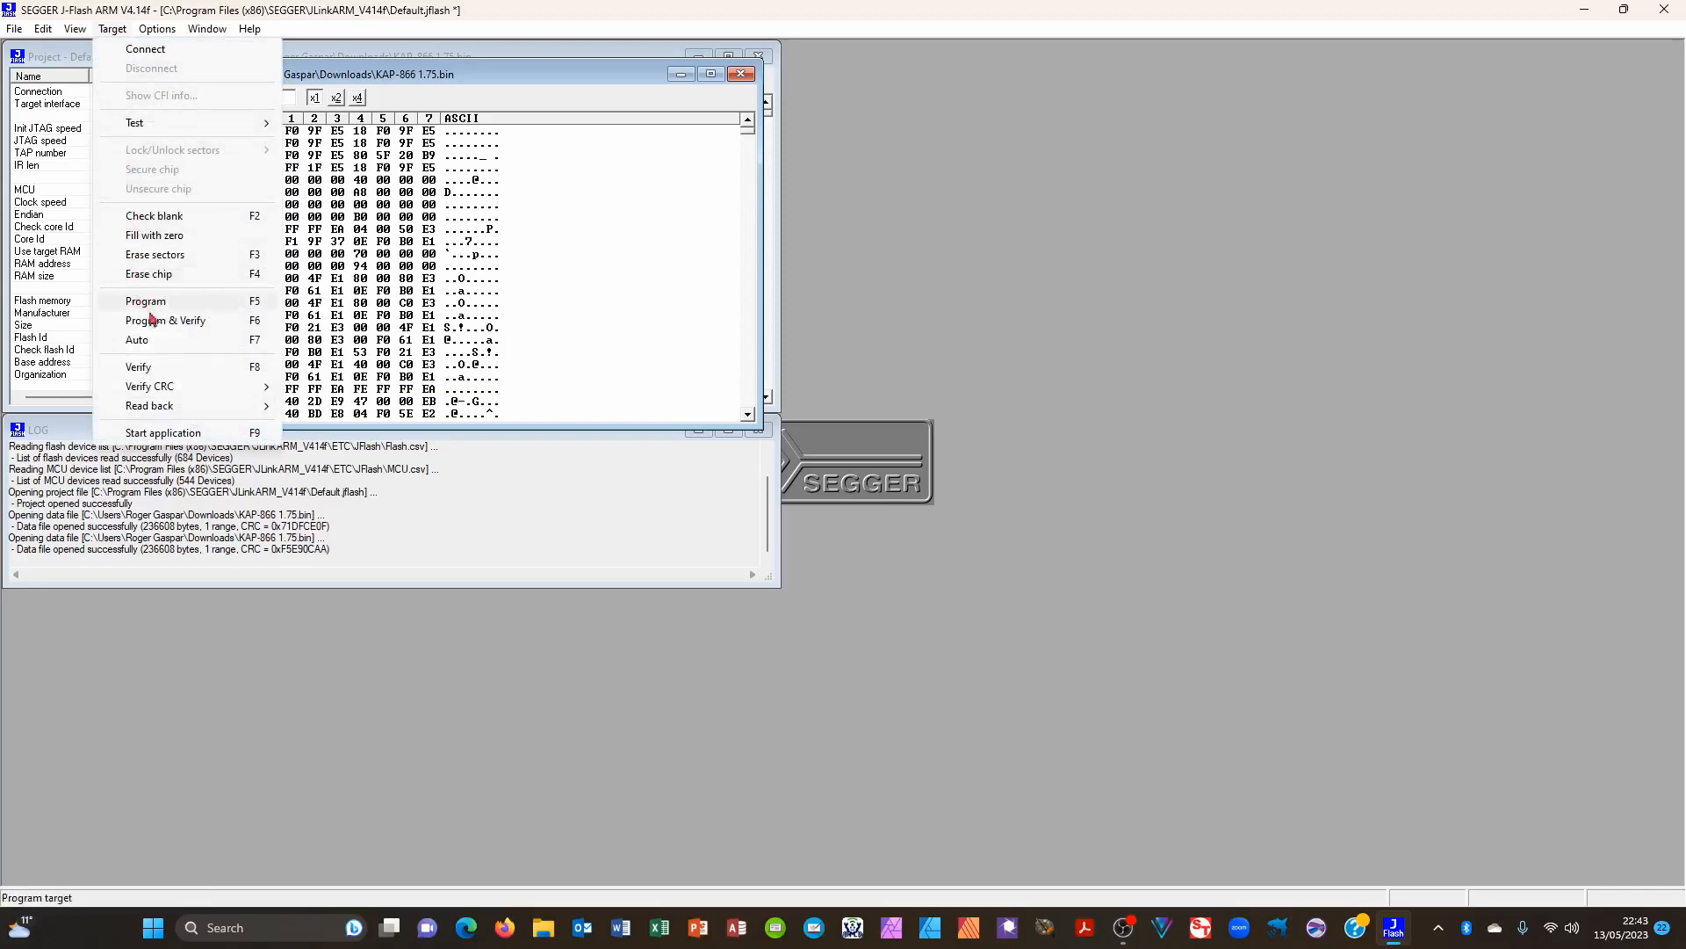
left_click(145, 301)
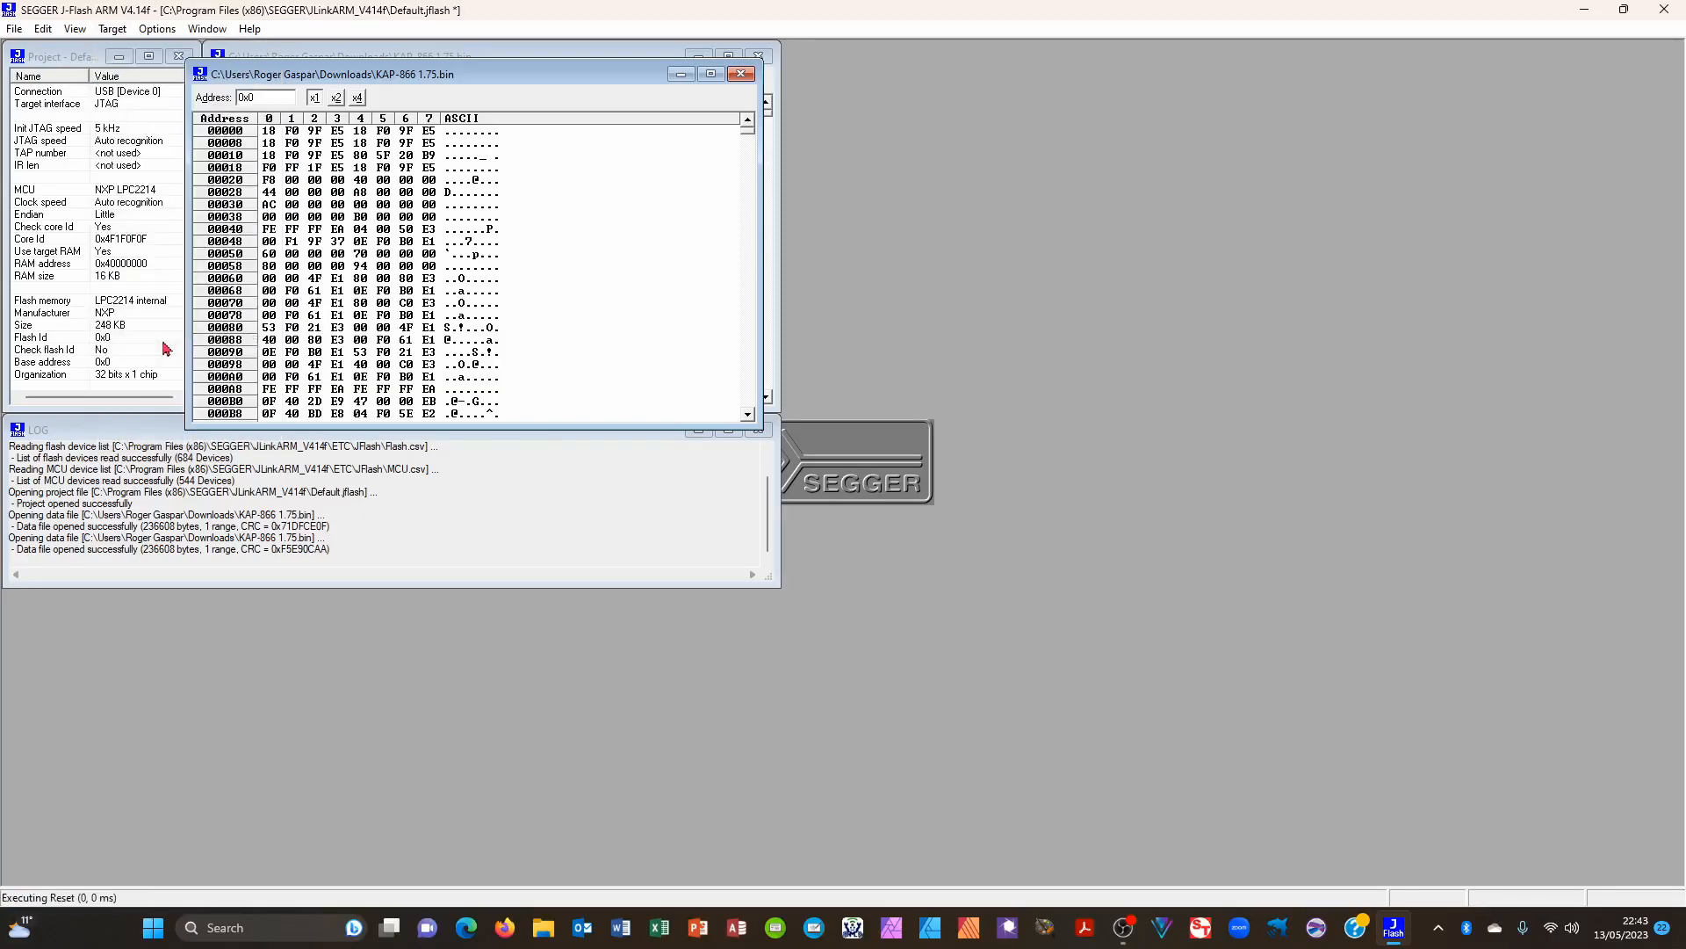